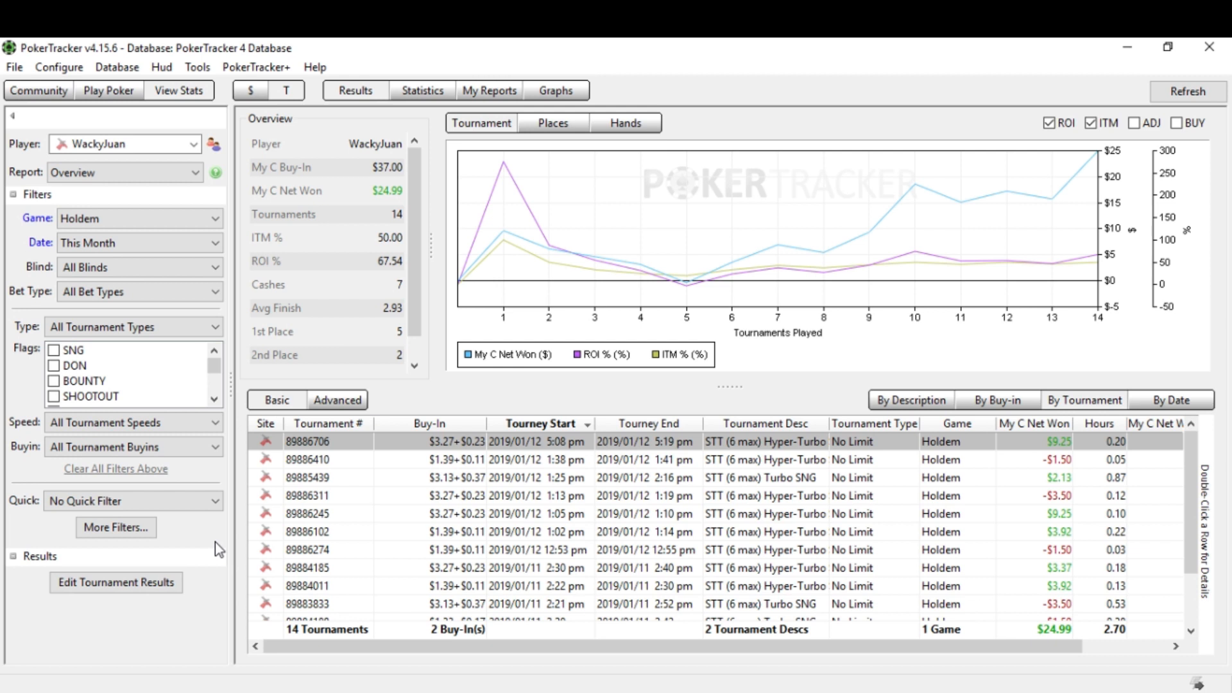
# Step: Show the Tools menu with the ICM Quiz and Calculator options
pyautogui.click(197, 66)
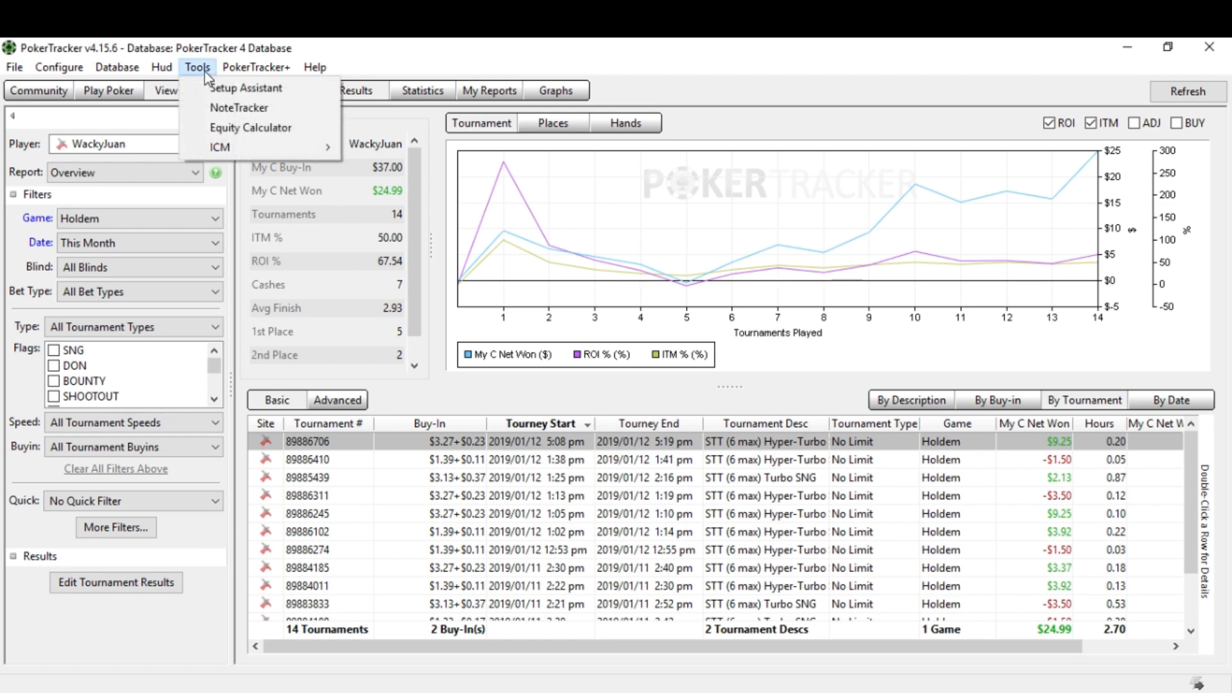
pyautogui.moveTo(221, 147)
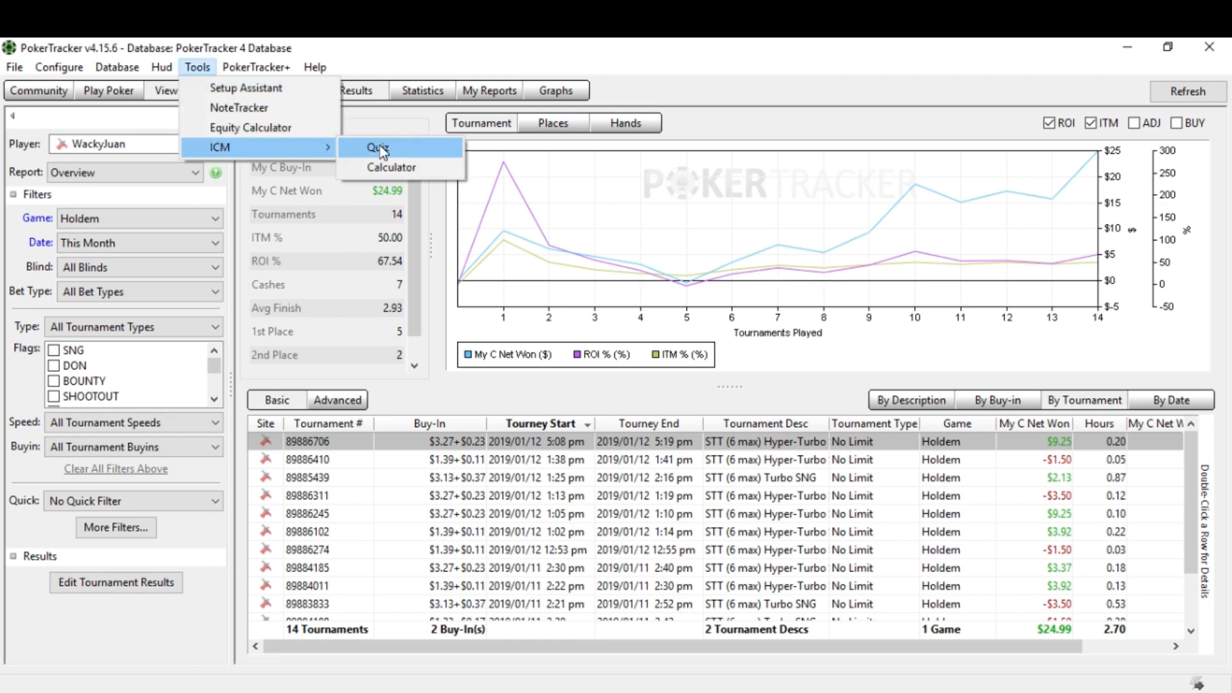
# Step: Start an ICM quiz with the 6 Player 65%/35% structure and the hero on the Button
pyautogui.click(373, 148)
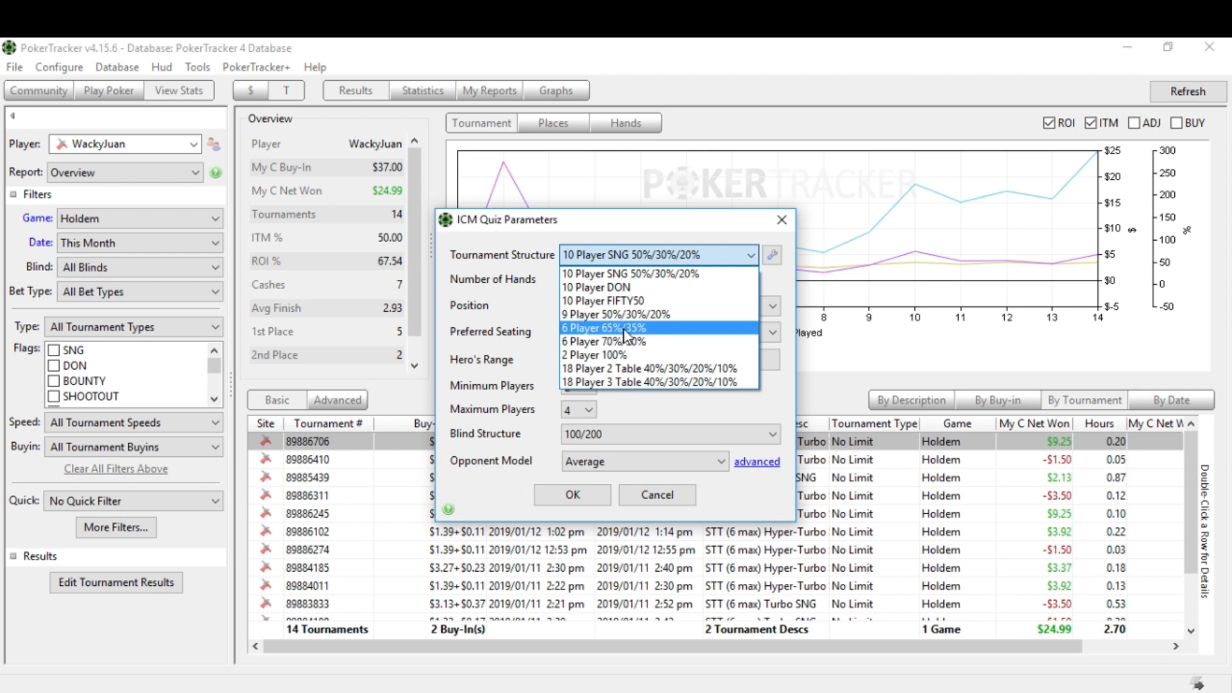
pyautogui.moveTo(597, 347)
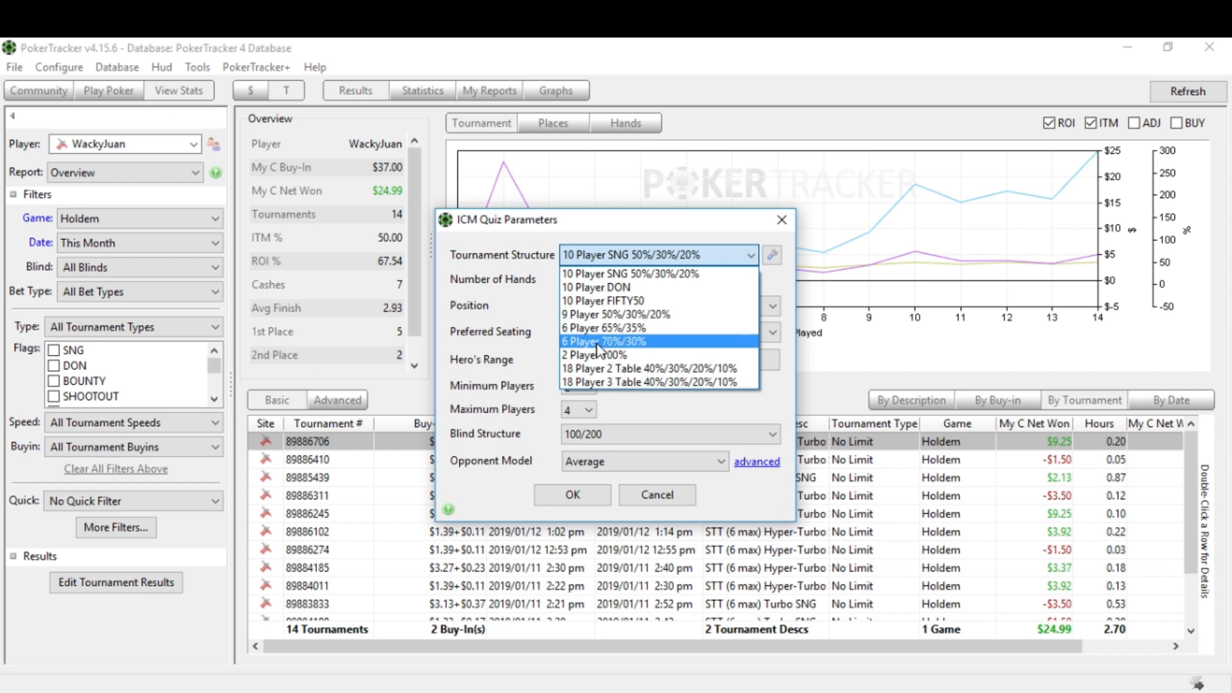
pyautogui.moveTo(607, 354)
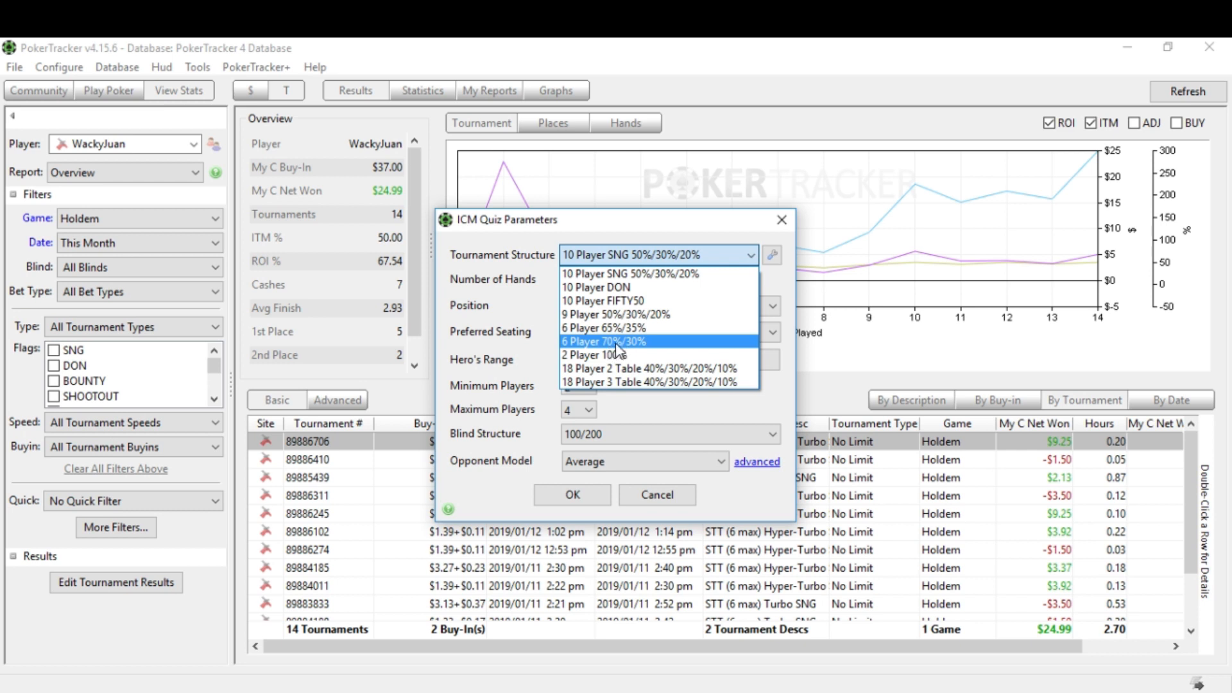
pyautogui.moveTo(617, 335)
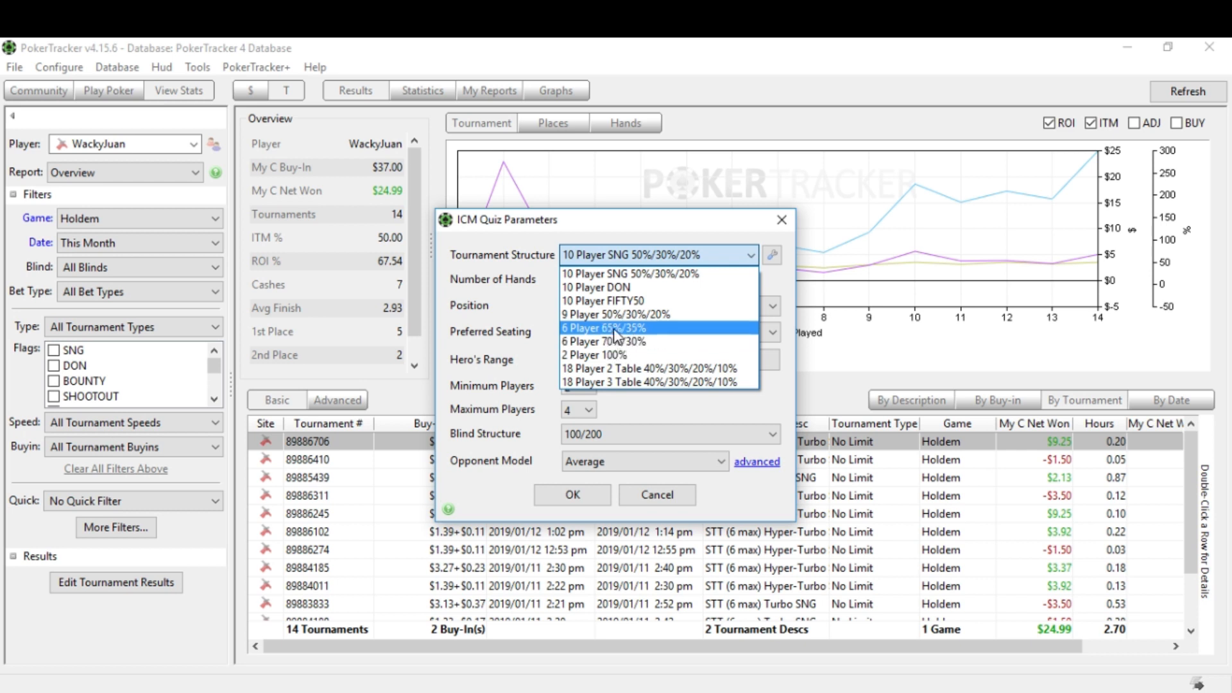
pyautogui.click(600, 327)
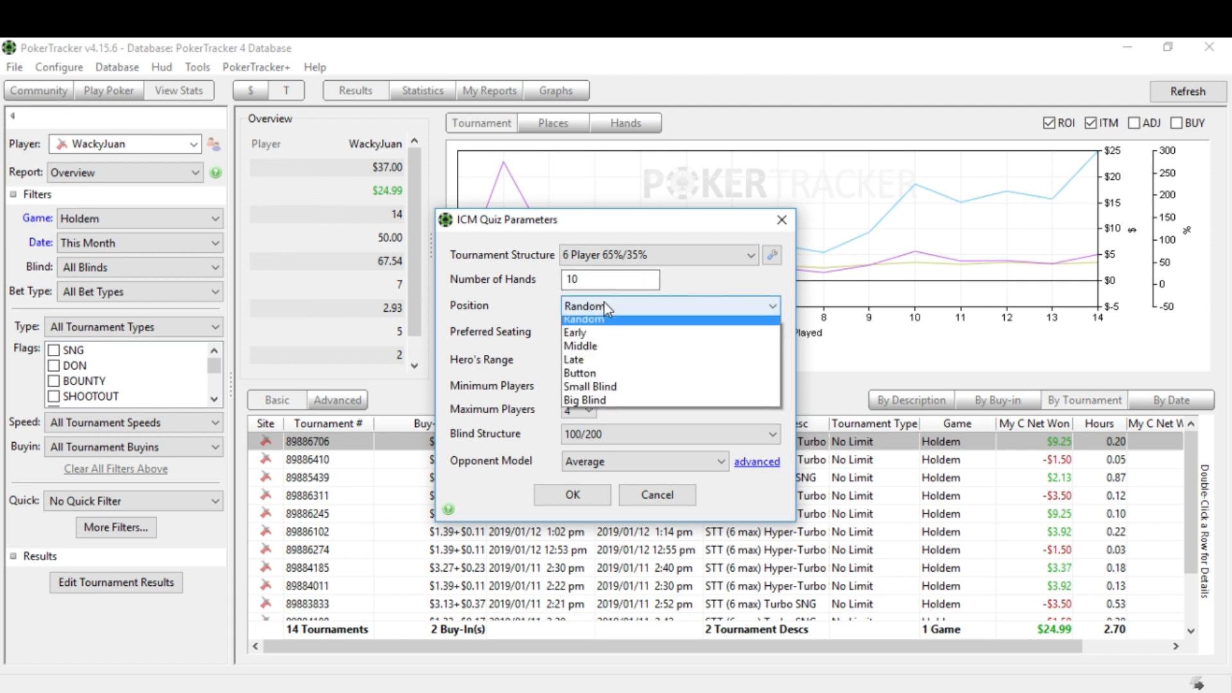
pyautogui.moveTo(602, 380)
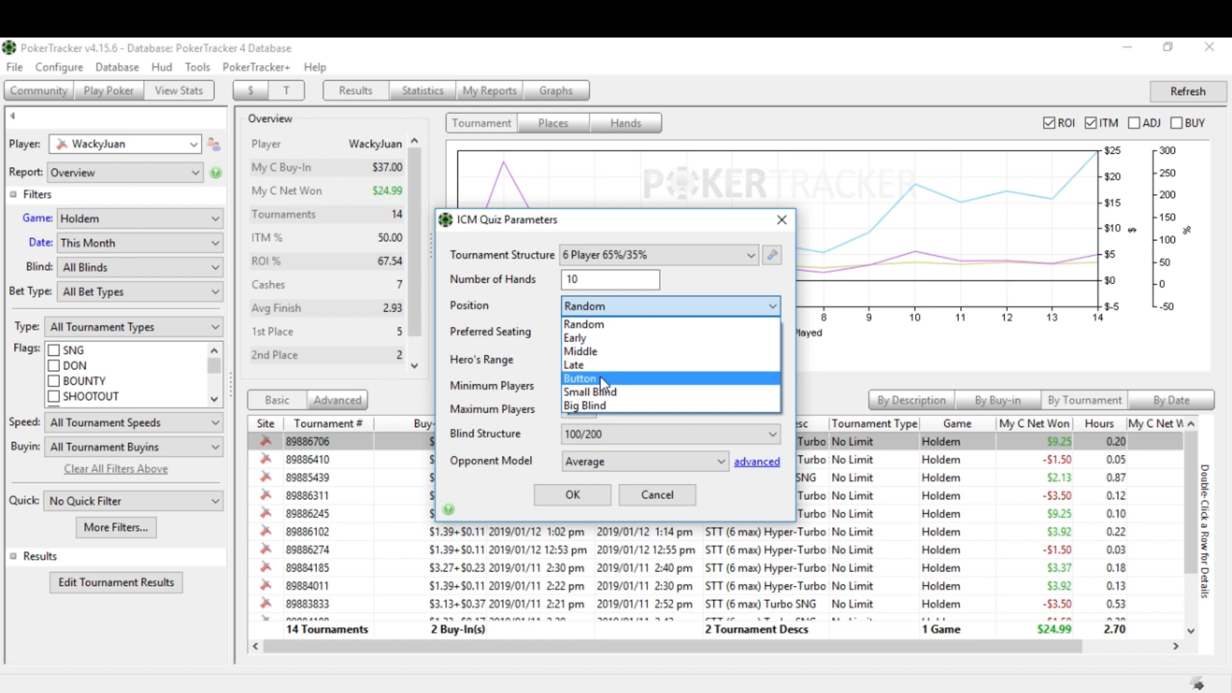
pyautogui.click(579, 378)
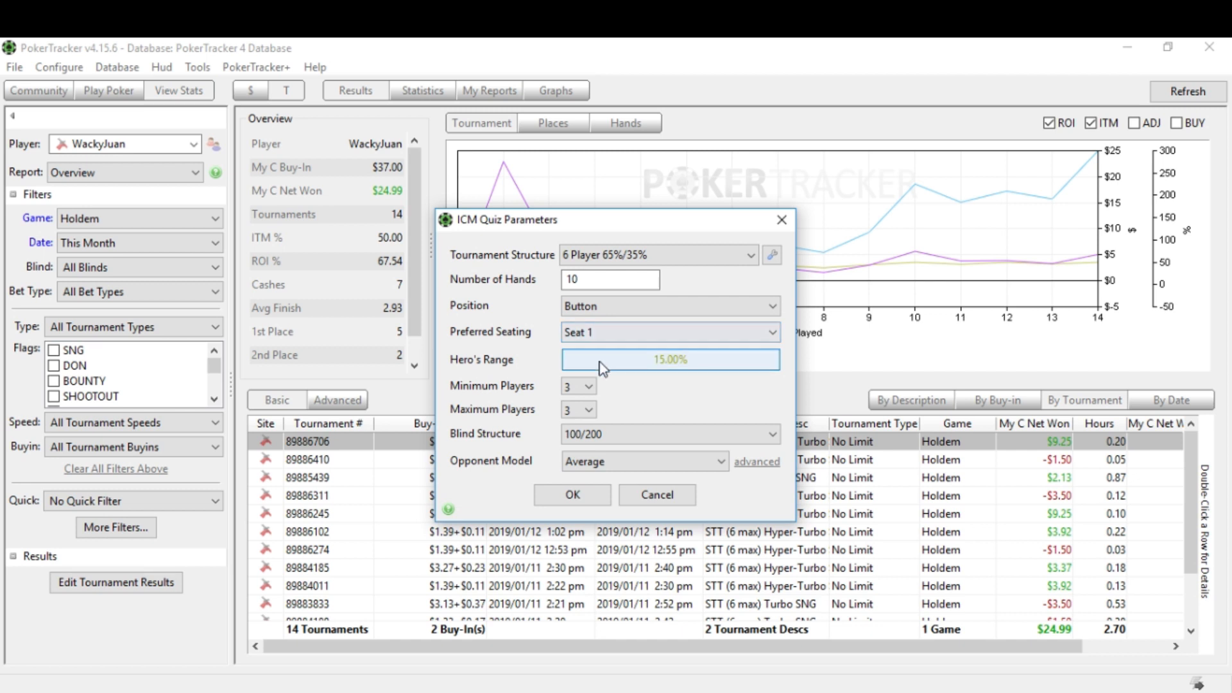
# Step: Edit the hero range in the hand grid, adding hands toward the 30.32% selection
pyautogui.click(670, 359)
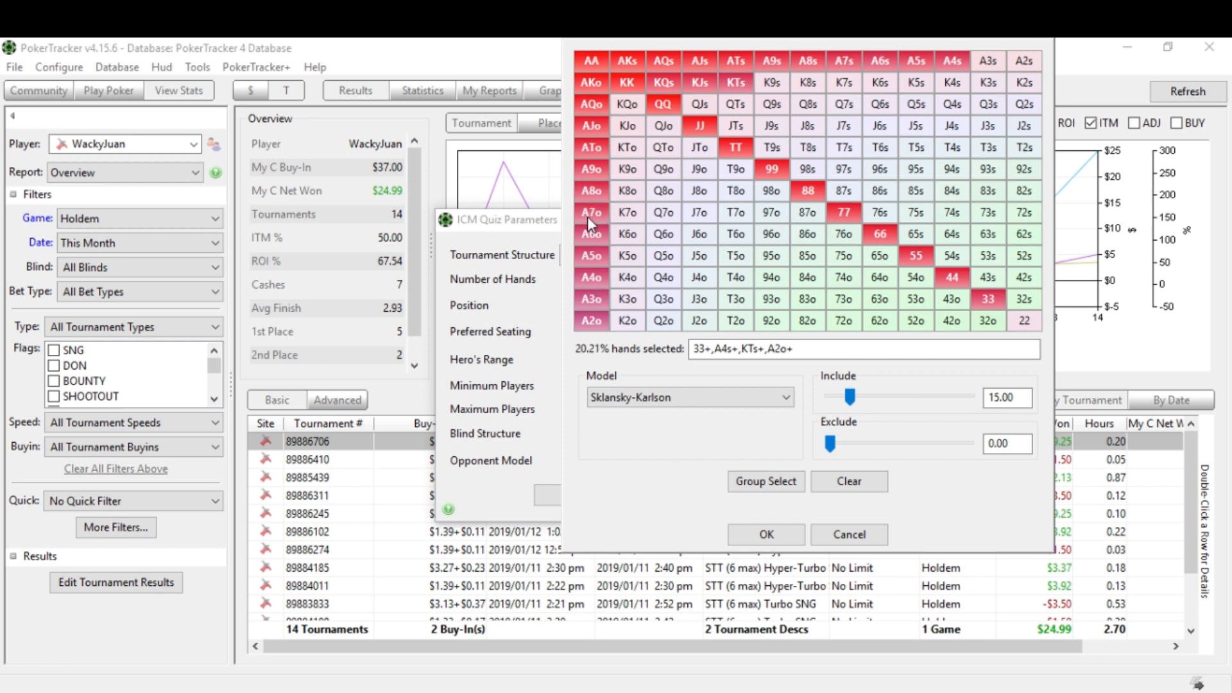
pyautogui.moveTo(747, 123)
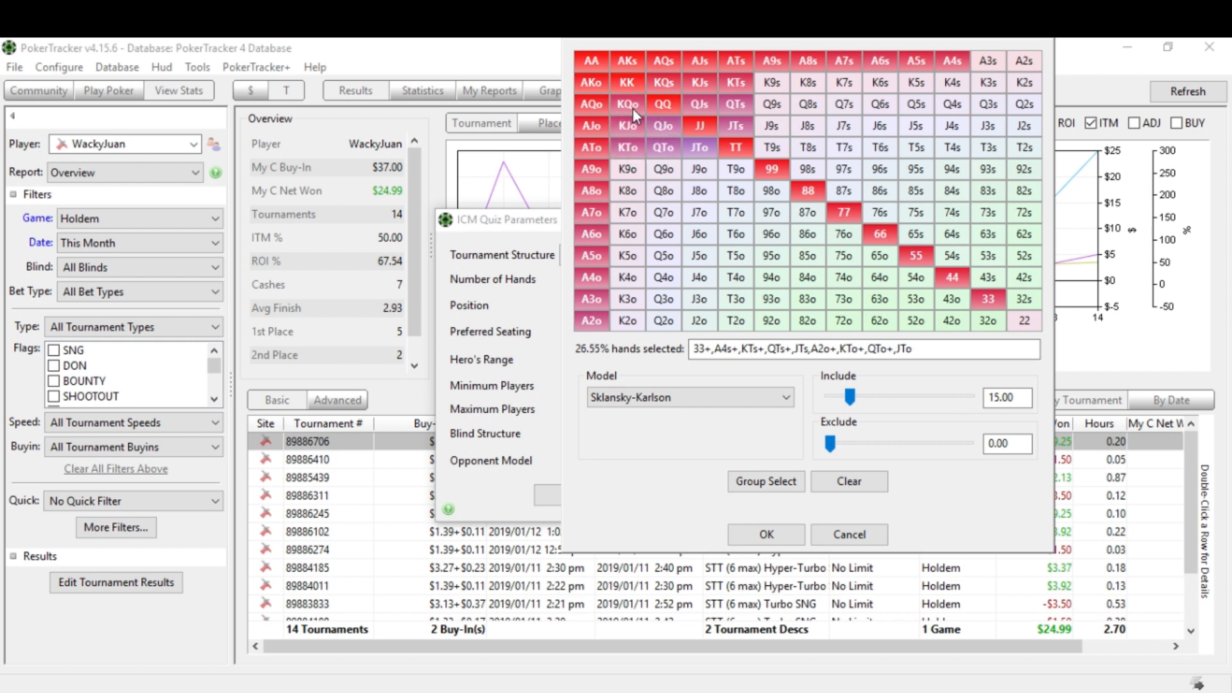
pyautogui.moveTo(774, 146)
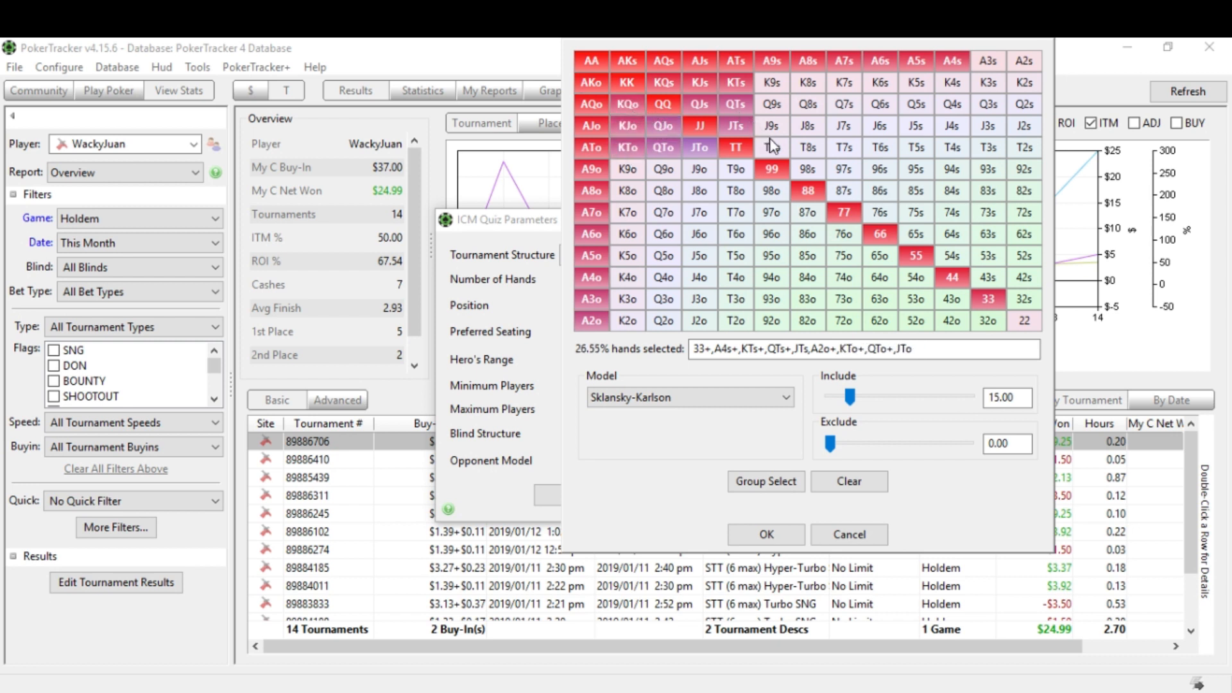
pyautogui.click(844, 190)
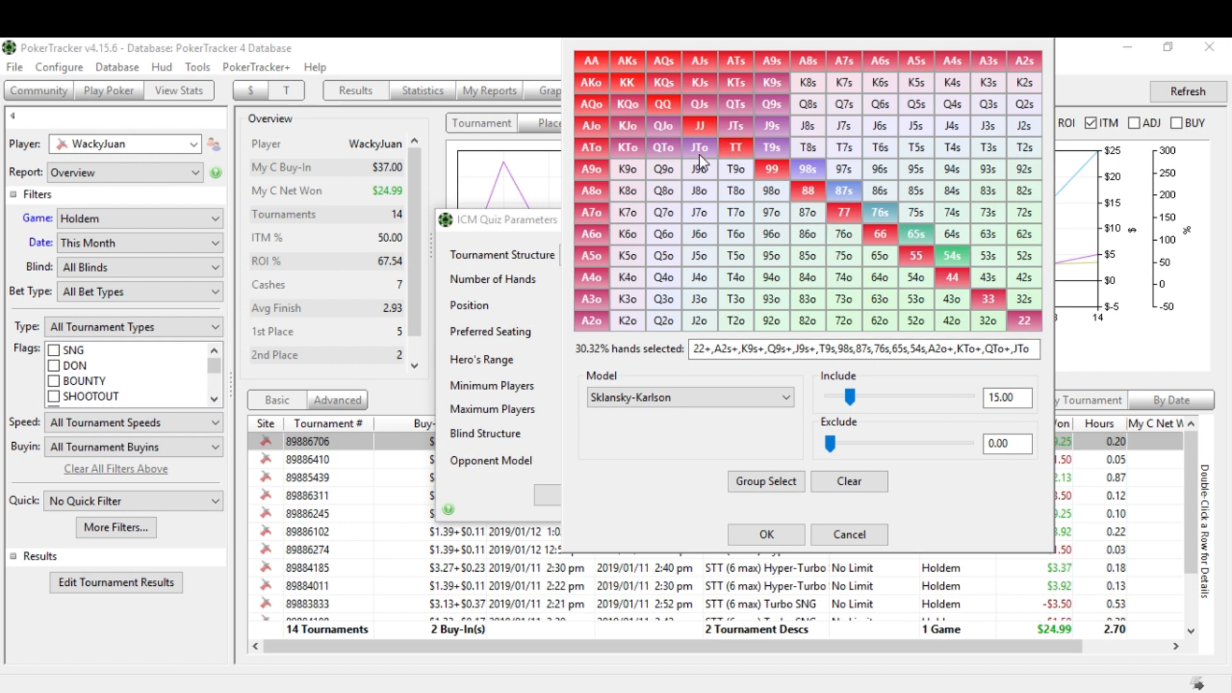
pyautogui.moveTo(768, 284)
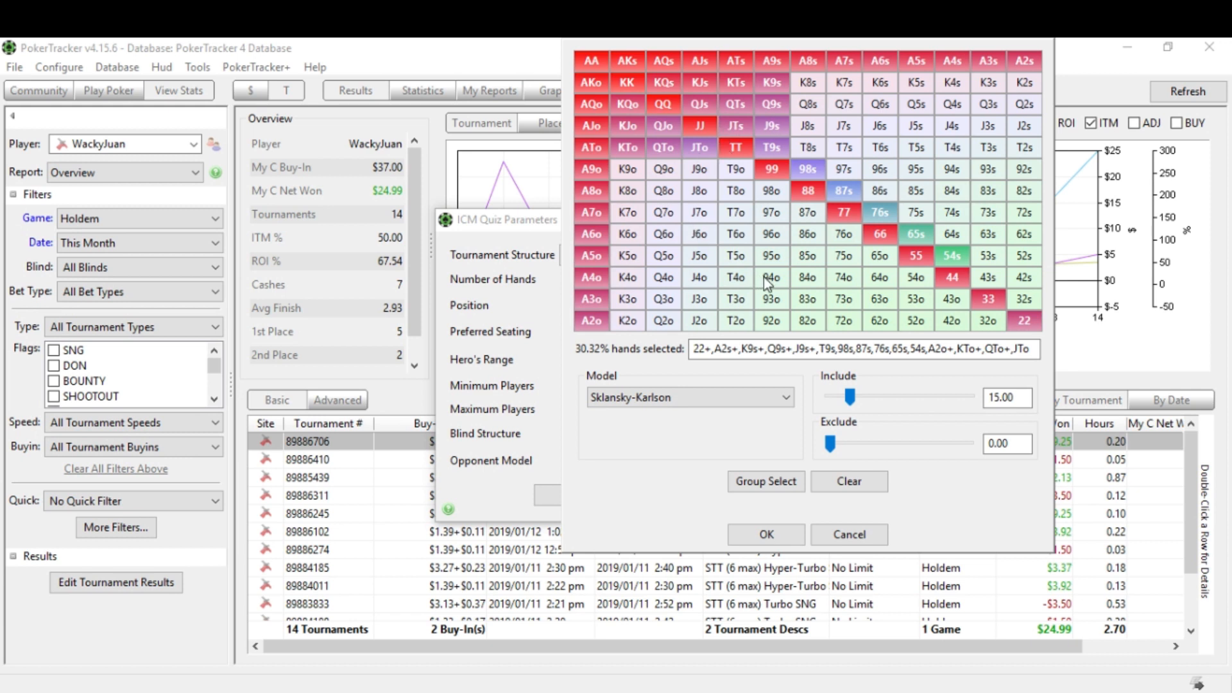
pyautogui.moveTo(879, 137)
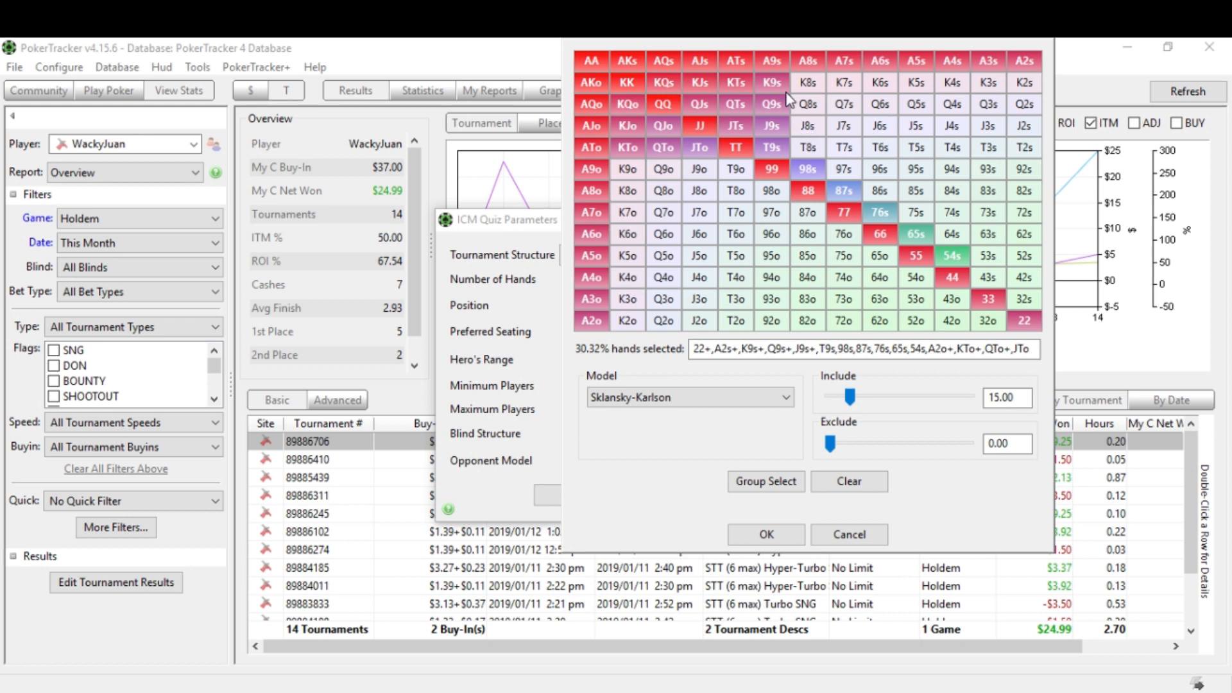
pyautogui.moveTo(739, 96)
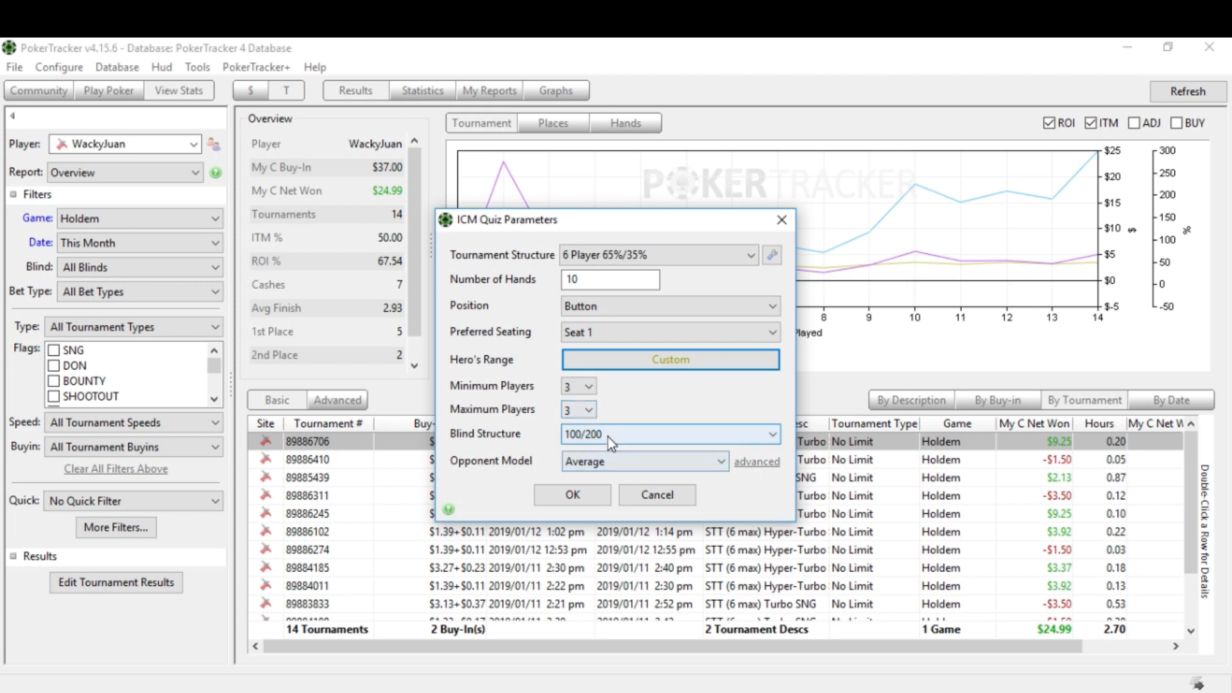
pyautogui.moveTo(543, 463)
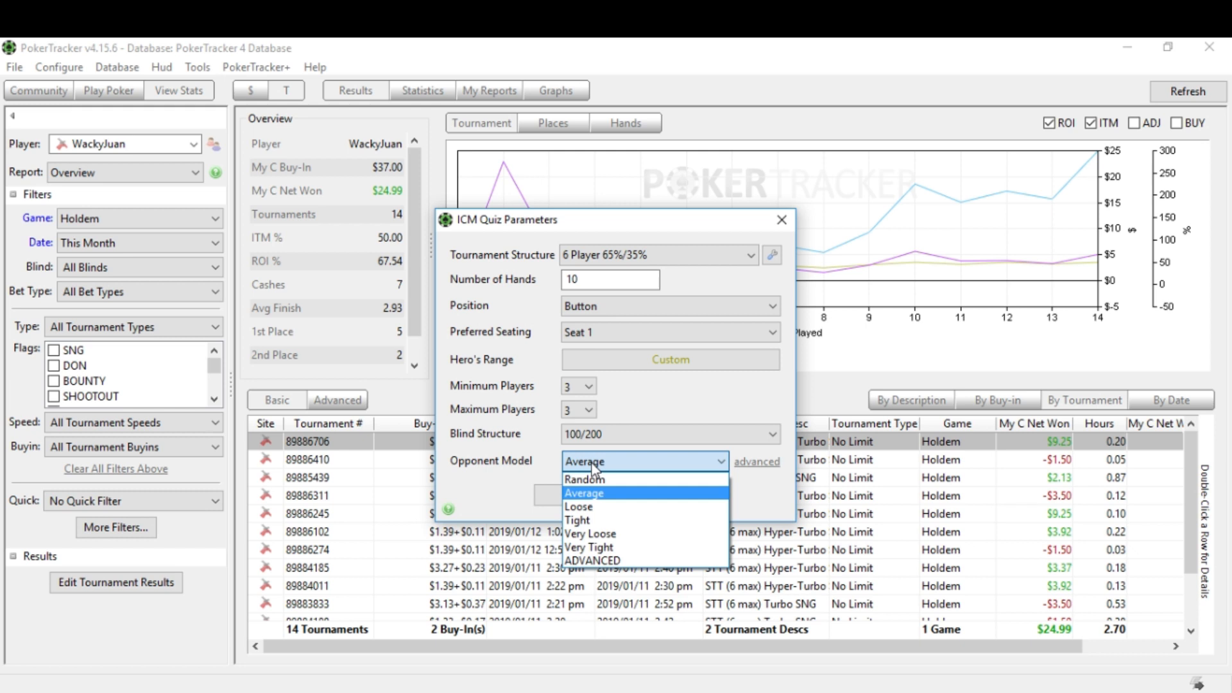
pyautogui.moveTo(601, 498)
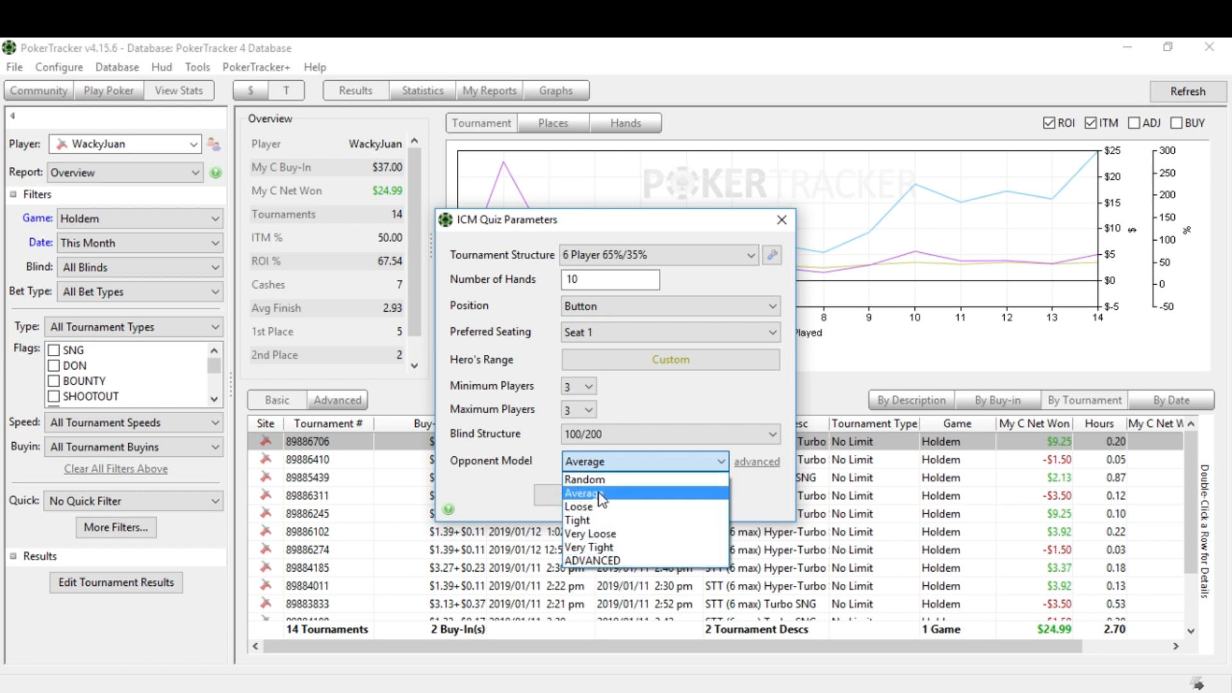
# Step: Keep the opponent model on Average for the custom-range quiz
pyautogui.click(597, 493)
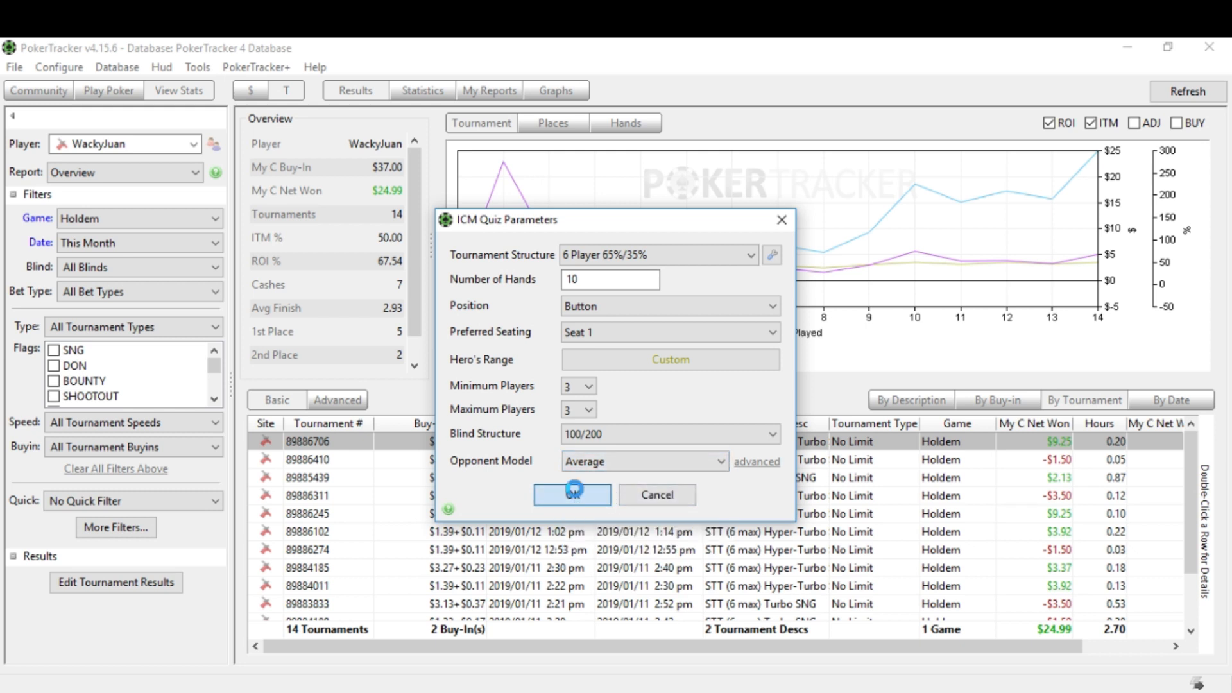
# Step: Launch the quiz and fold A7 on the button in hand 1
pyautogui.click(571, 495)
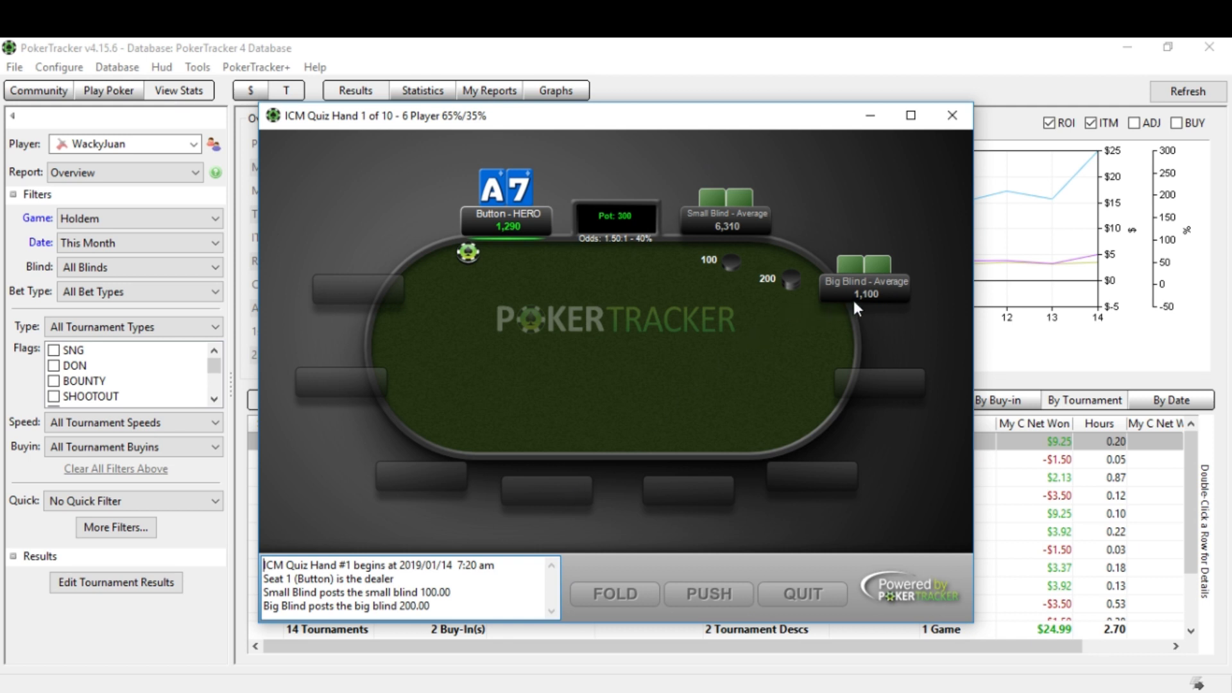
pyautogui.moveTo(518, 250)
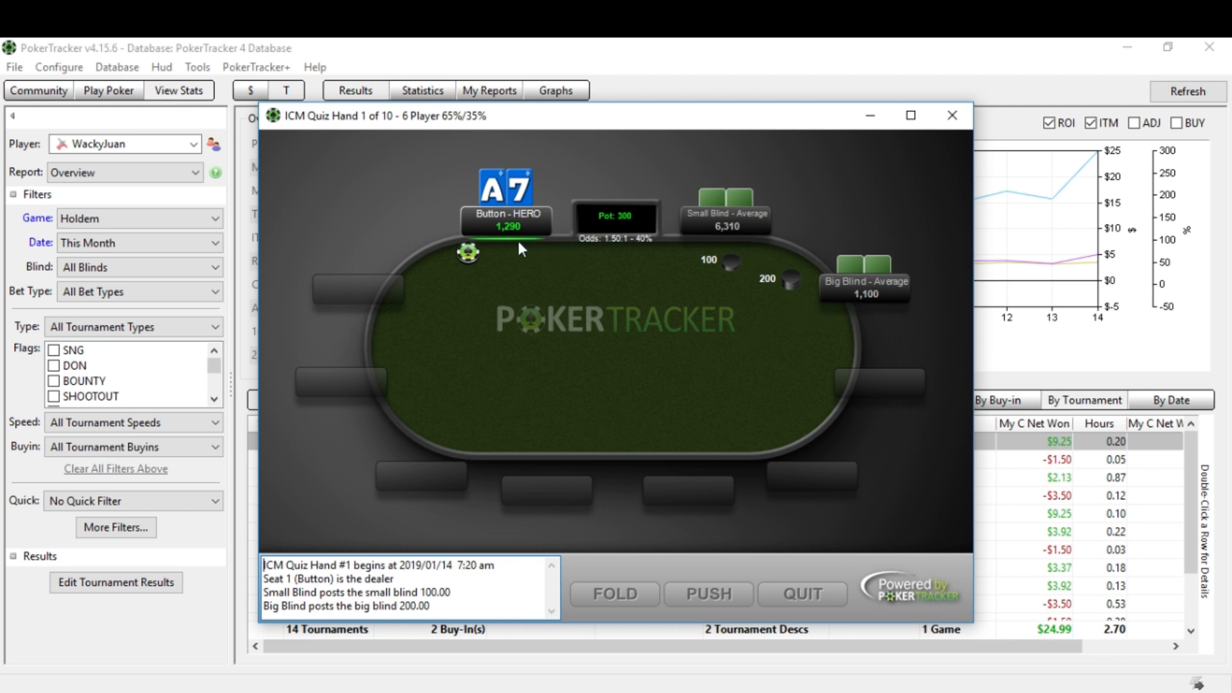
pyautogui.moveTo(658, 257)
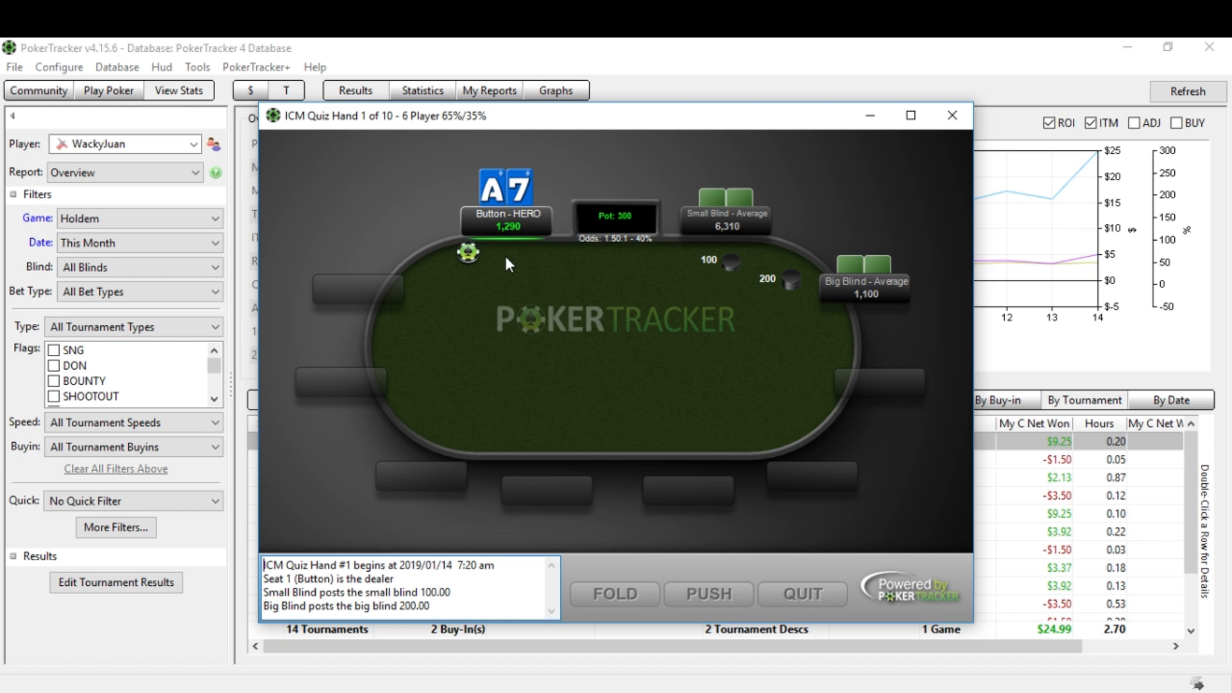
pyautogui.moveTo(708, 601)
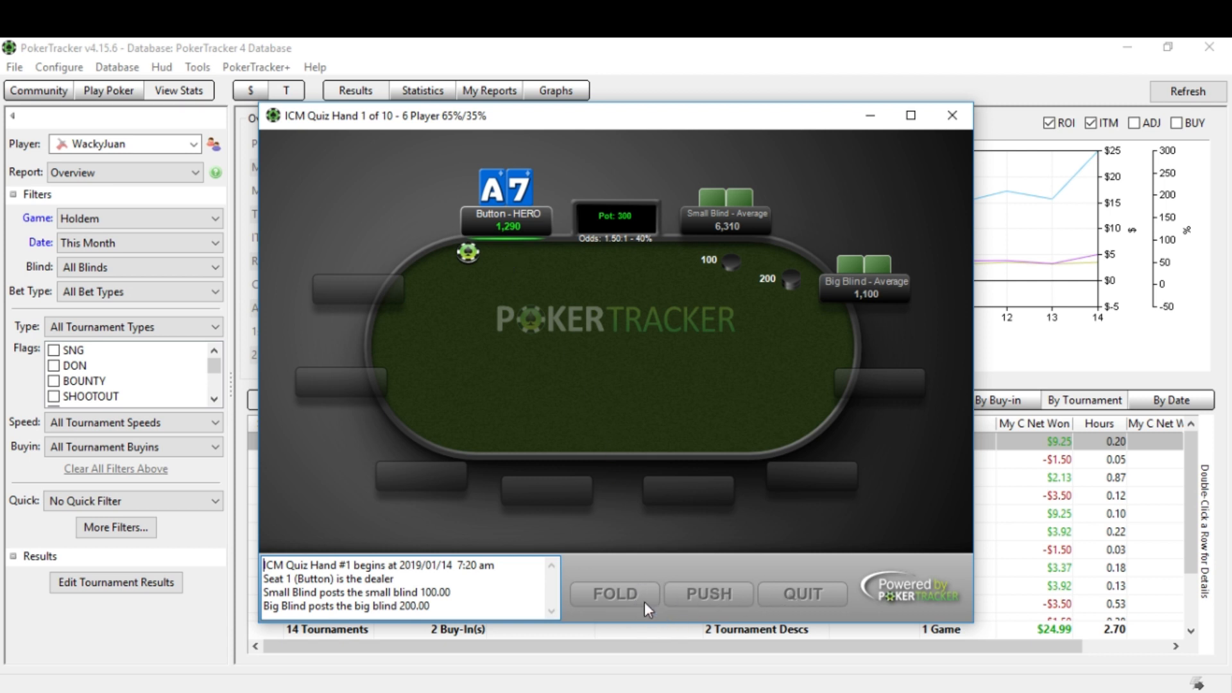
pyautogui.click(613, 594)
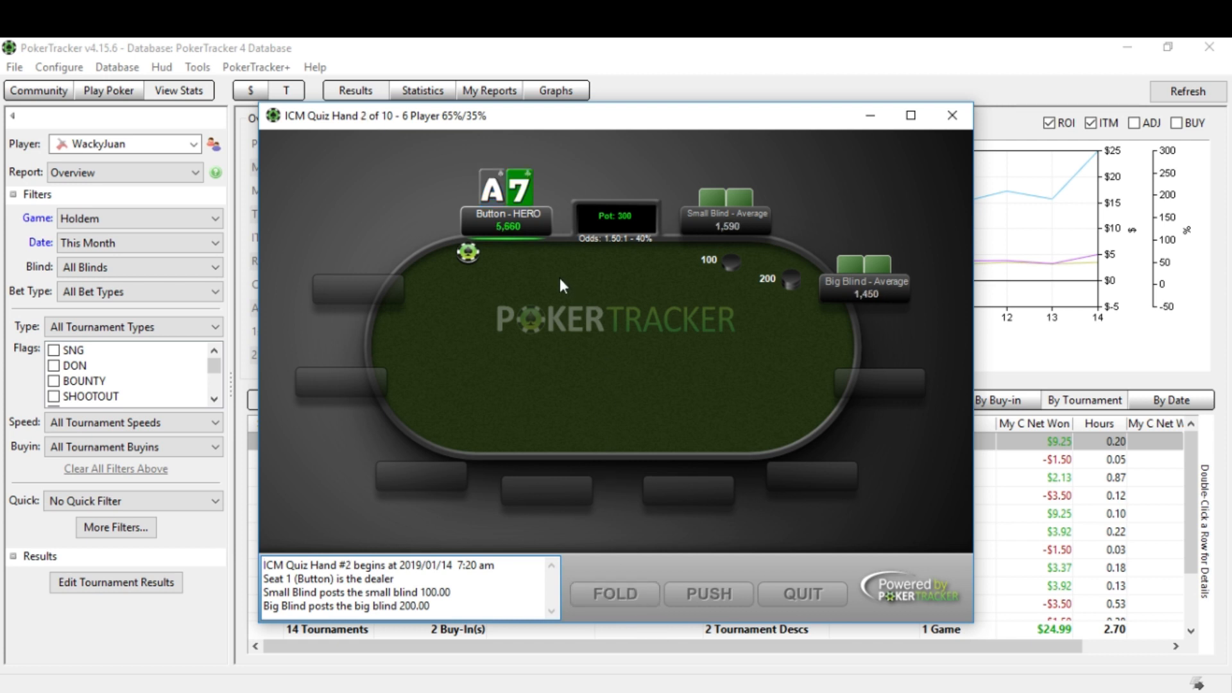
pyautogui.moveTo(523, 250)
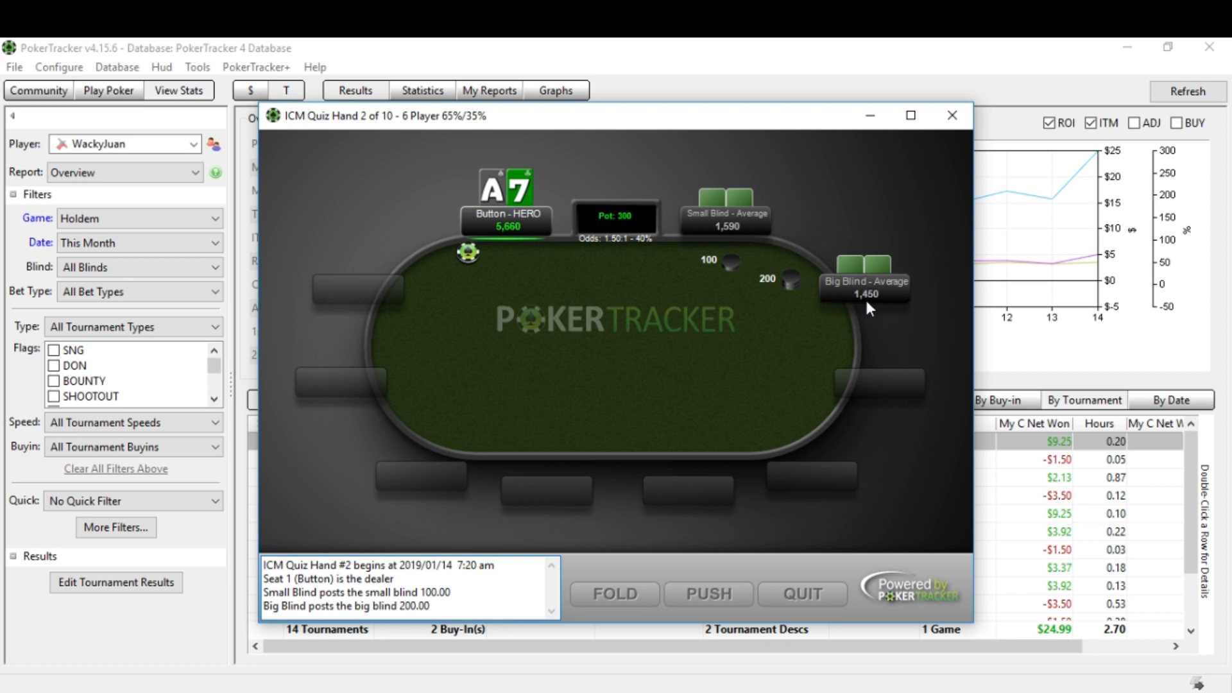
pyautogui.moveTo(755, 265)
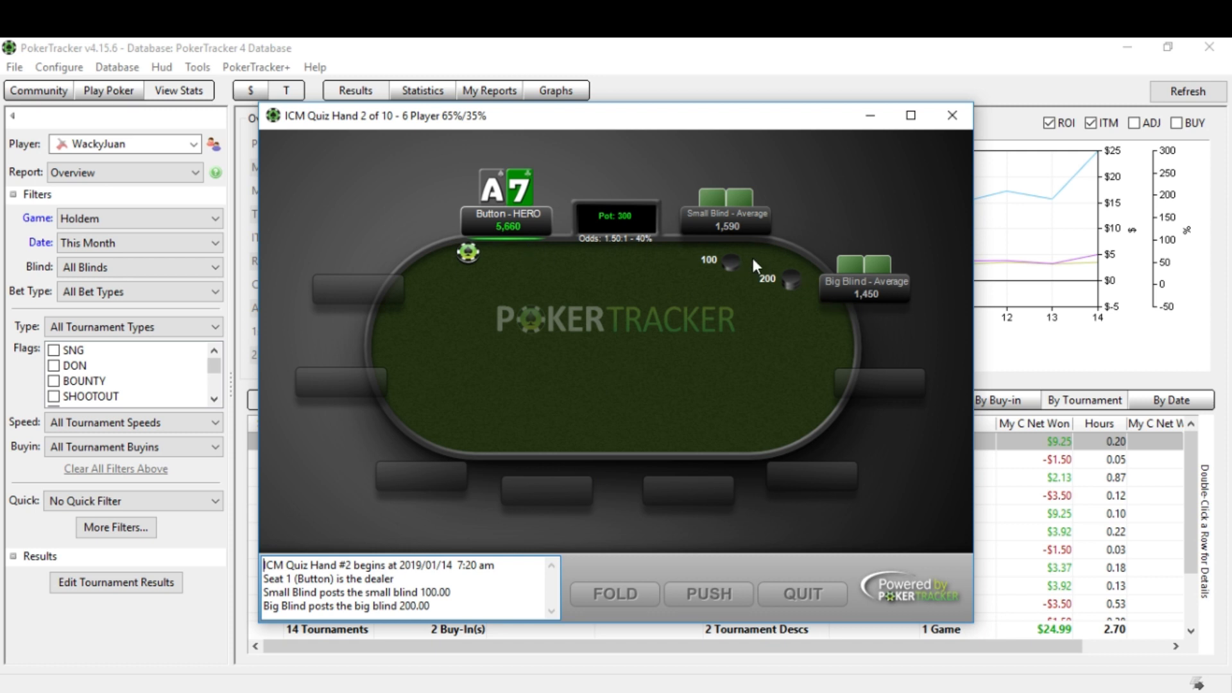
pyautogui.moveTo(738, 248)
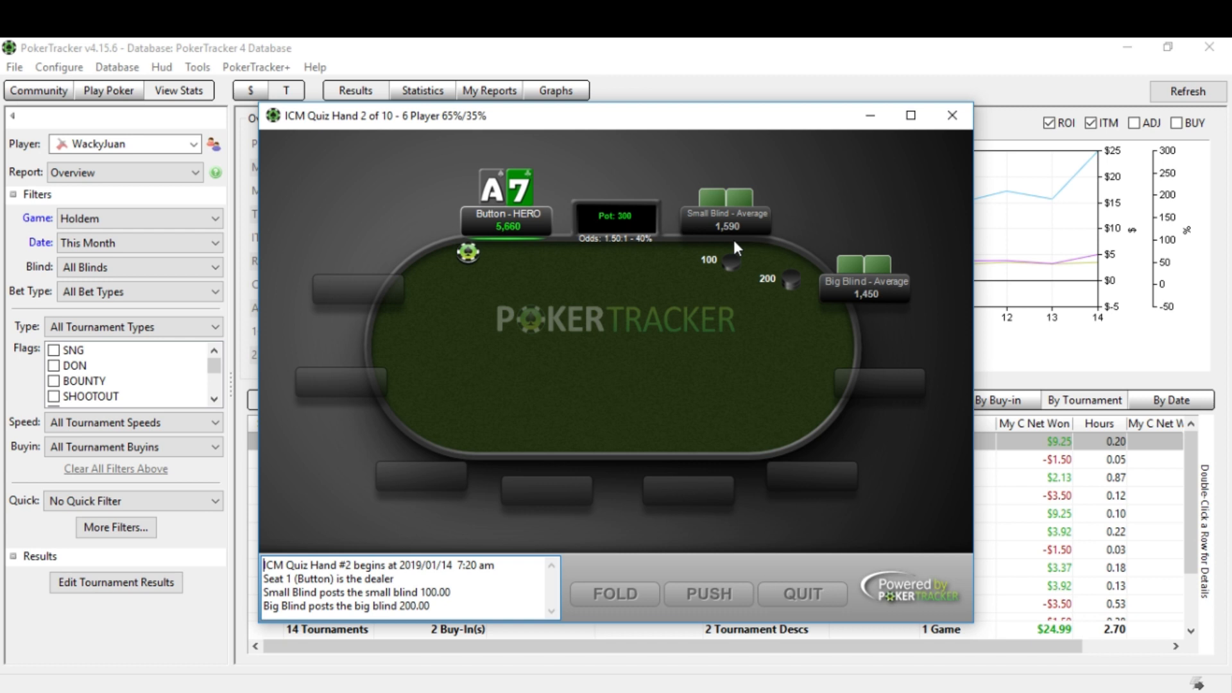
pyautogui.moveTo(528, 257)
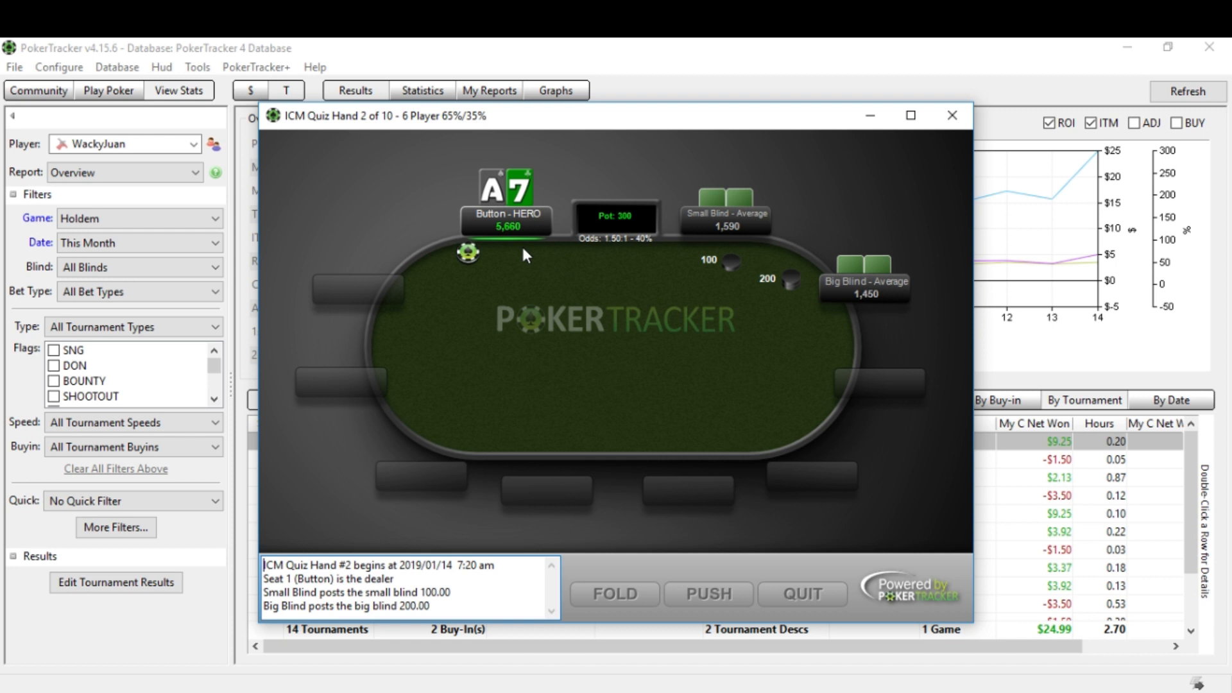
pyautogui.moveTo(694, 616)
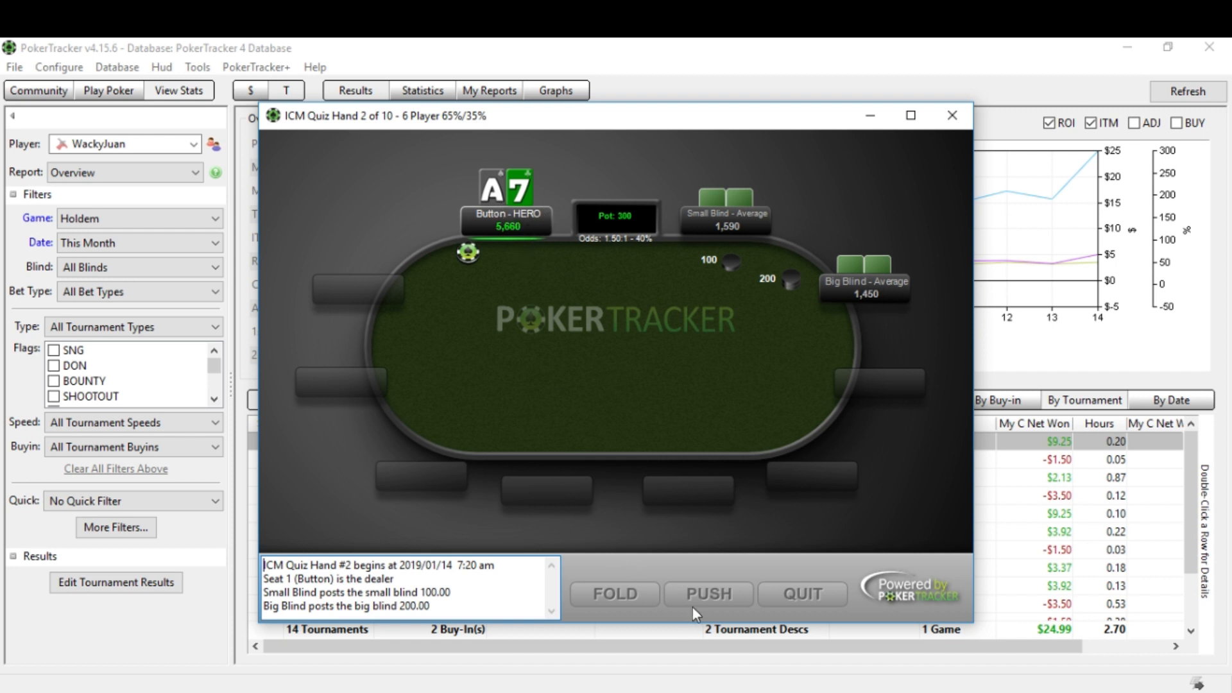
# Step: Answer hands 2-10: push A7, fold 99, KJ, A2, QJ, push AK, reaching the 8/10 results
pyautogui.click(708, 594)
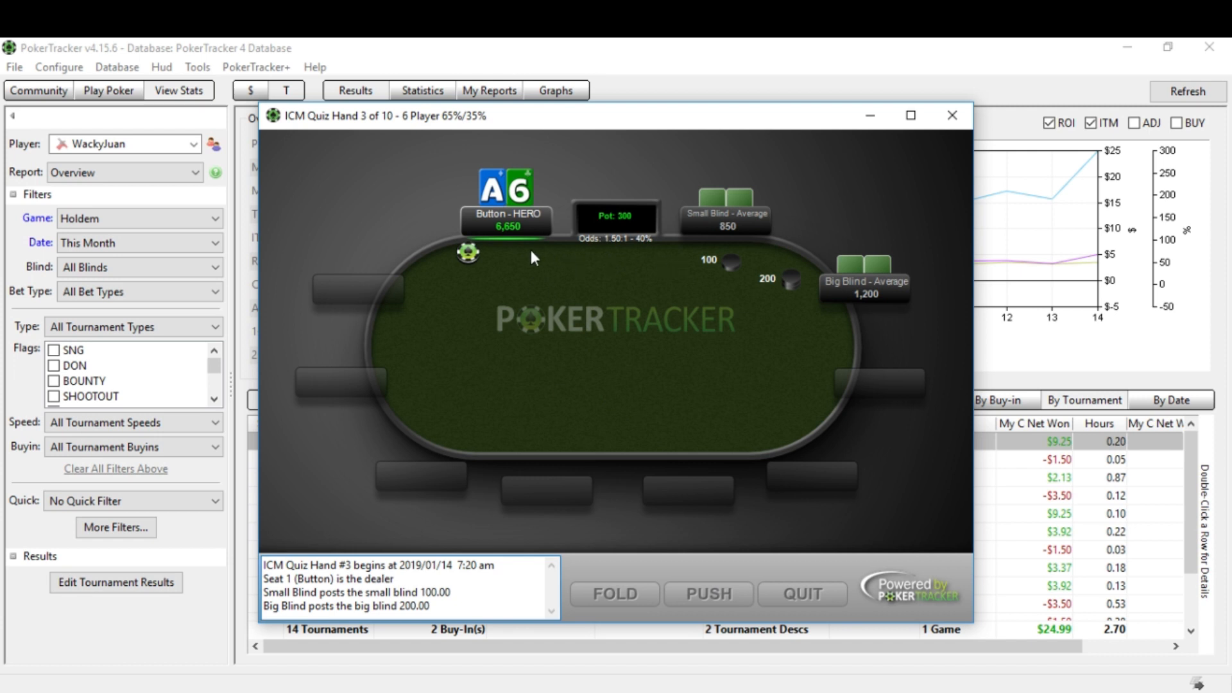
pyautogui.moveTo(704, 631)
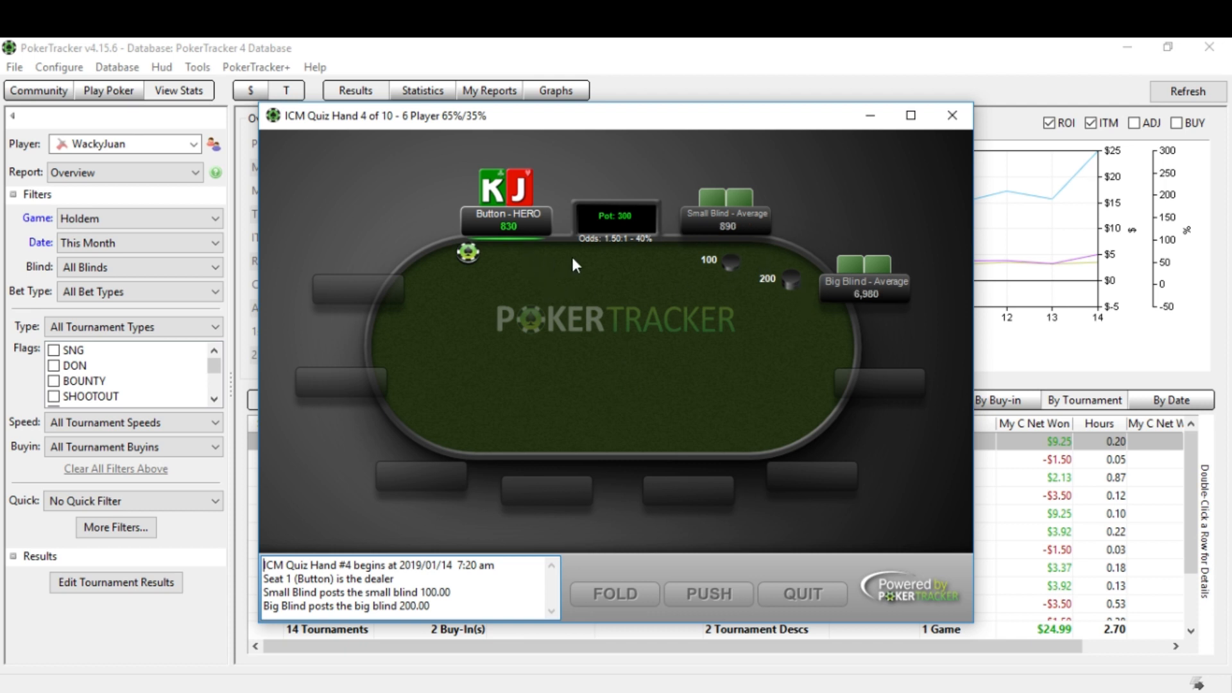
pyautogui.moveTo(524, 257)
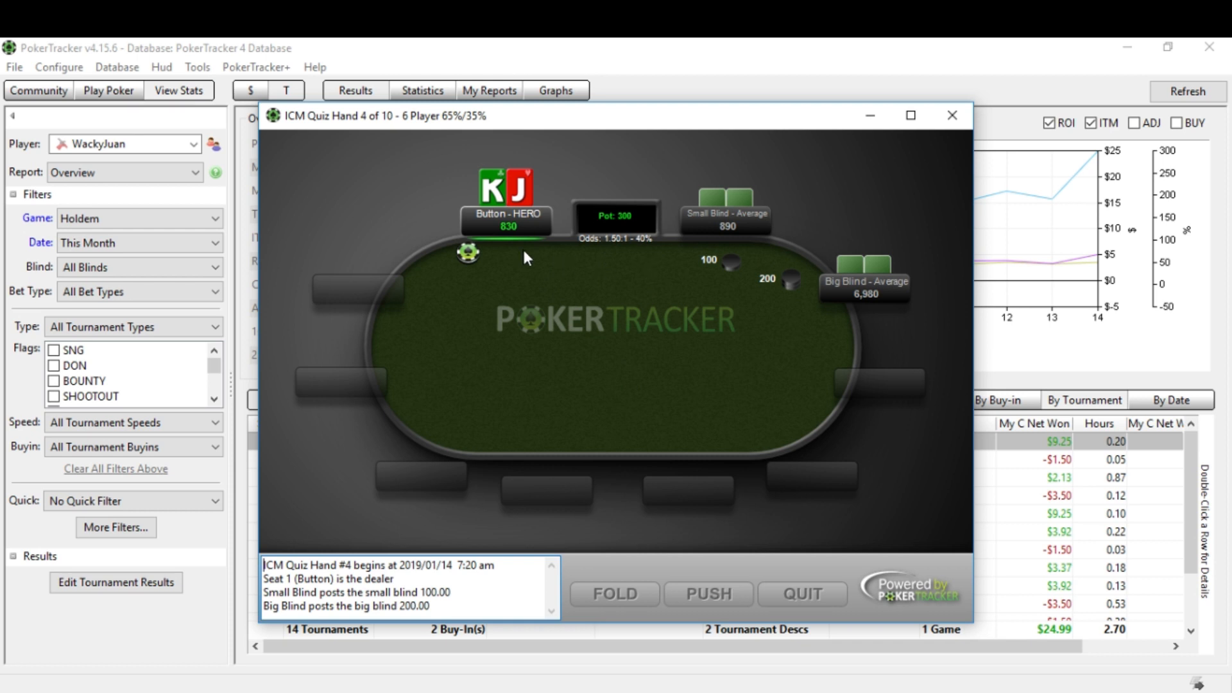
pyautogui.moveTo(658, 431)
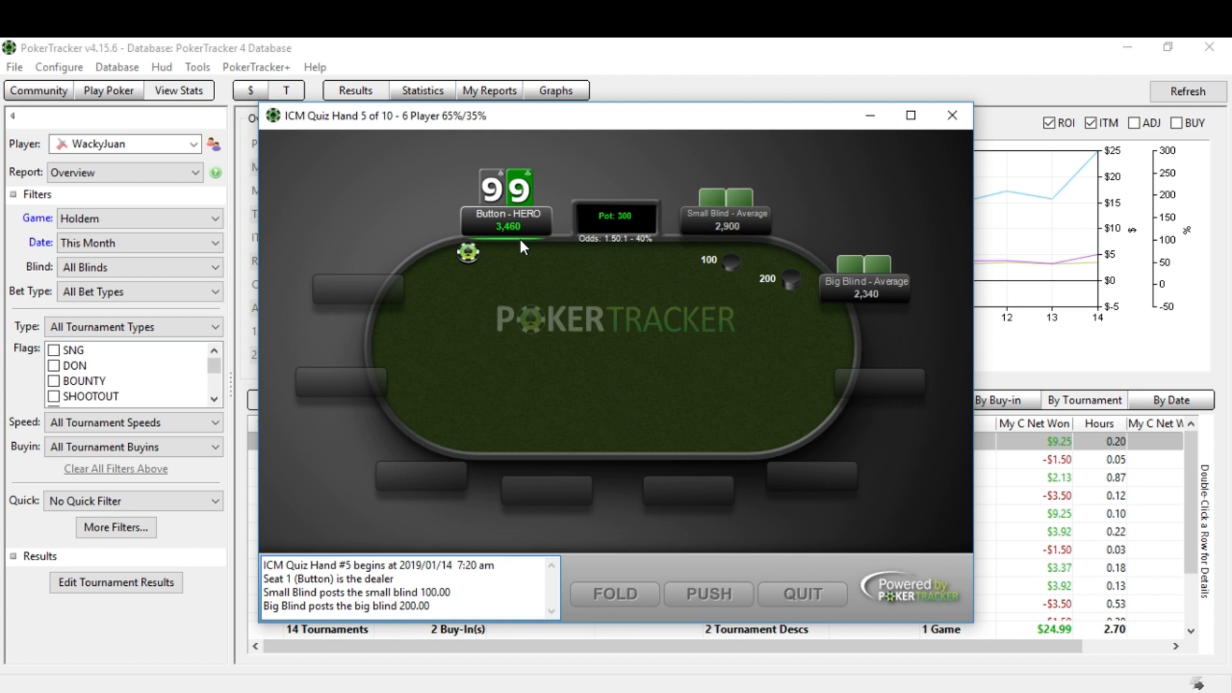
pyautogui.moveTo(837, 288)
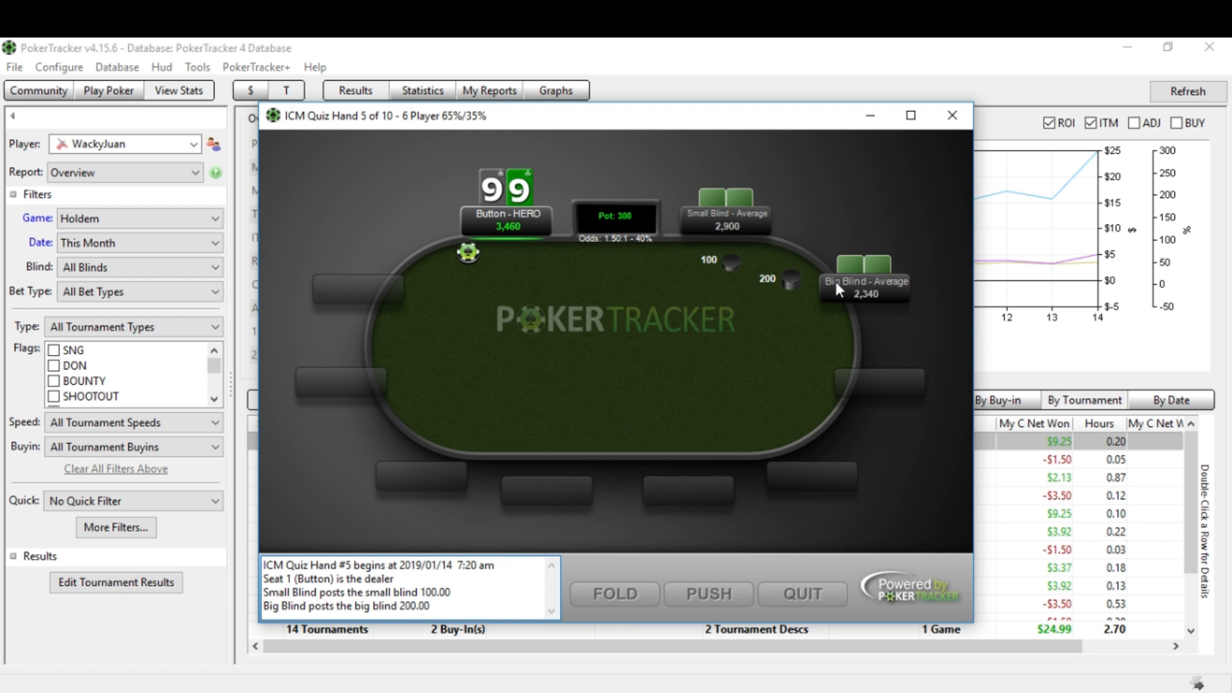
pyautogui.moveTo(806, 312)
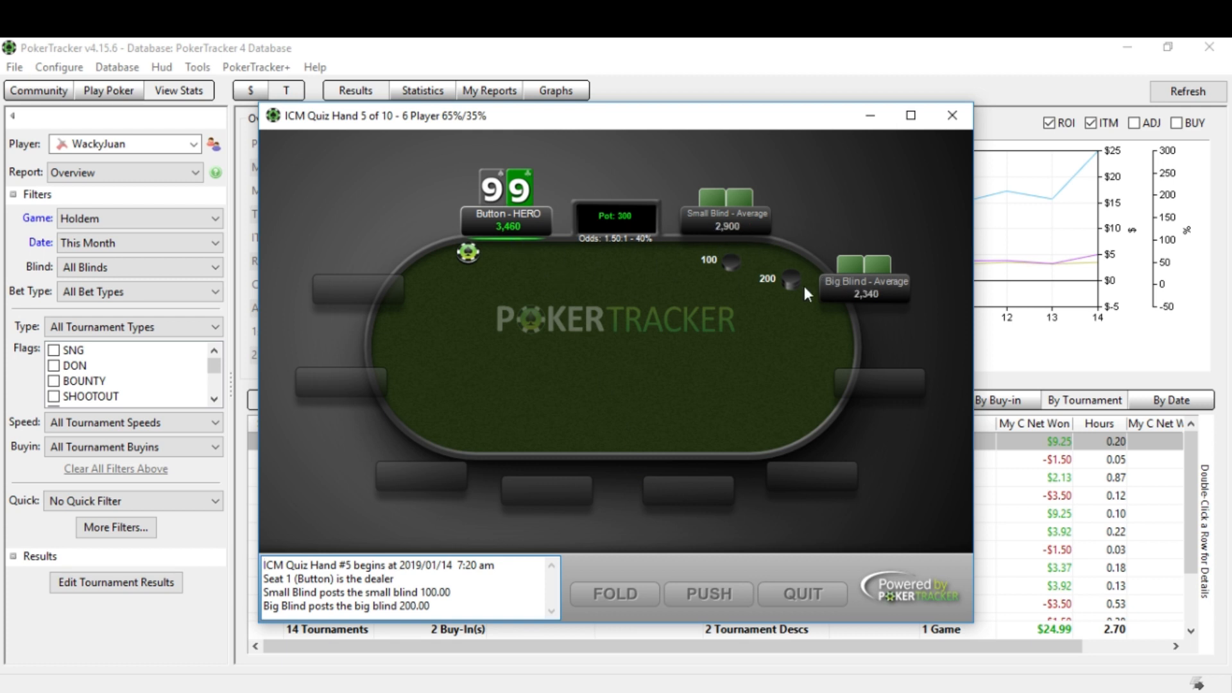
pyautogui.click(708, 594)
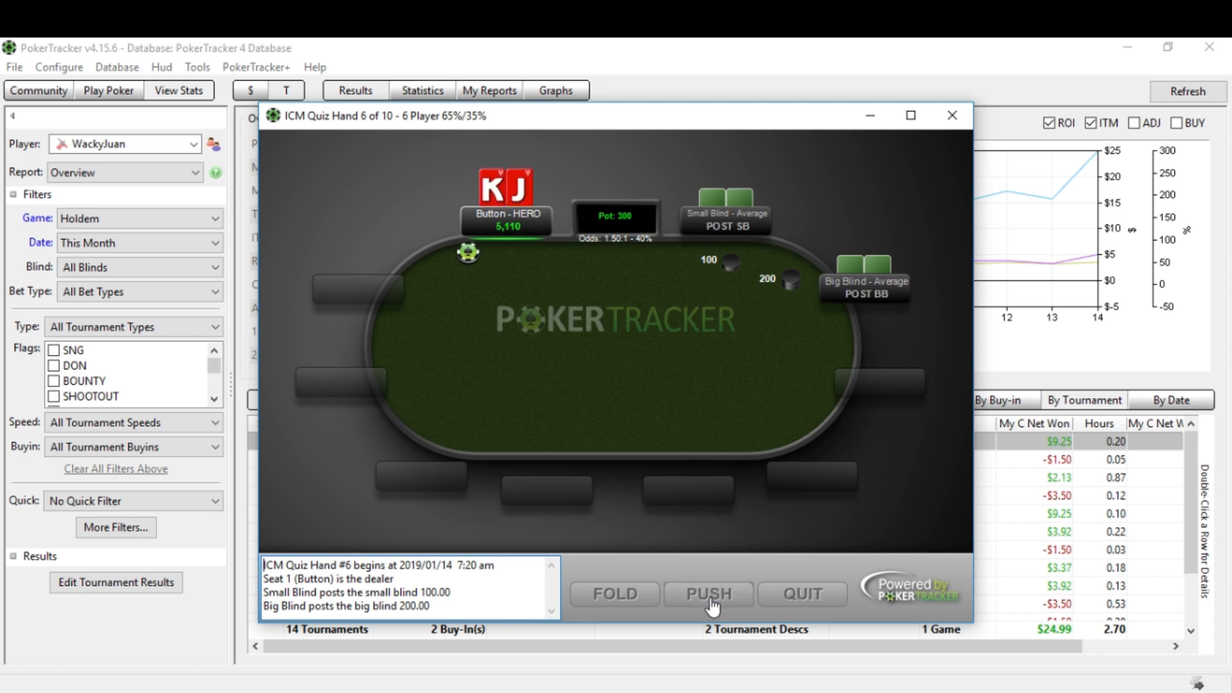
pyautogui.click(707, 594)
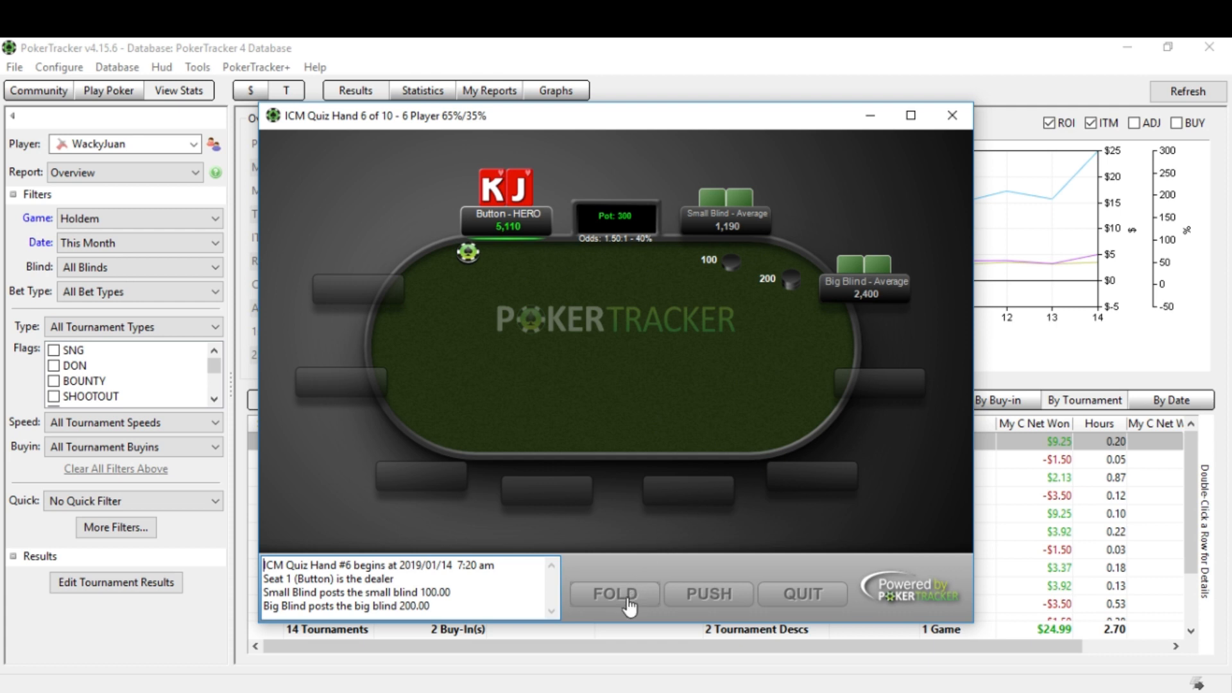
pyautogui.click(614, 594)
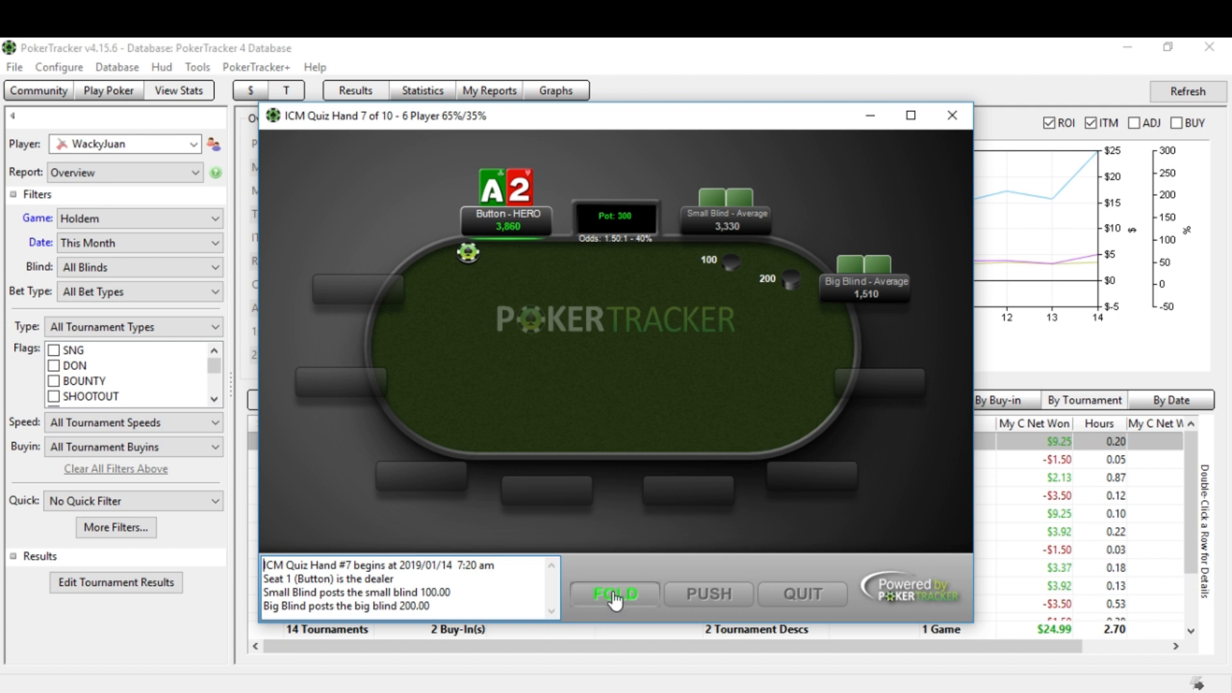
pyautogui.click(614, 594)
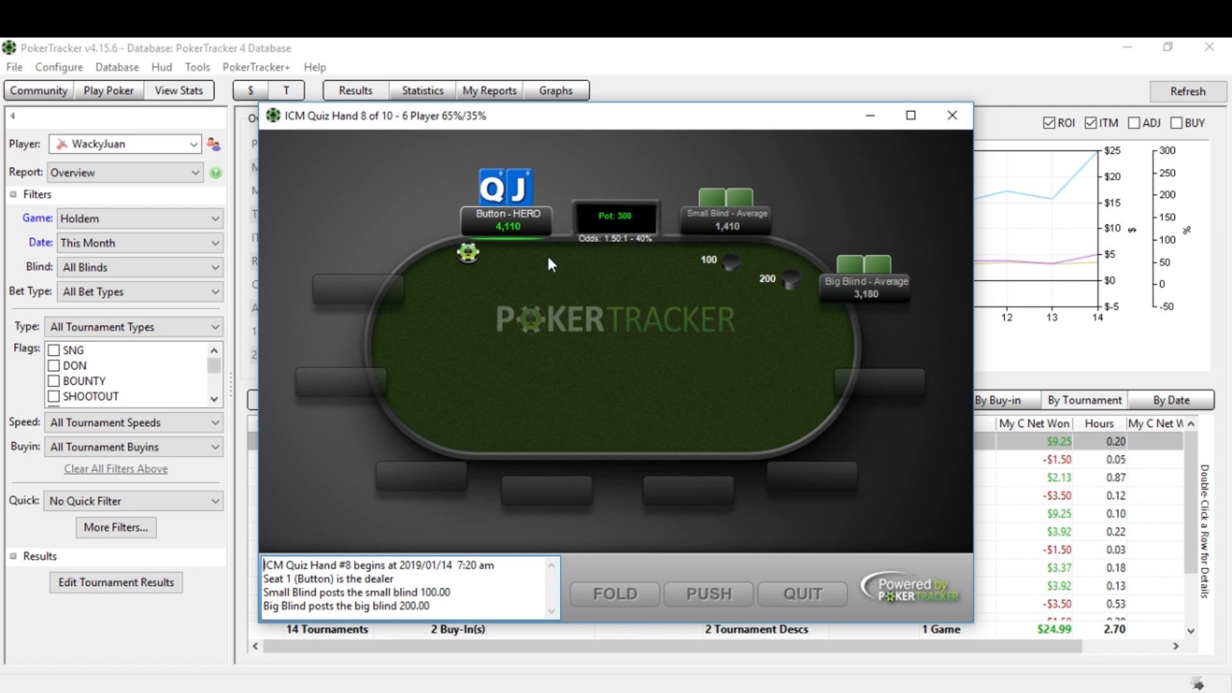
pyautogui.click(612, 594)
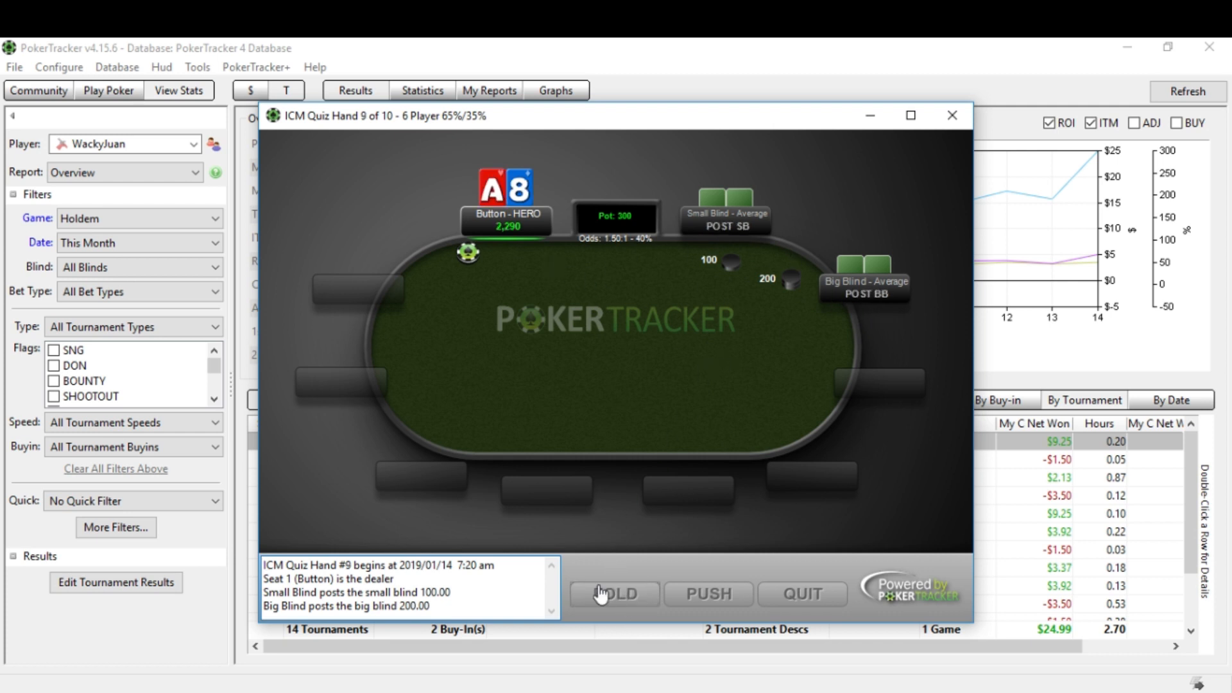
pyautogui.click(612, 595)
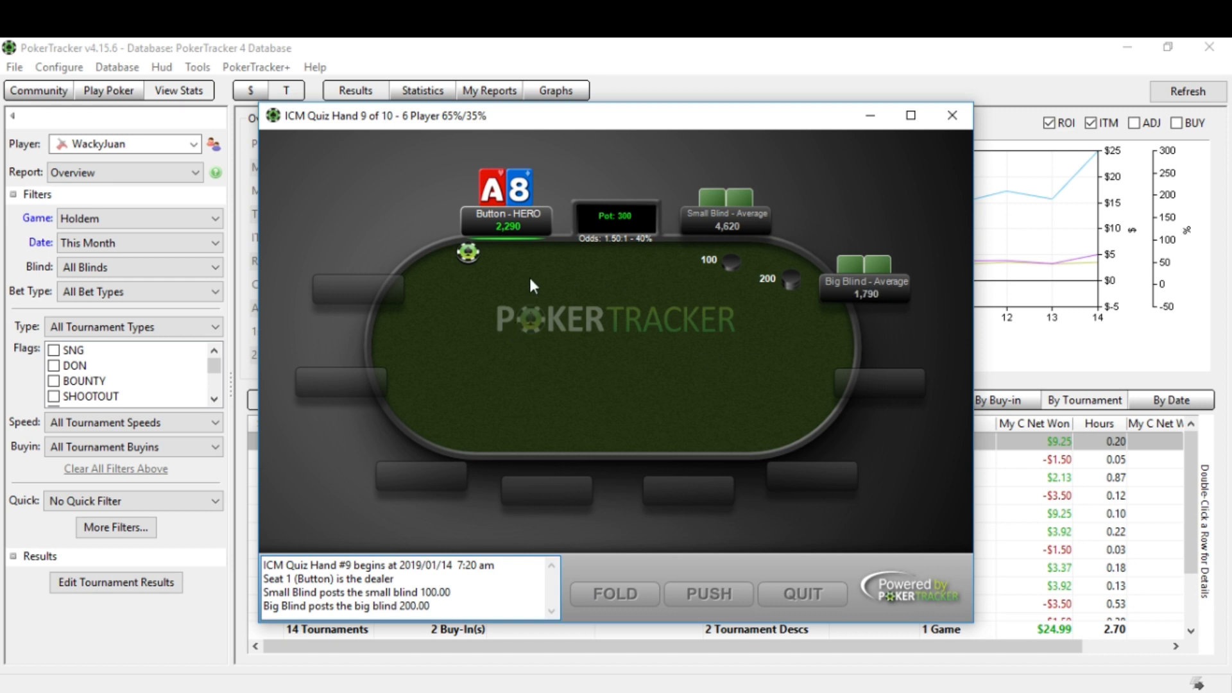
pyautogui.moveTo(510, 269)
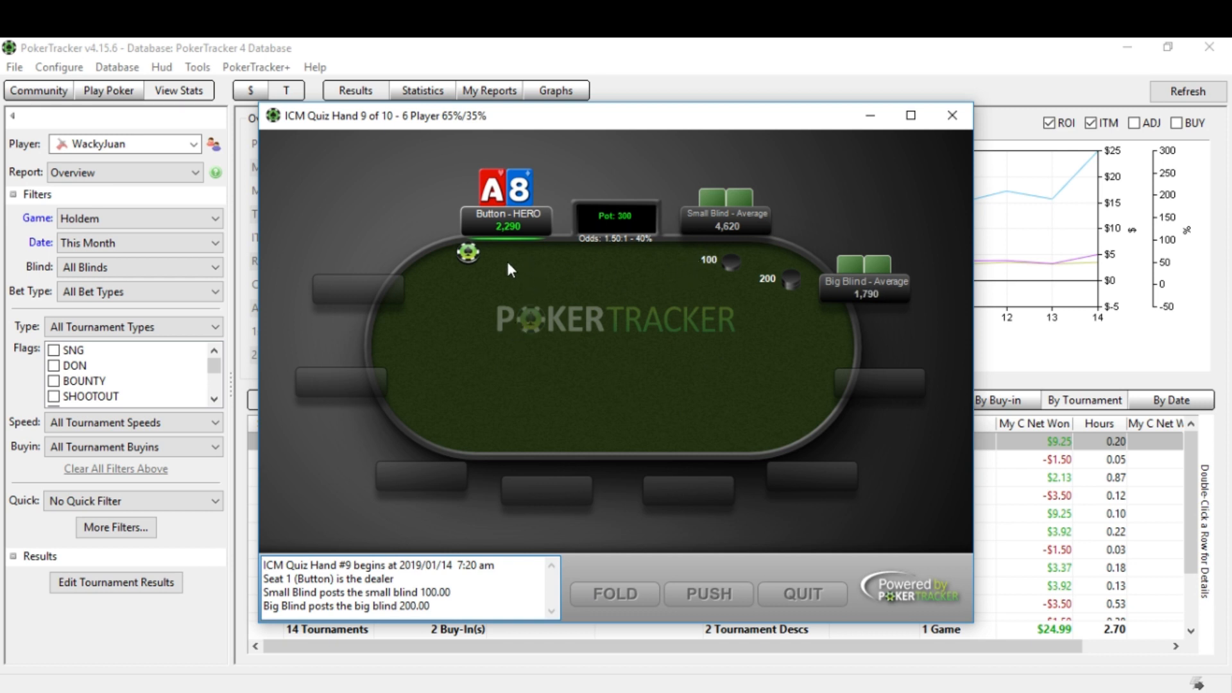
pyautogui.moveTo(670, 298)
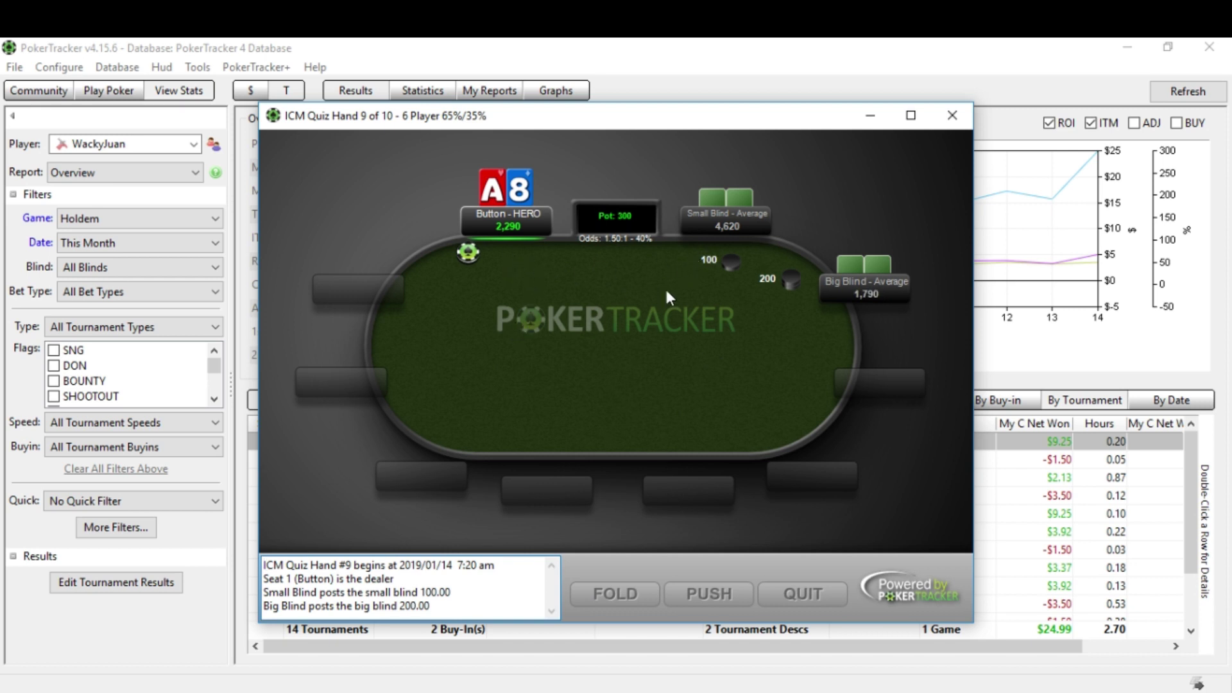
pyautogui.moveTo(763, 320)
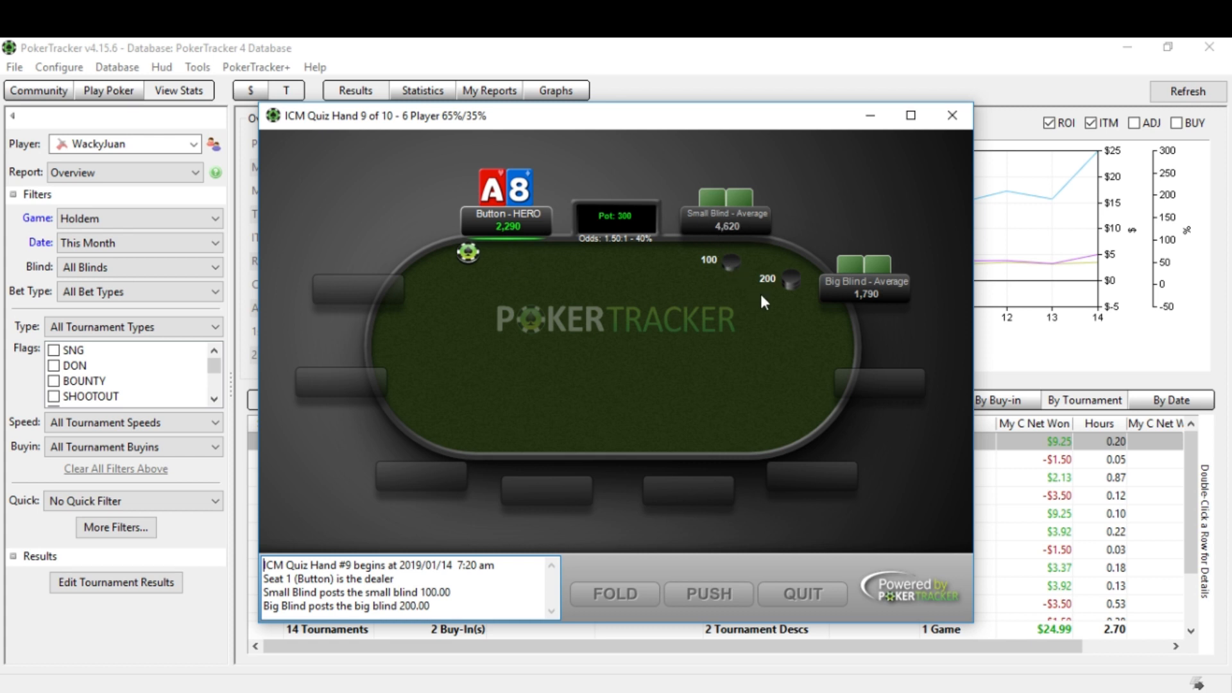
pyautogui.moveTo(865, 304)
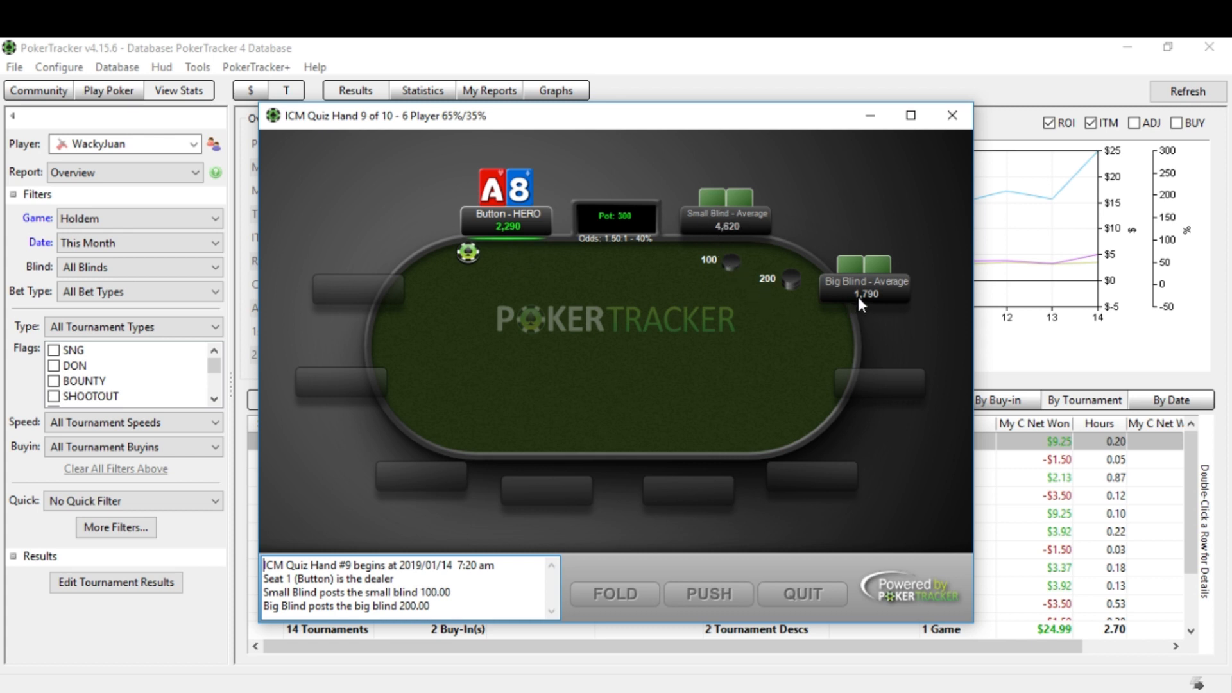
pyautogui.moveTo(628, 598)
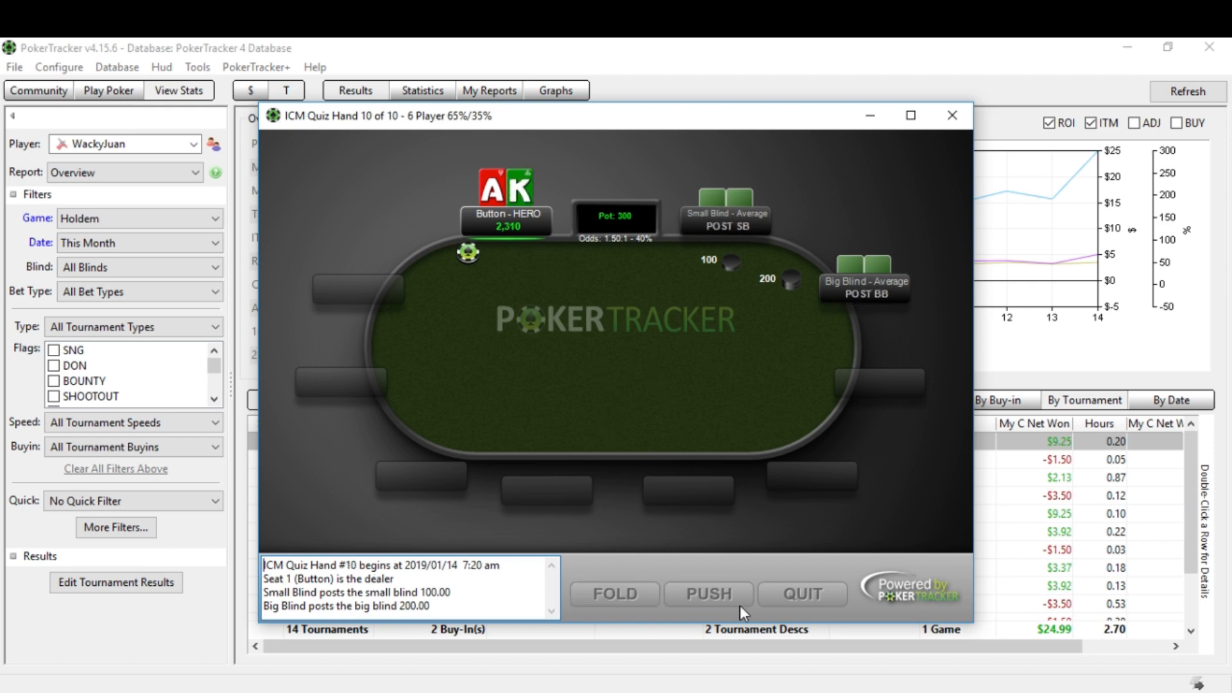
pyautogui.click(707, 594)
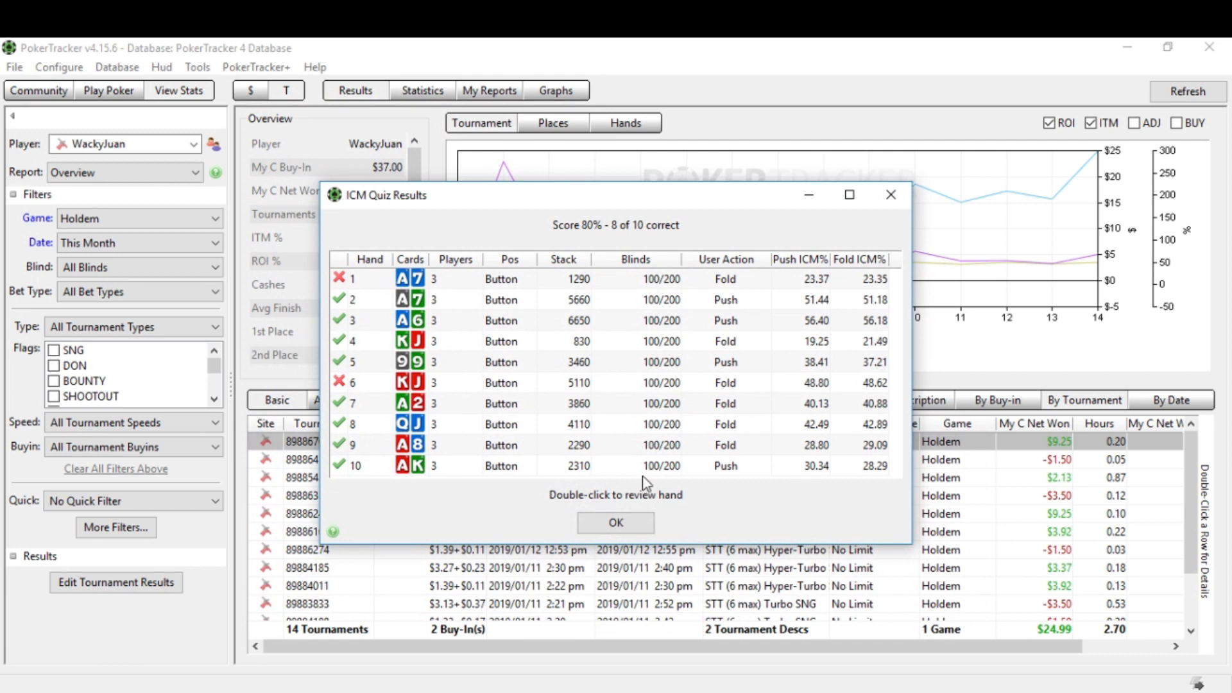
pyautogui.moveTo(539, 410)
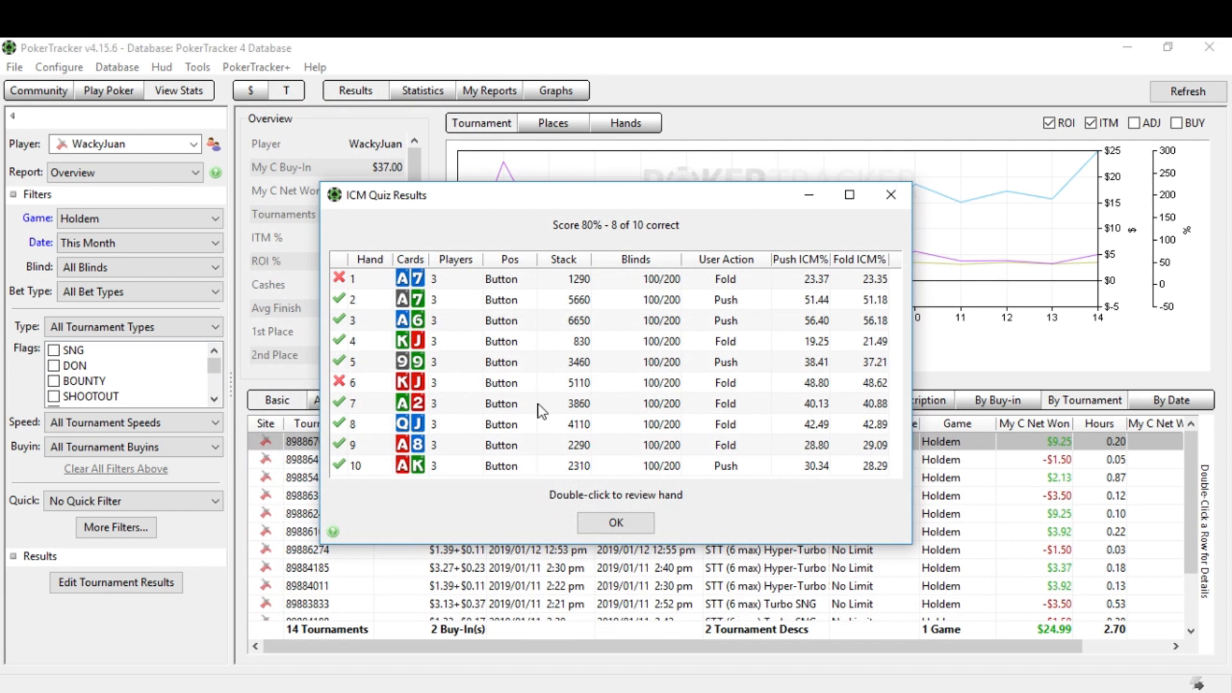
pyautogui.moveTo(623, 286)
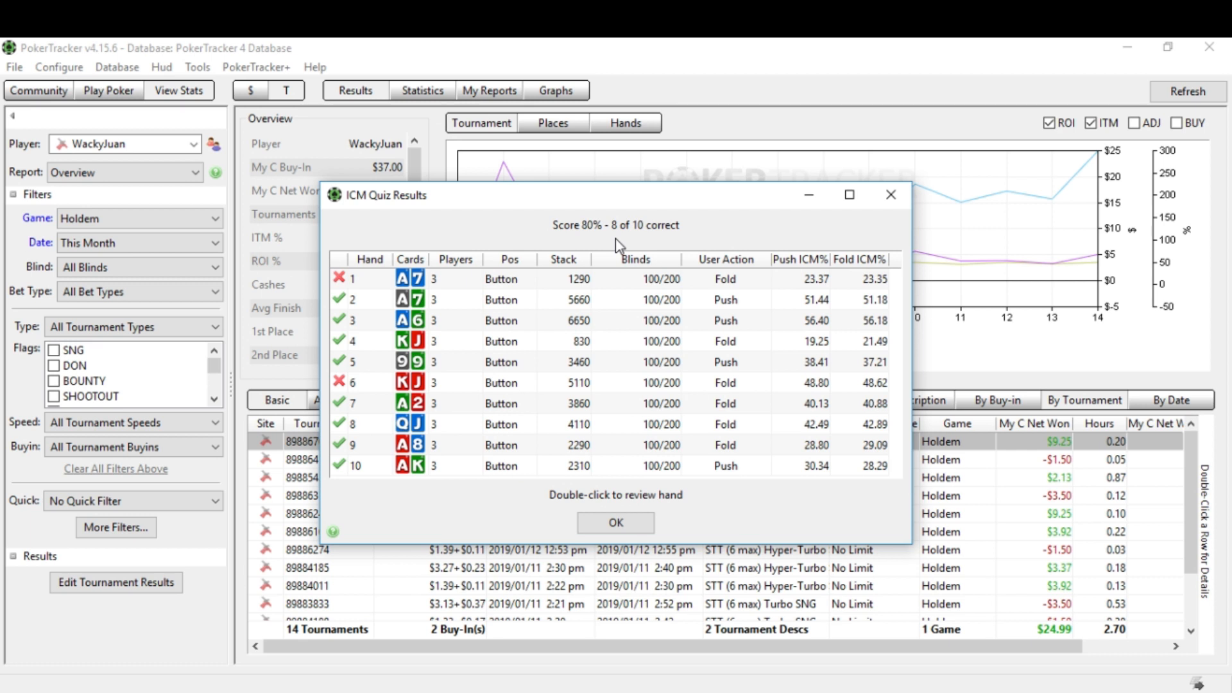
pyautogui.moveTo(560, 290)
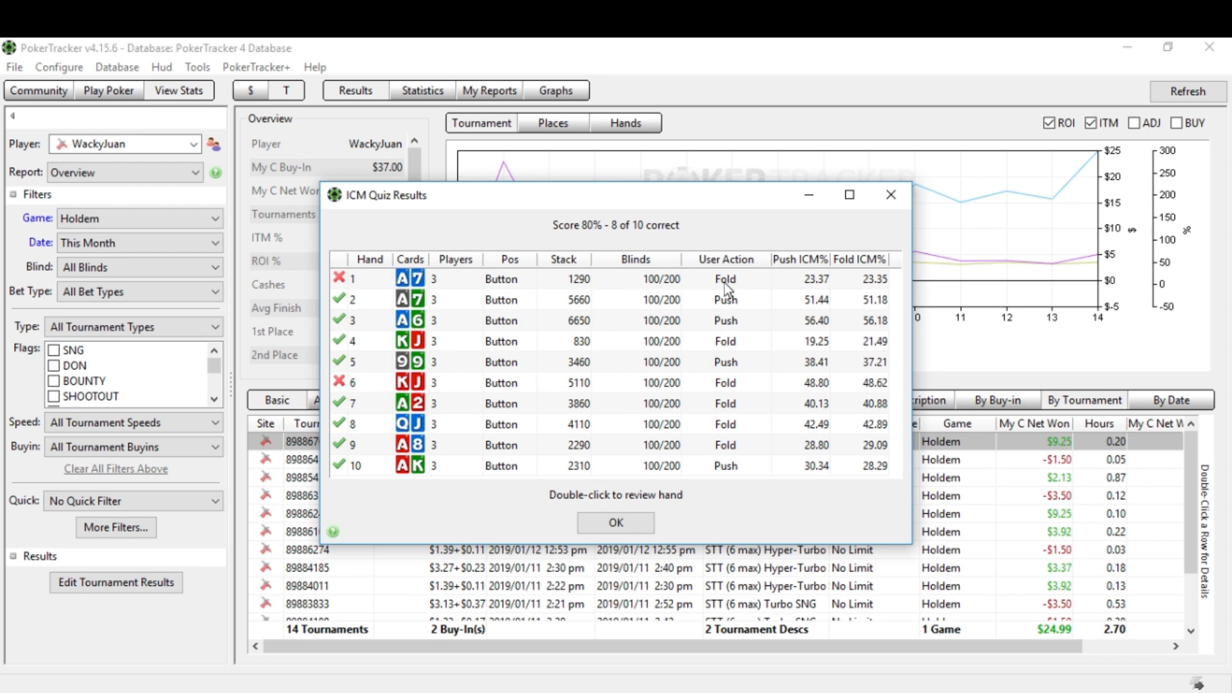
pyautogui.moveTo(800, 268)
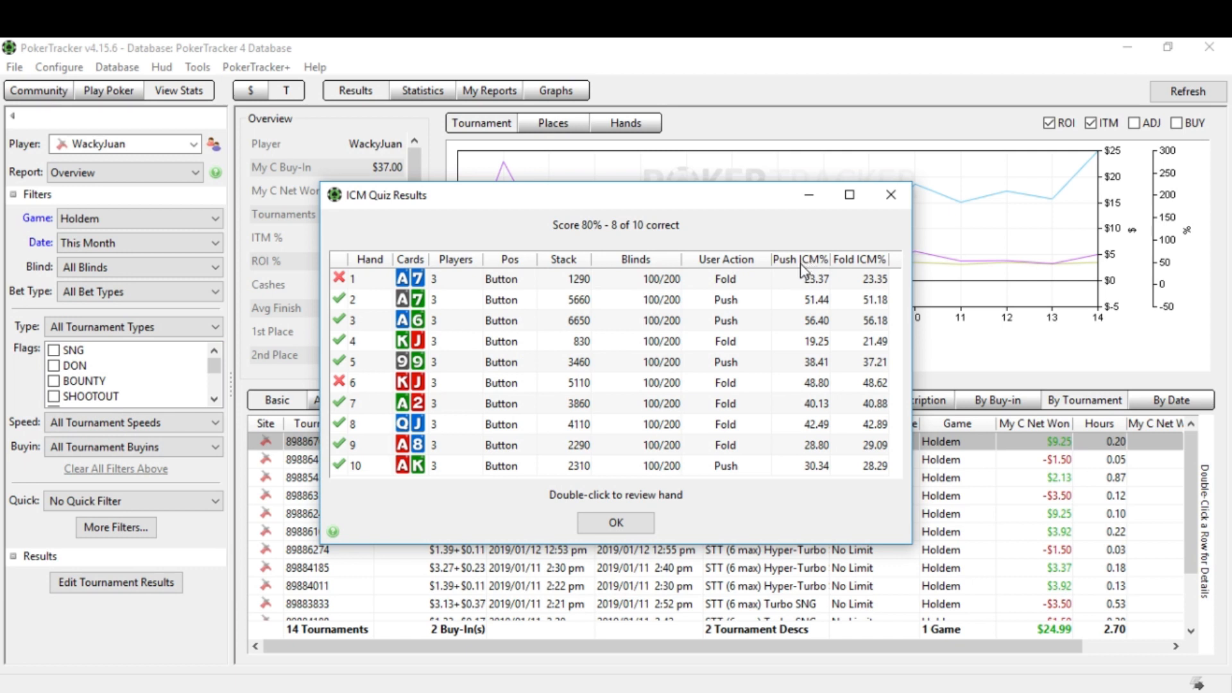
pyautogui.moveTo(820, 272)
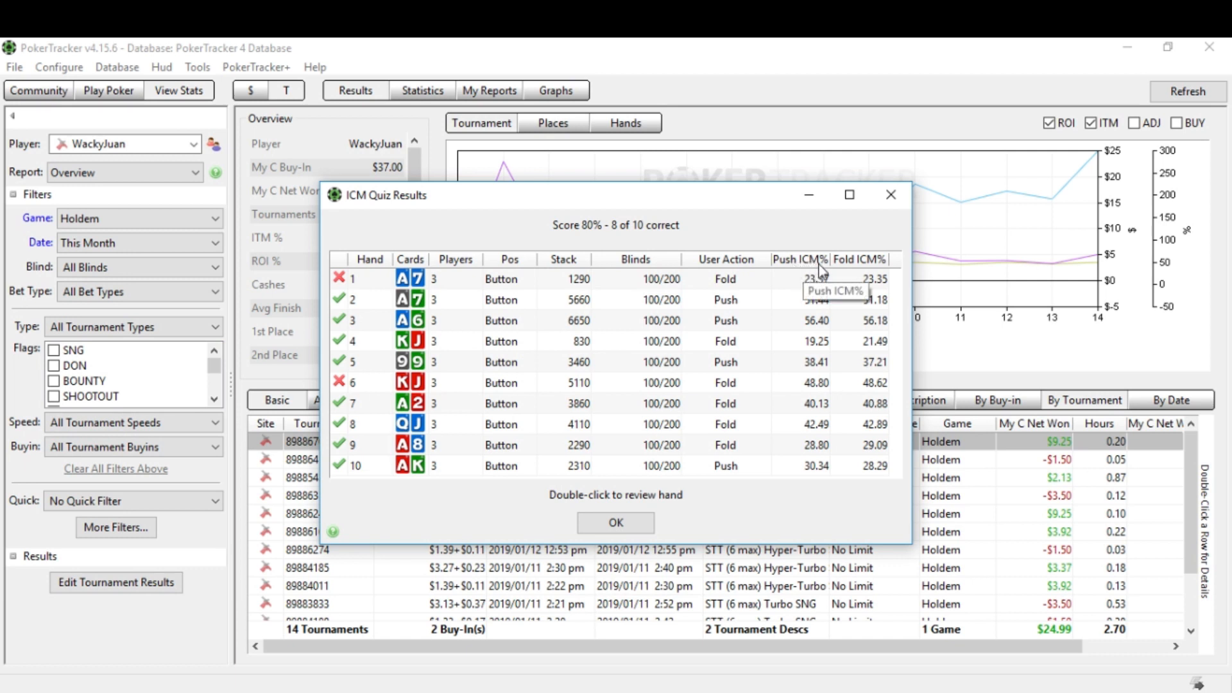
pyautogui.moveTo(720, 294)
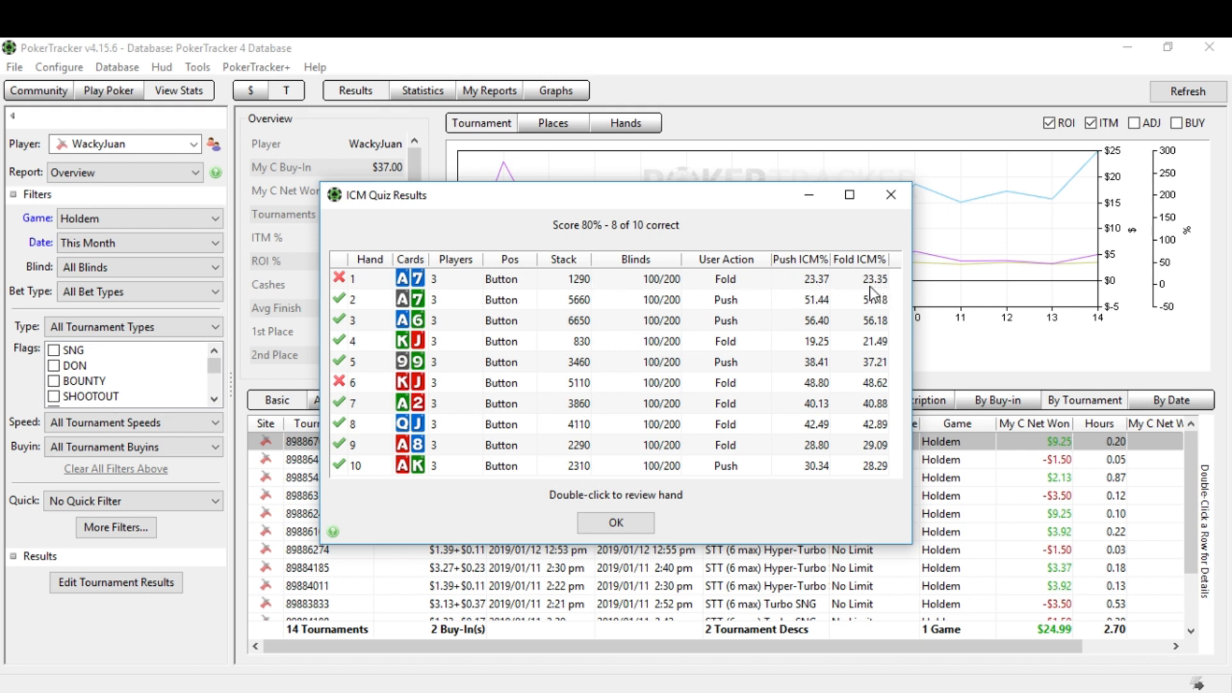
pyautogui.moveTo(847, 284)
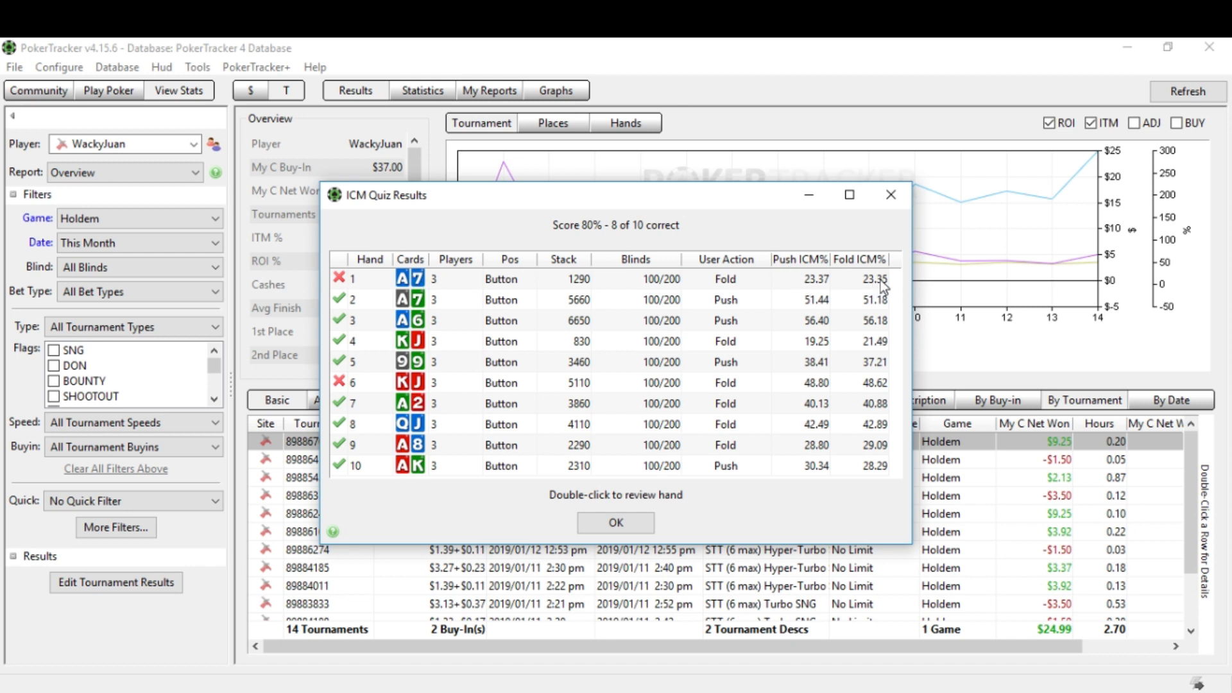
pyautogui.moveTo(819, 290)
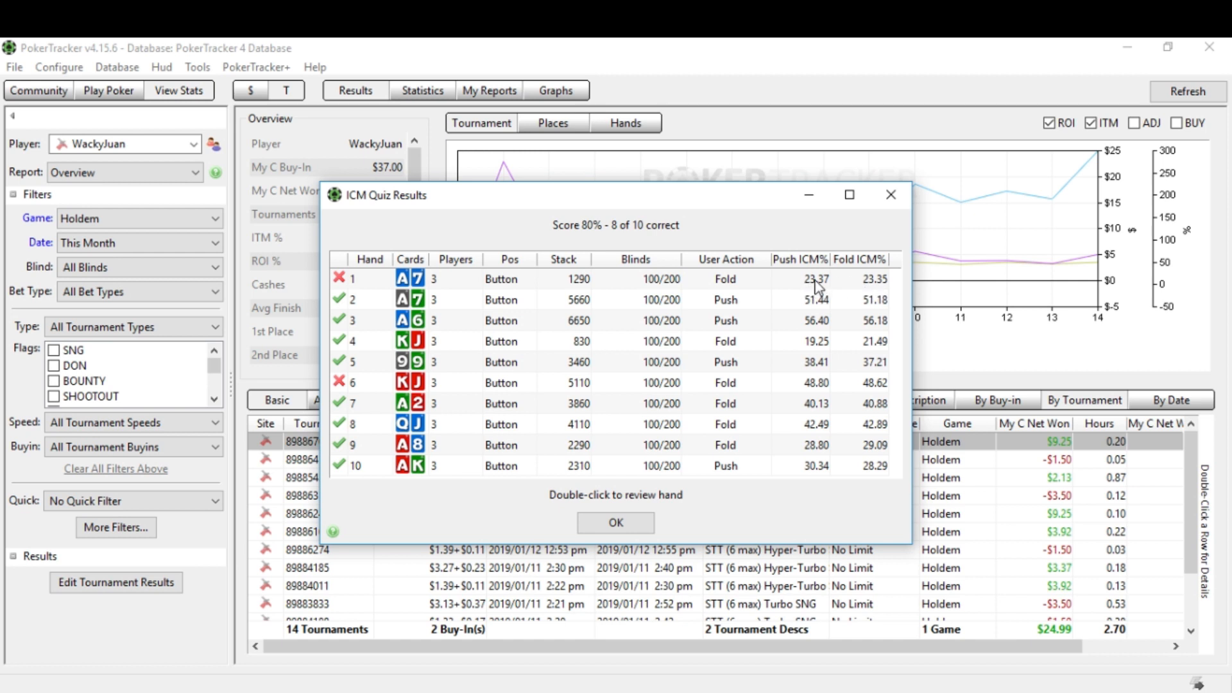
pyautogui.moveTo(834, 290)
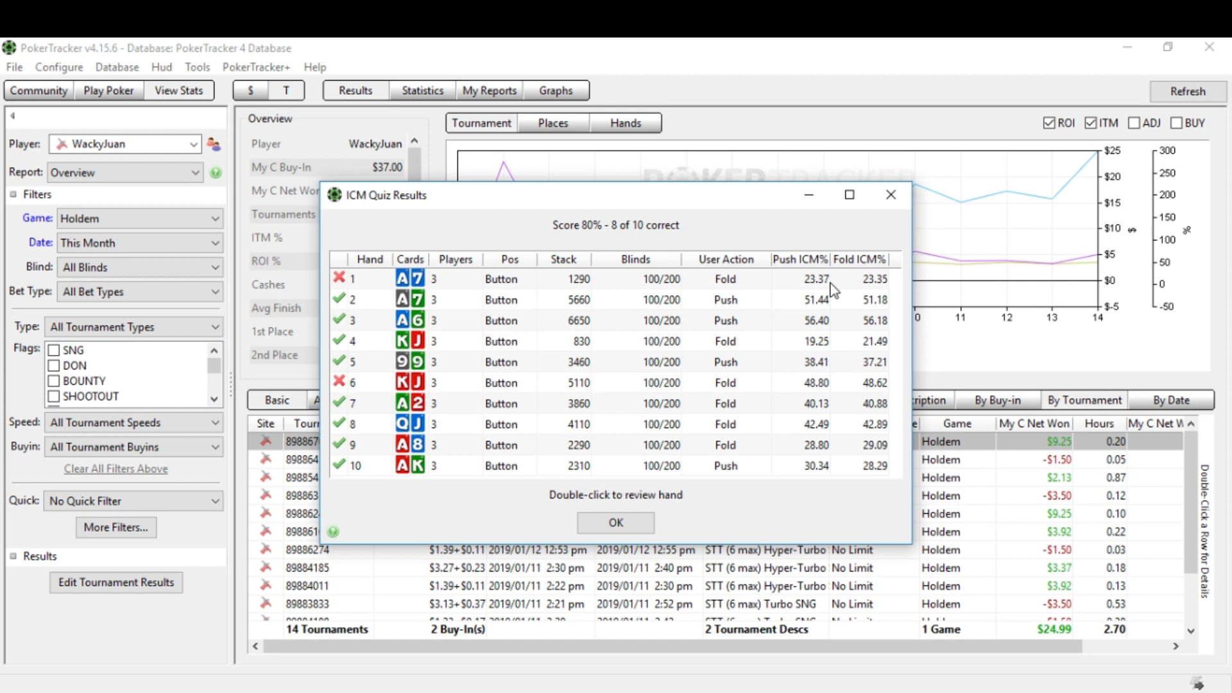
pyautogui.moveTo(894, 288)
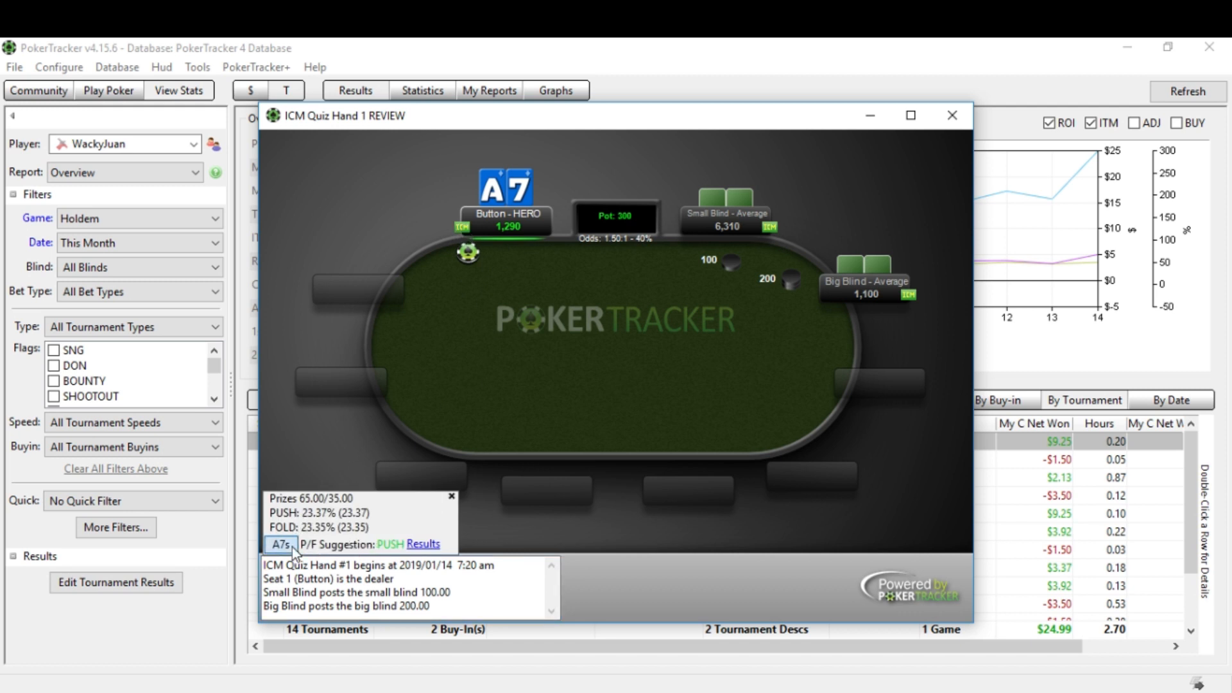
# Step: Re-evaluate hand 1 as A6s and view its ICM results suggesting a fold
pyautogui.click(279, 544)
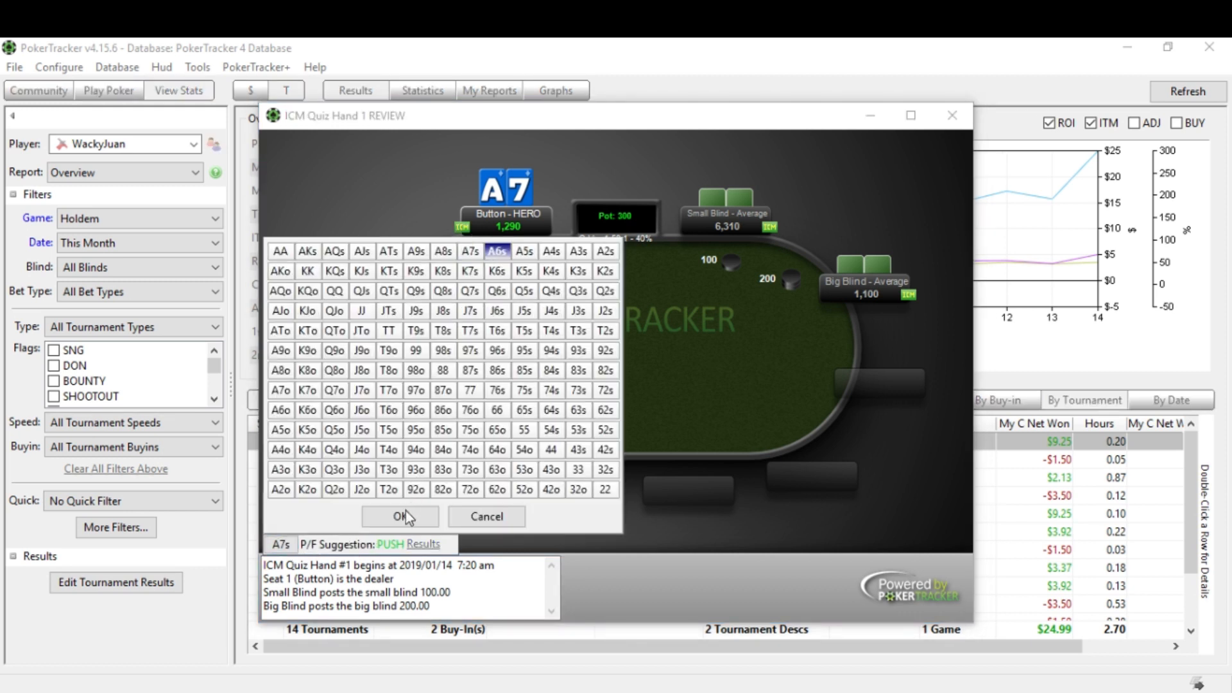
pyautogui.click(400, 516)
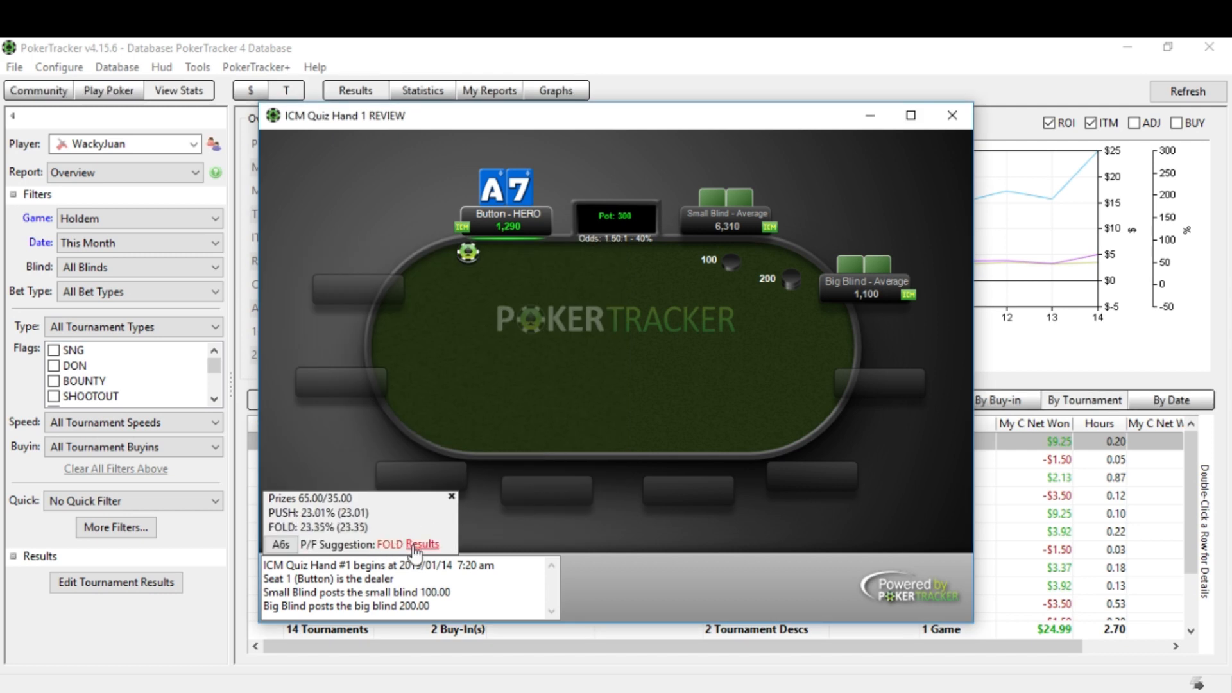
pyautogui.click(420, 544)
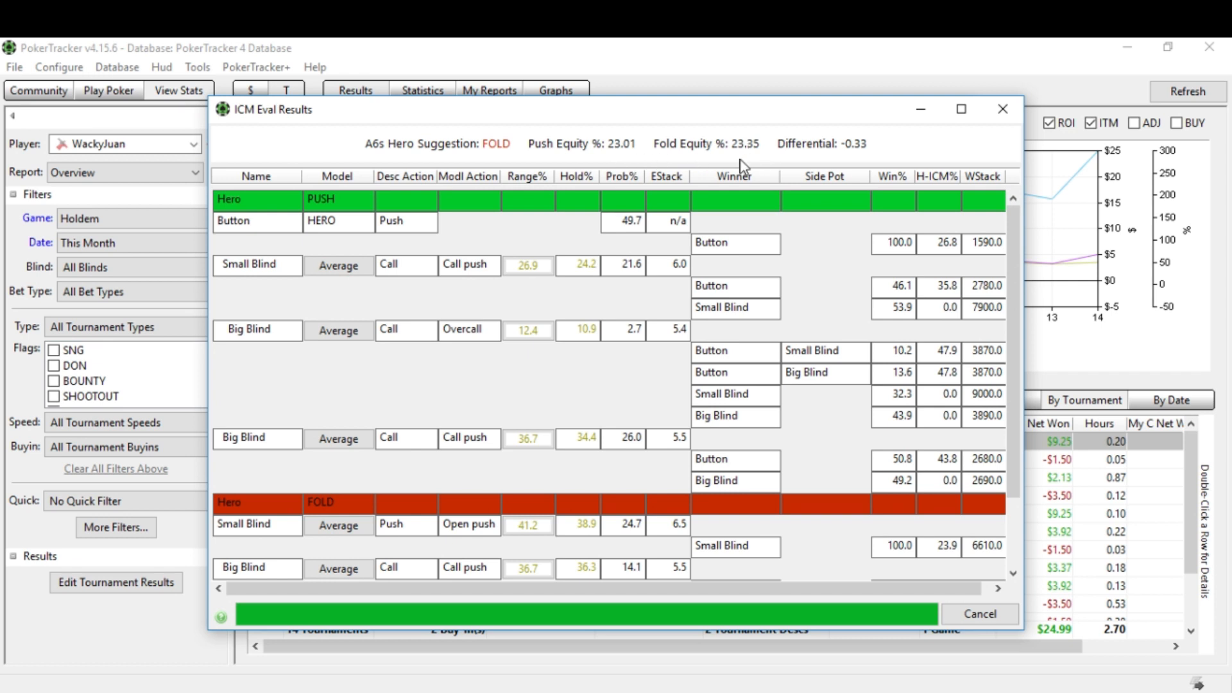
pyautogui.moveTo(613, 156)
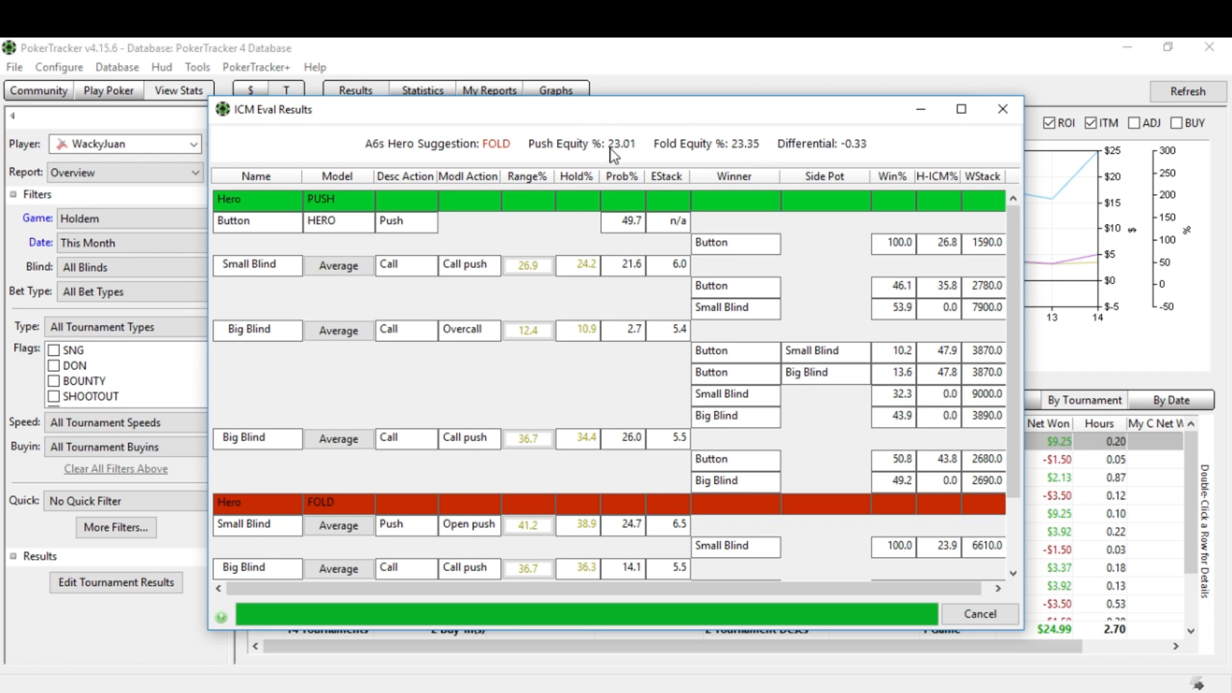
pyautogui.moveTo(642, 136)
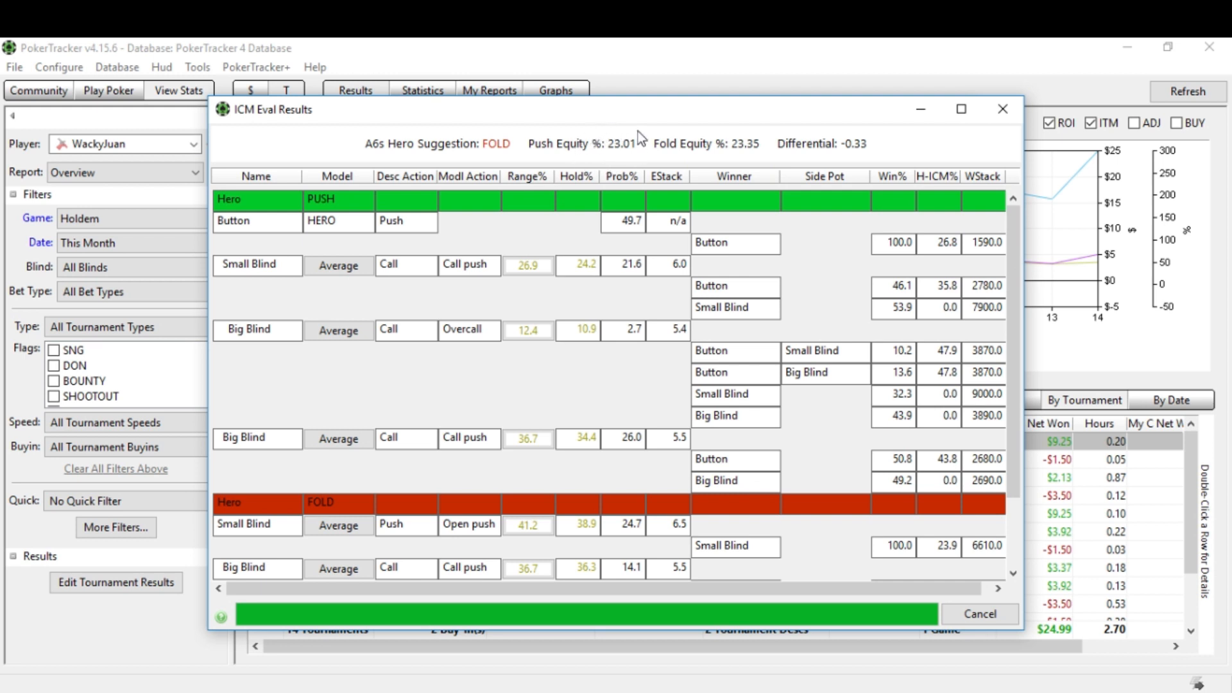
pyautogui.moveTo(744, 159)
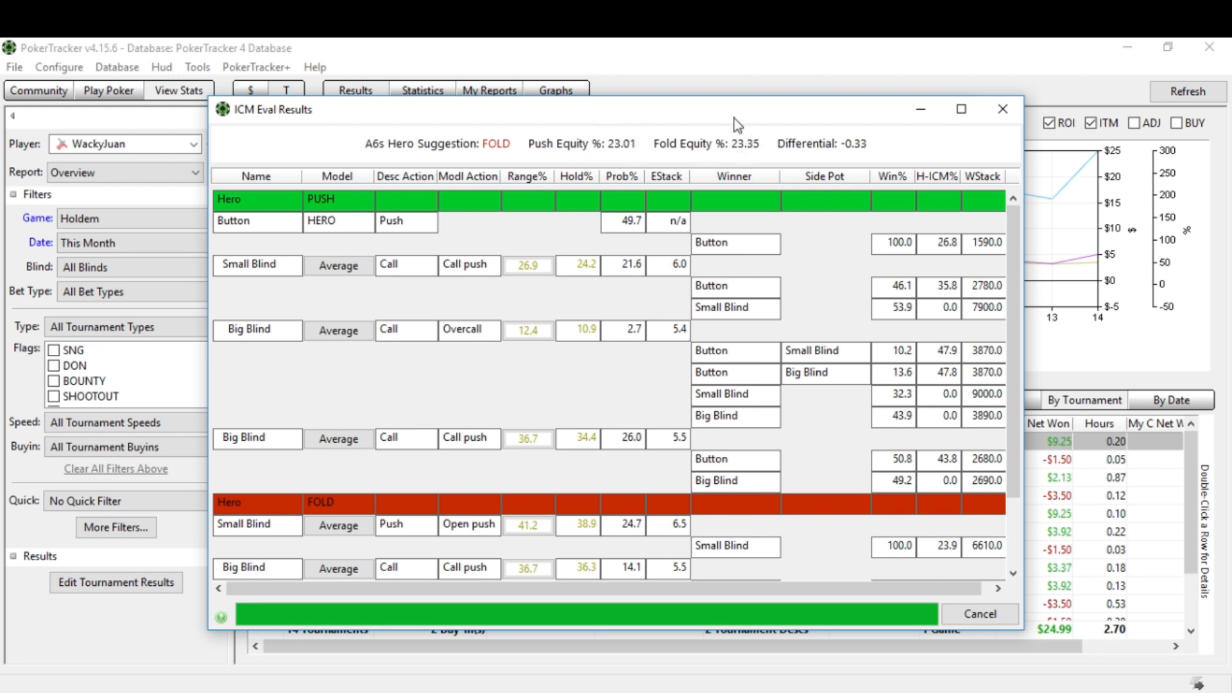
pyautogui.moveTo(687, 147)
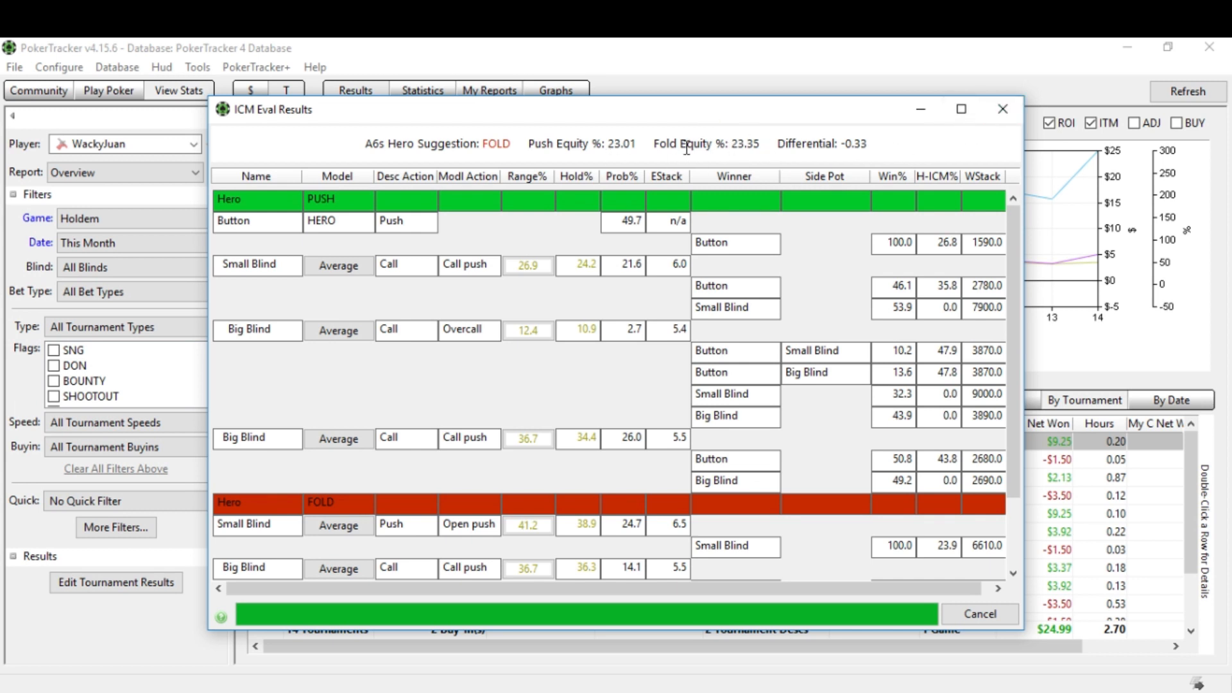
pyautogui.moveTo(702, 183)
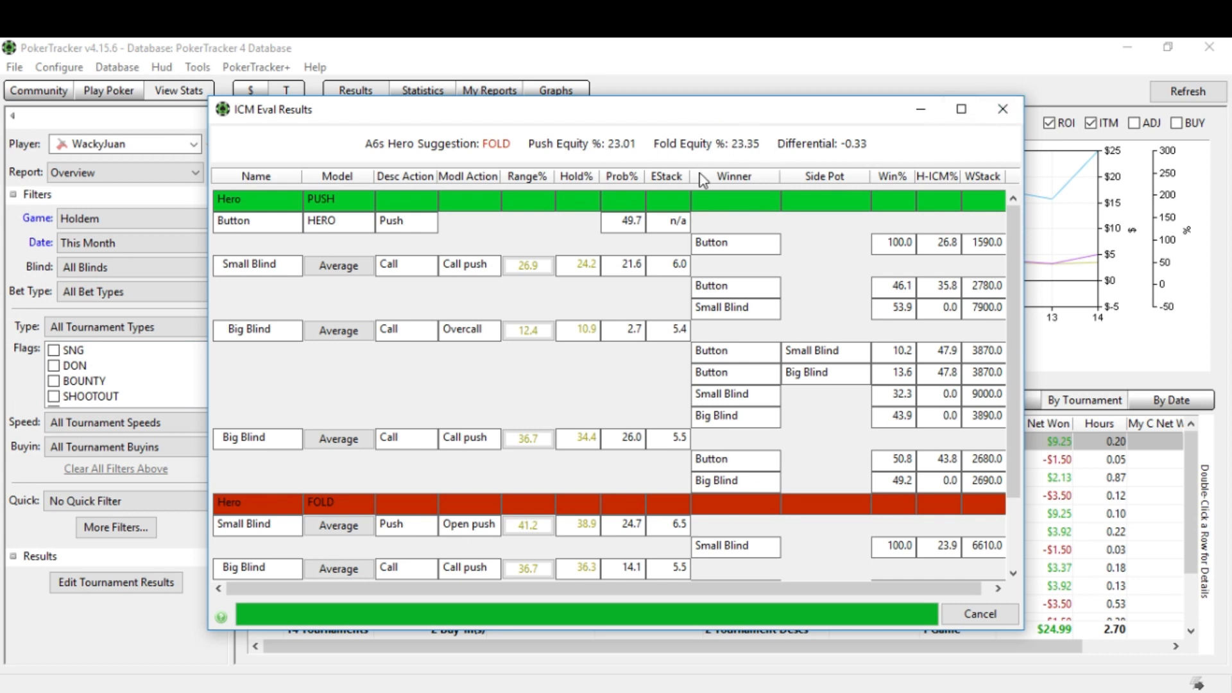
pyautogui.moveTo(701, 183)
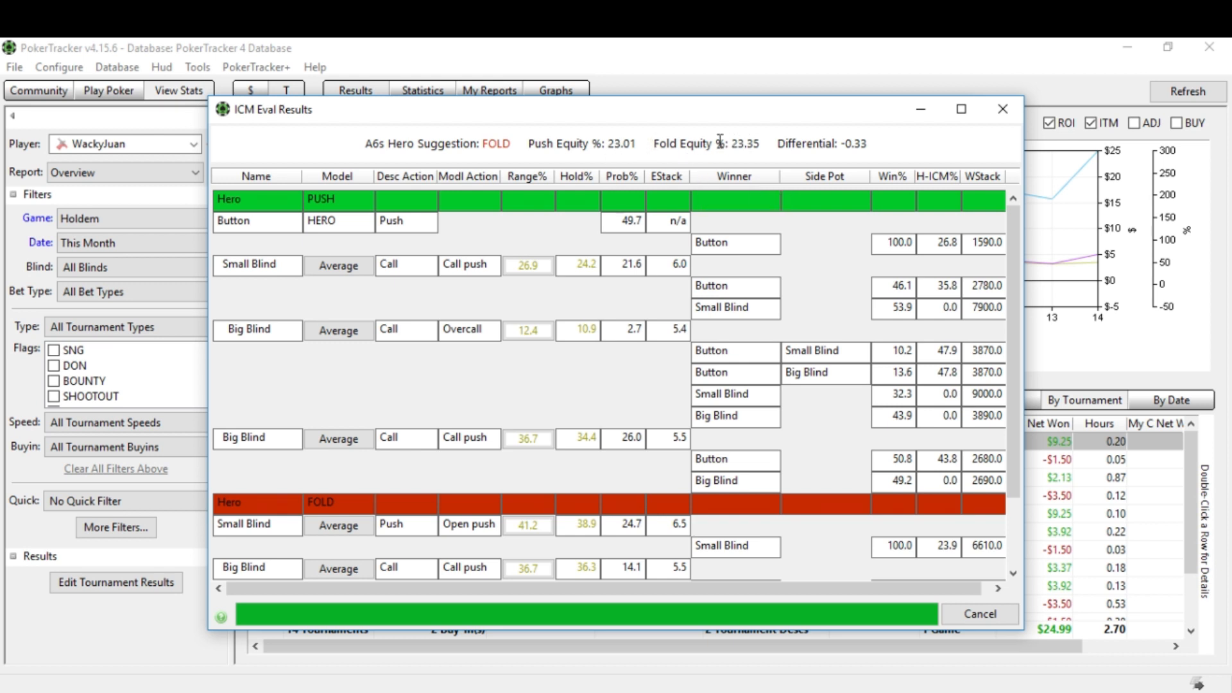
pyautogui.moveTo(1000, 128)
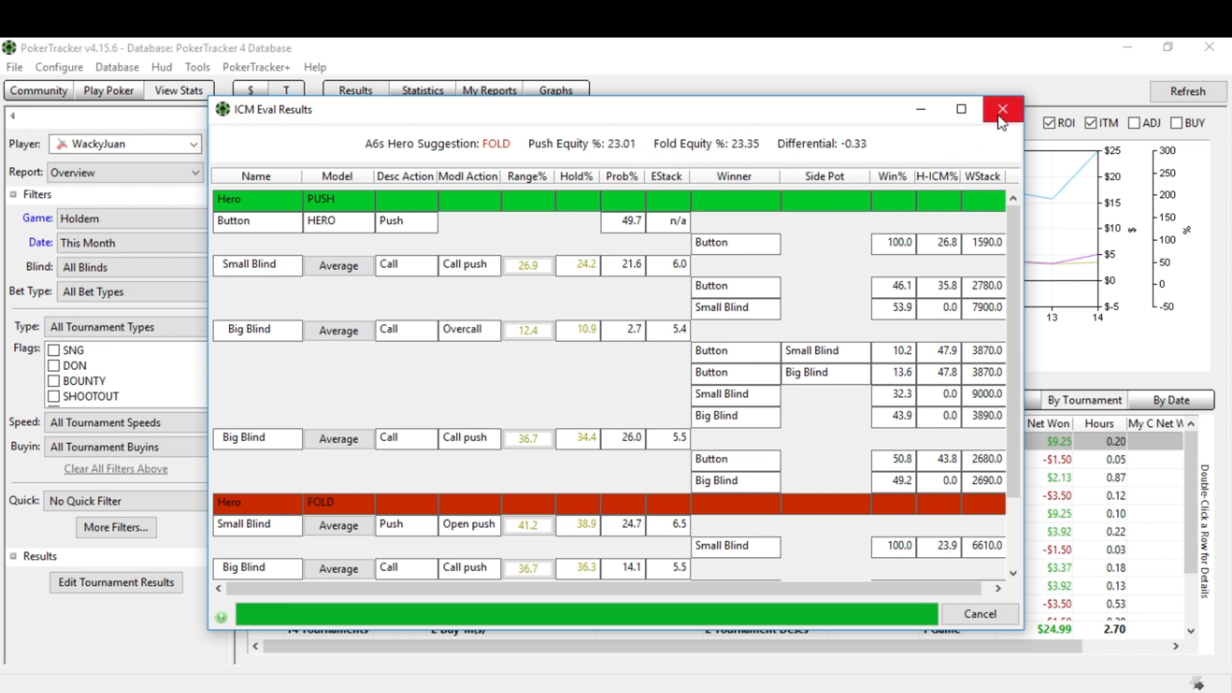
pyautogui.moveTo(999, 109)
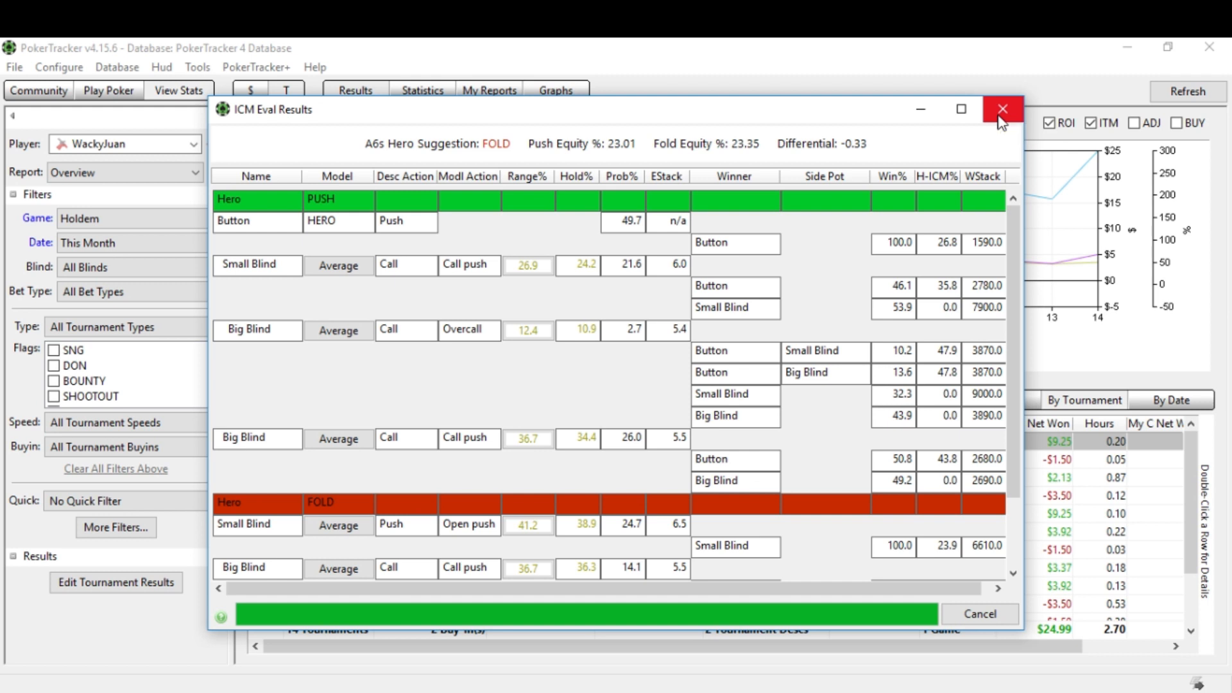
# Step: Close the eval results and set hand 1's blinds to the Loose model
pyautogui.click(1000, 110)
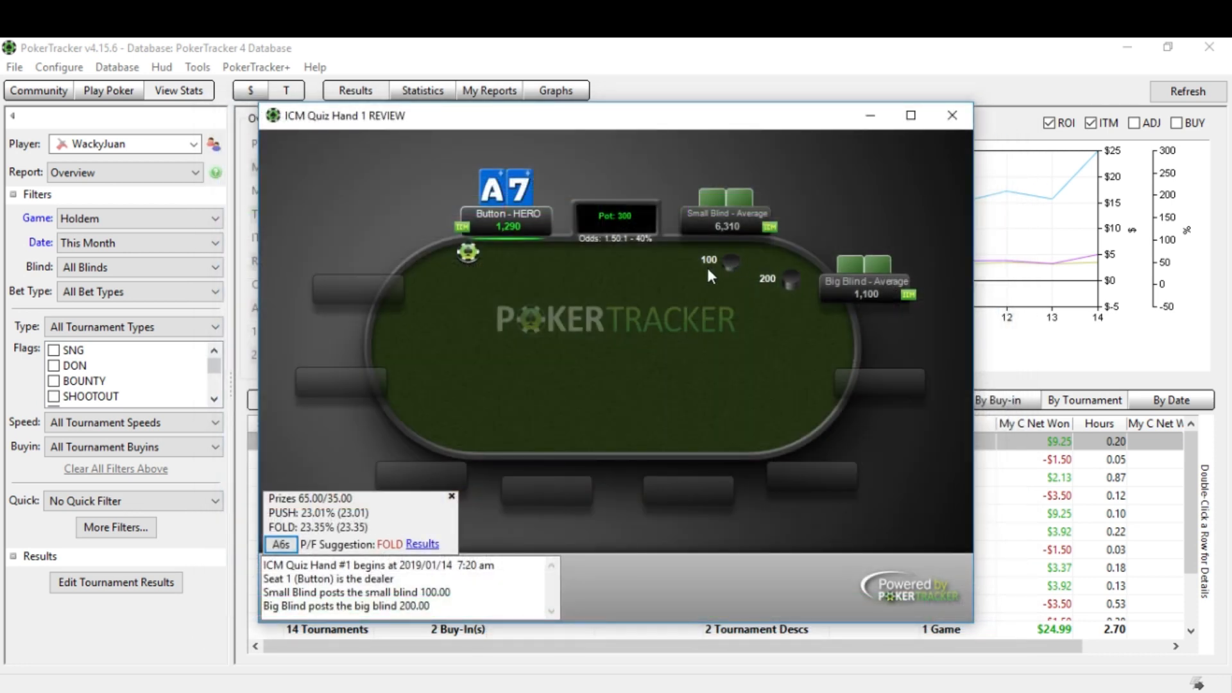
pyautogui.moveTo(741, 243)
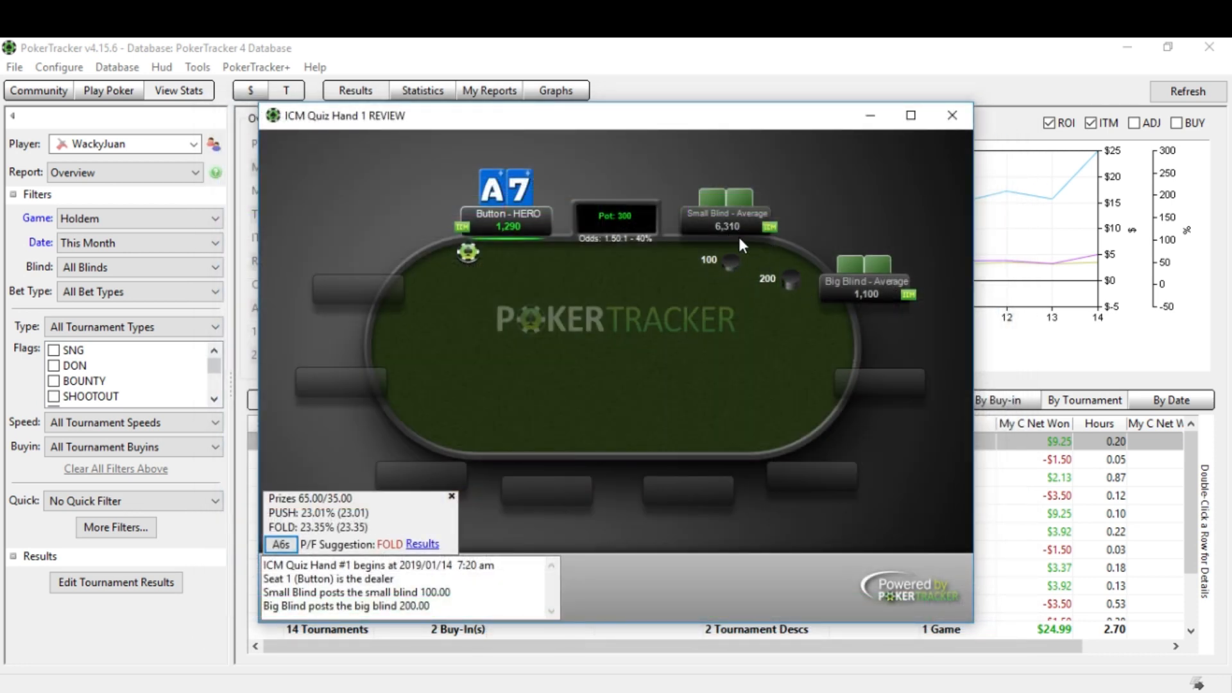
pyautogui.moveTo(500, 276)
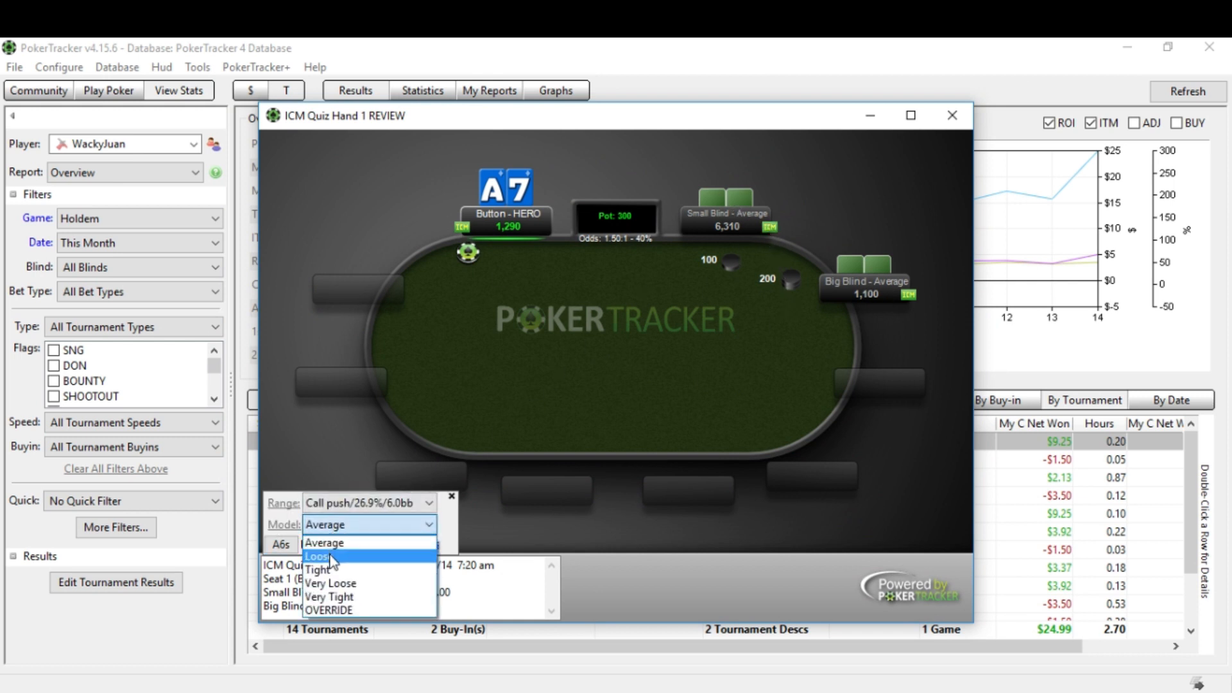
pyautogui.click(319, 555)
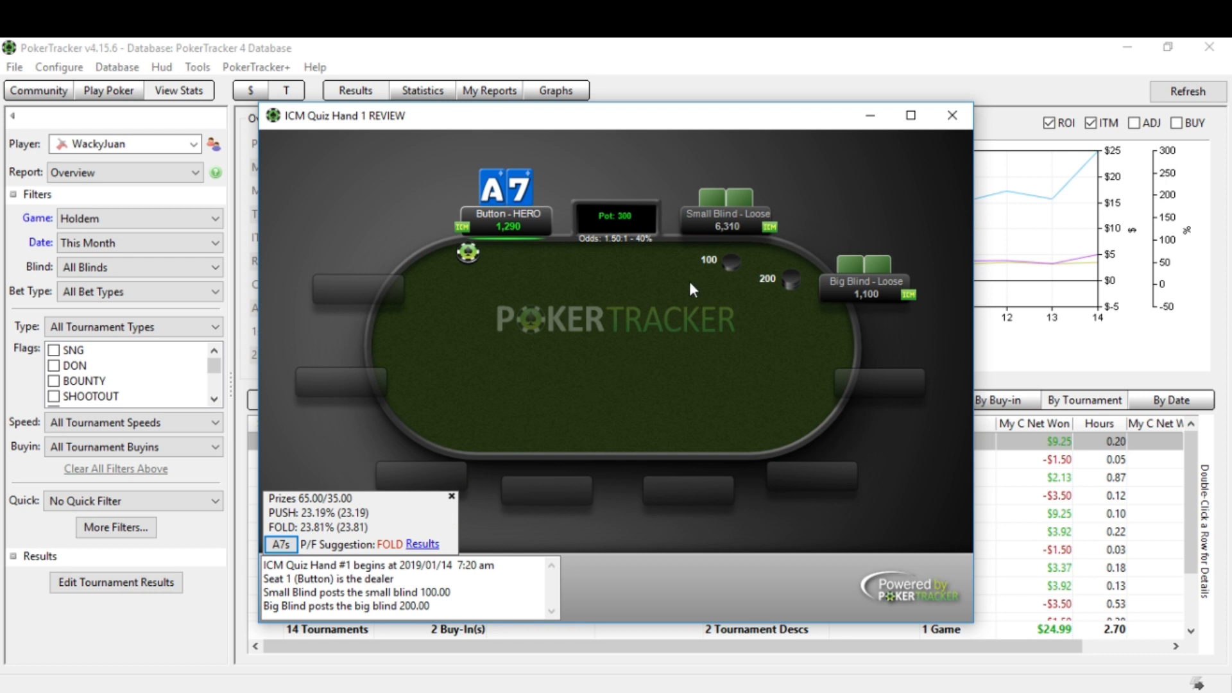
pyautogui.moveTo(534, 280)
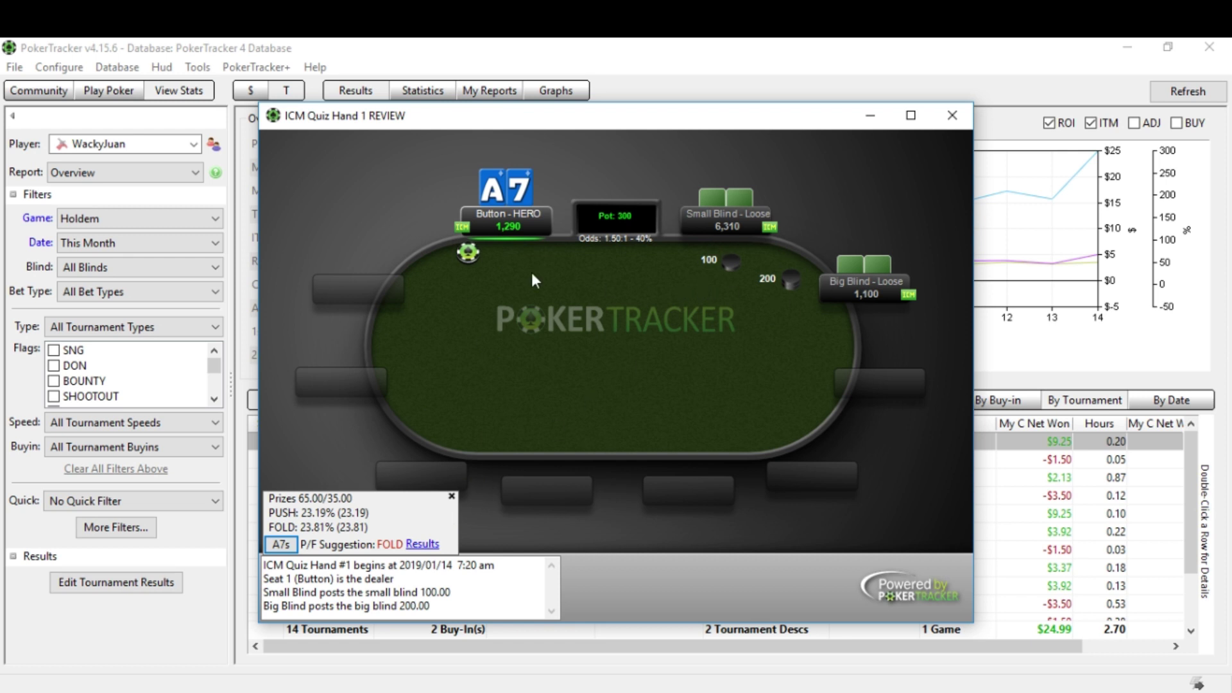
pyautogui.moveTo(496, 228)
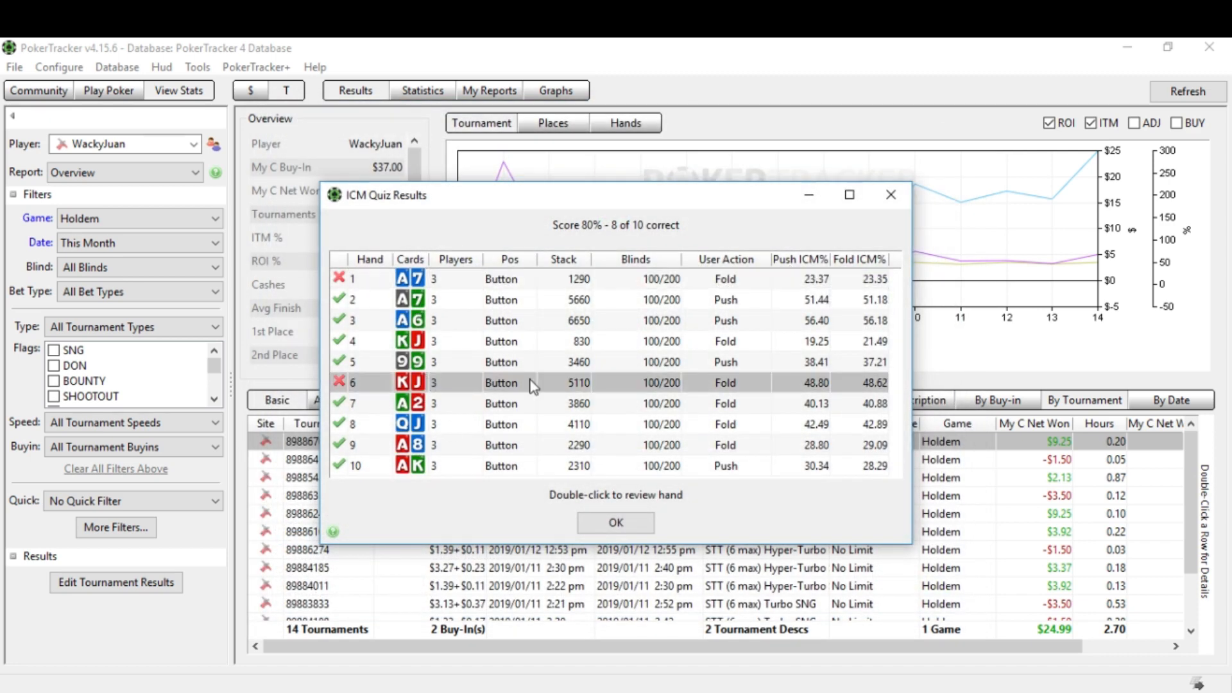
pyautogui.moveTo(823, 398)
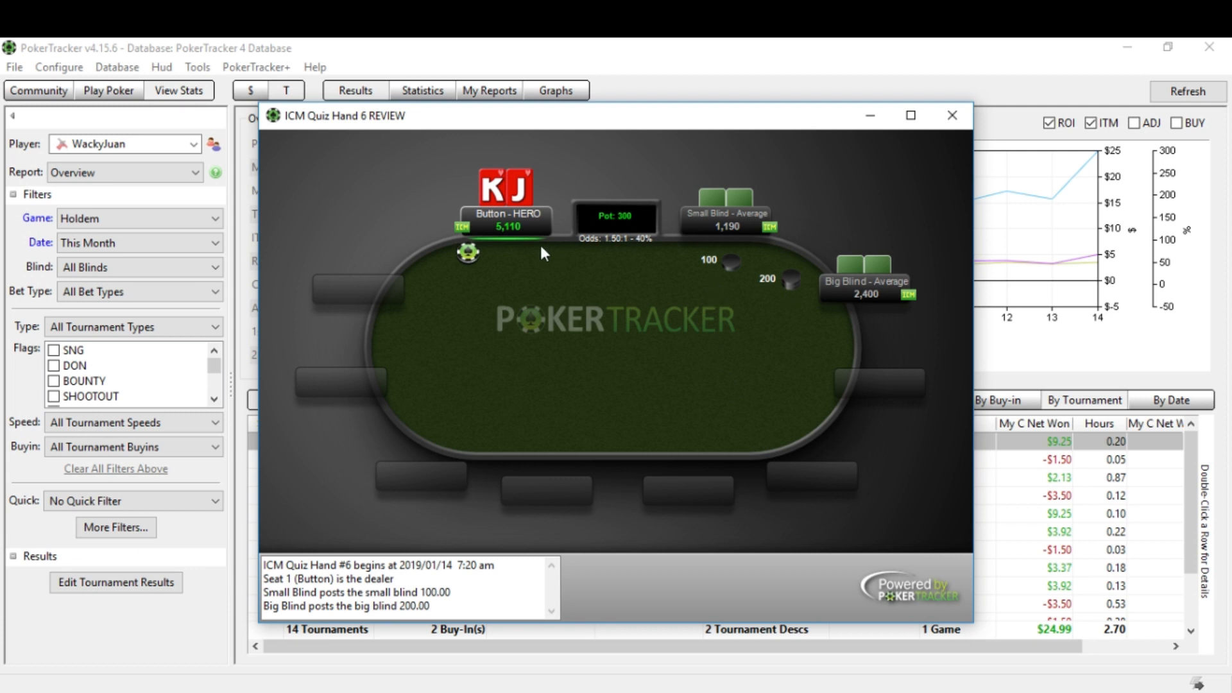
pyautogui.moveTo(795, 282)
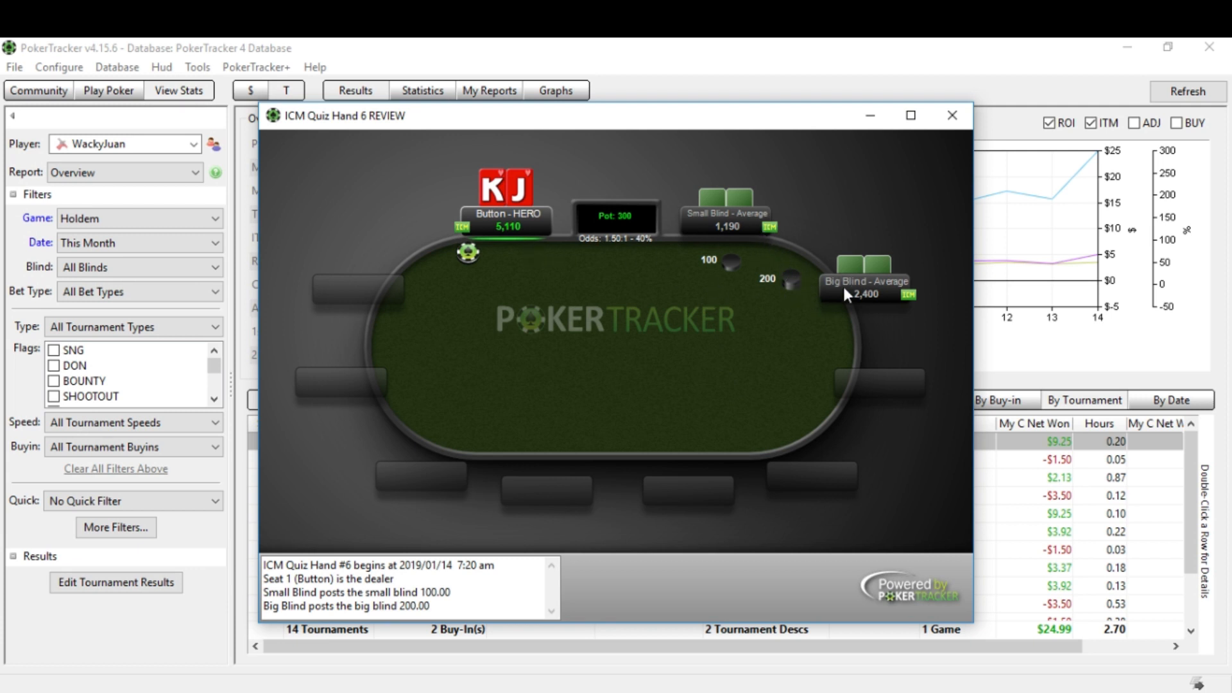
pyautogui.moveTo(794, 272)
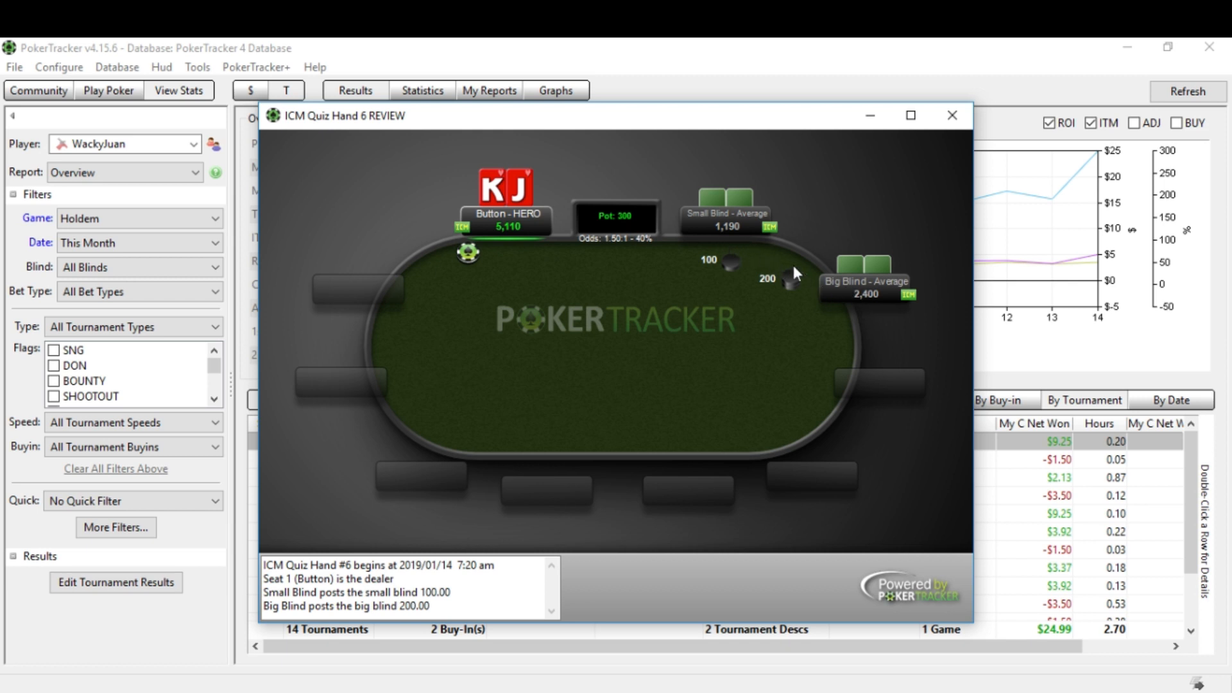
pyautogui.moveTo(762, 263)
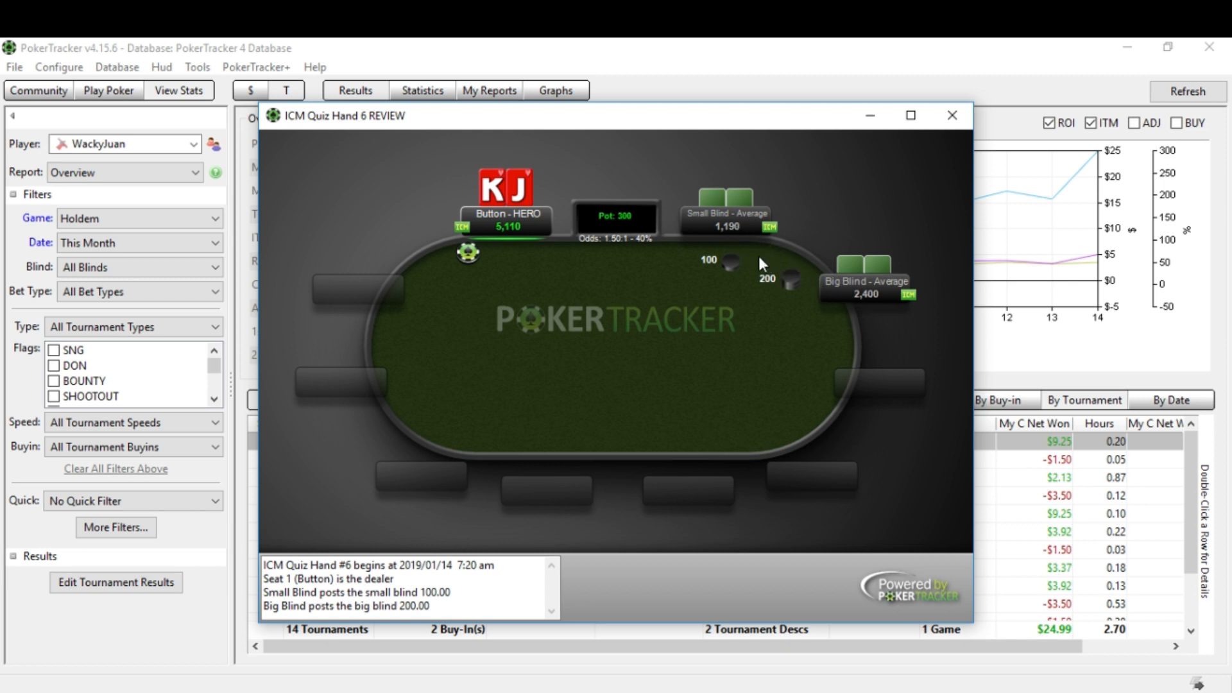
pyautogui.moveTo(827, 344)
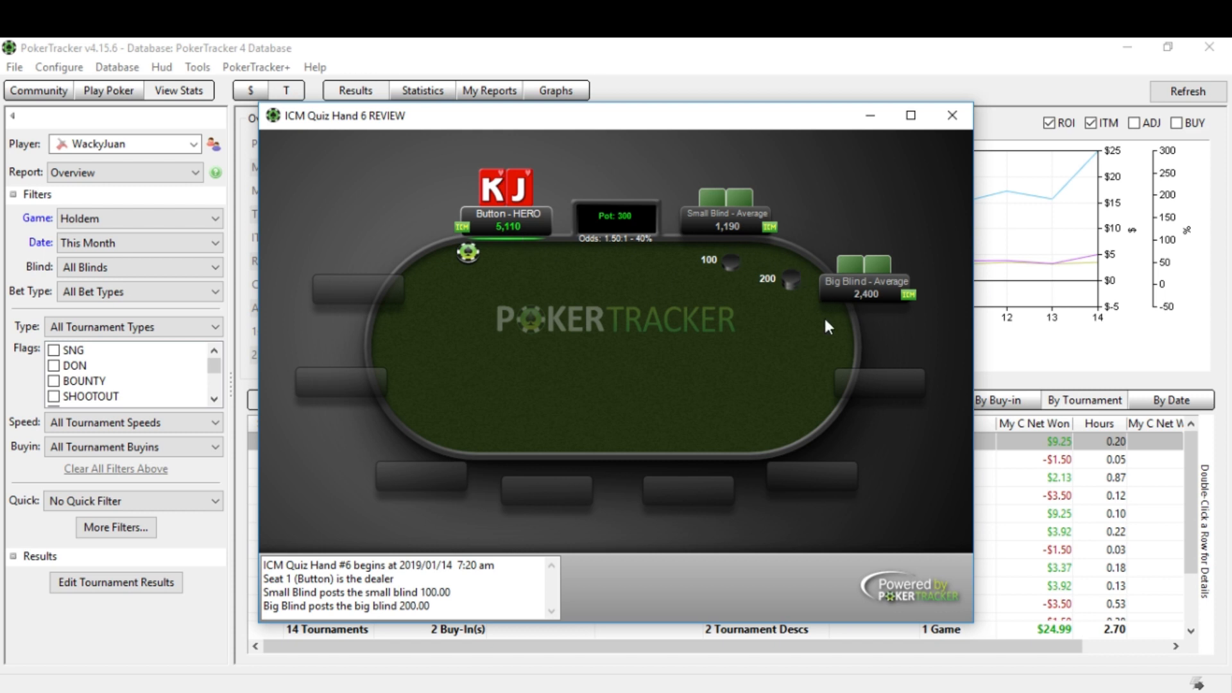
pyautogui.moveTo(461, 231)
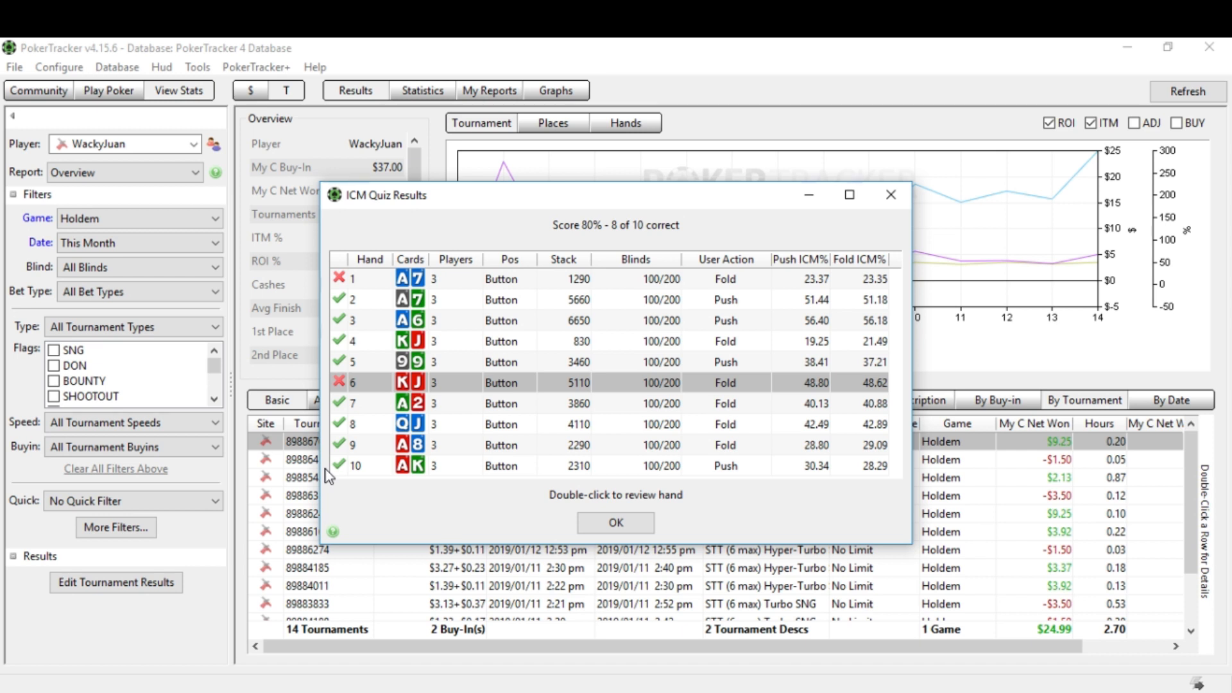
# Step: Review hand 6 and evaluate it as KTs, now suggesting a push
pyautogui.doubleClick(501, 381)
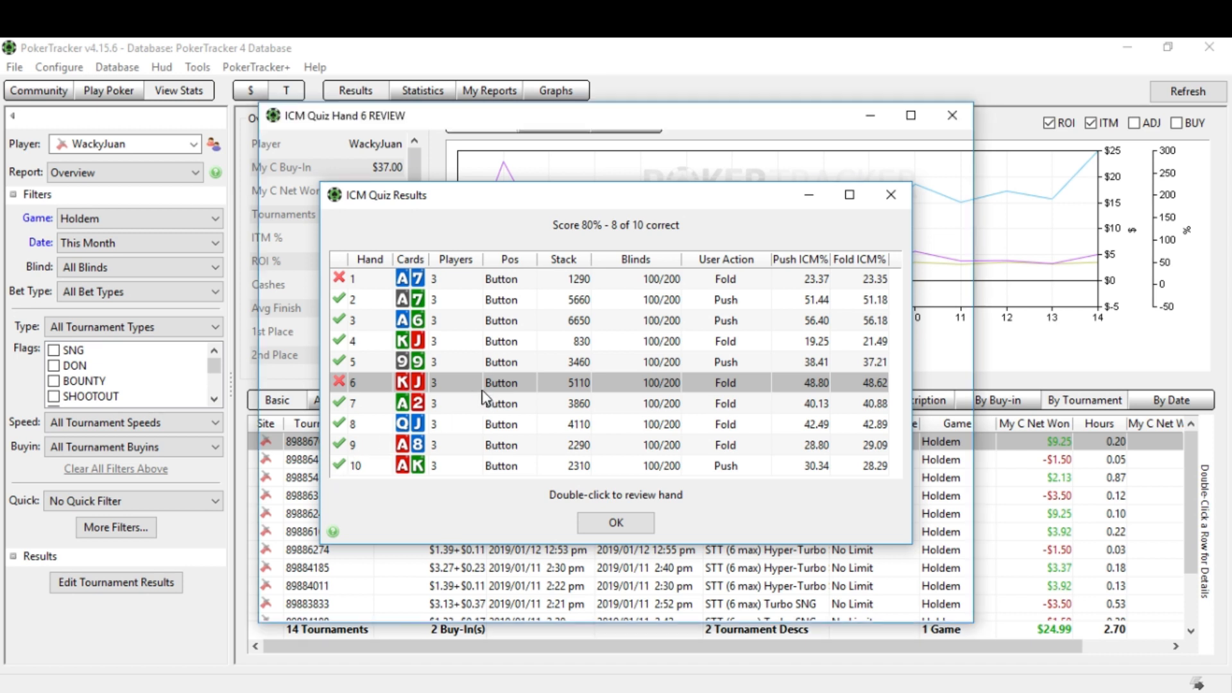
pyautogui.doubleClick(502, 382)
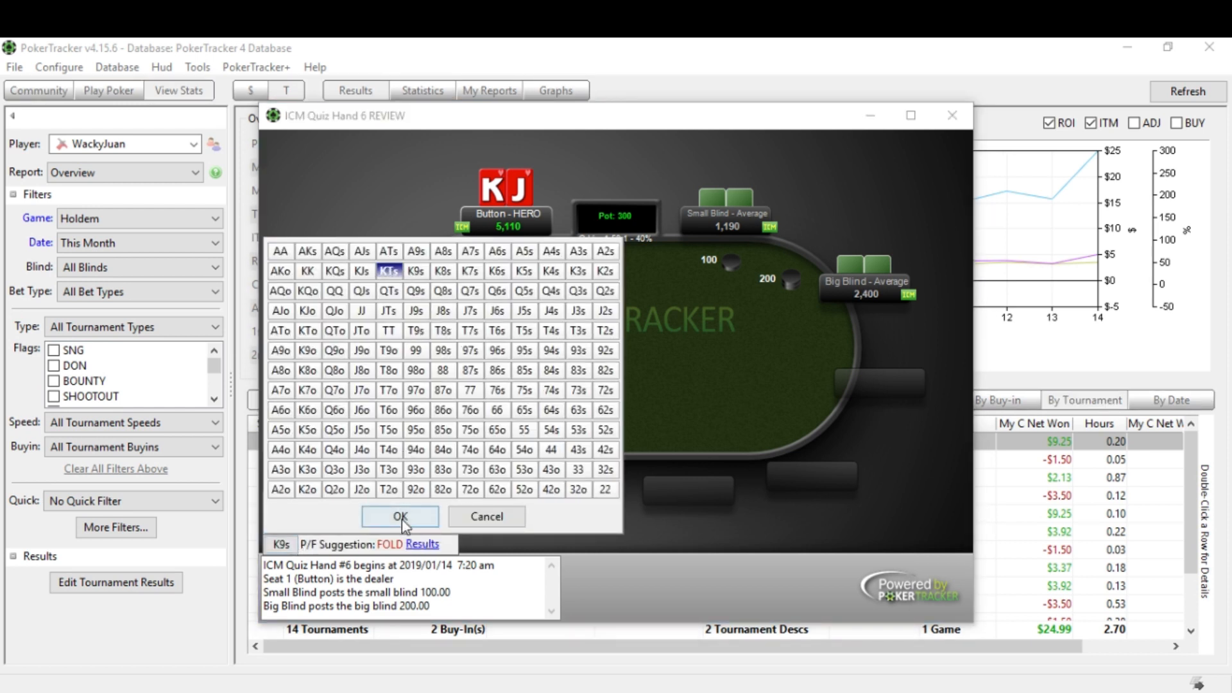
pyautogui.click(399, 516)
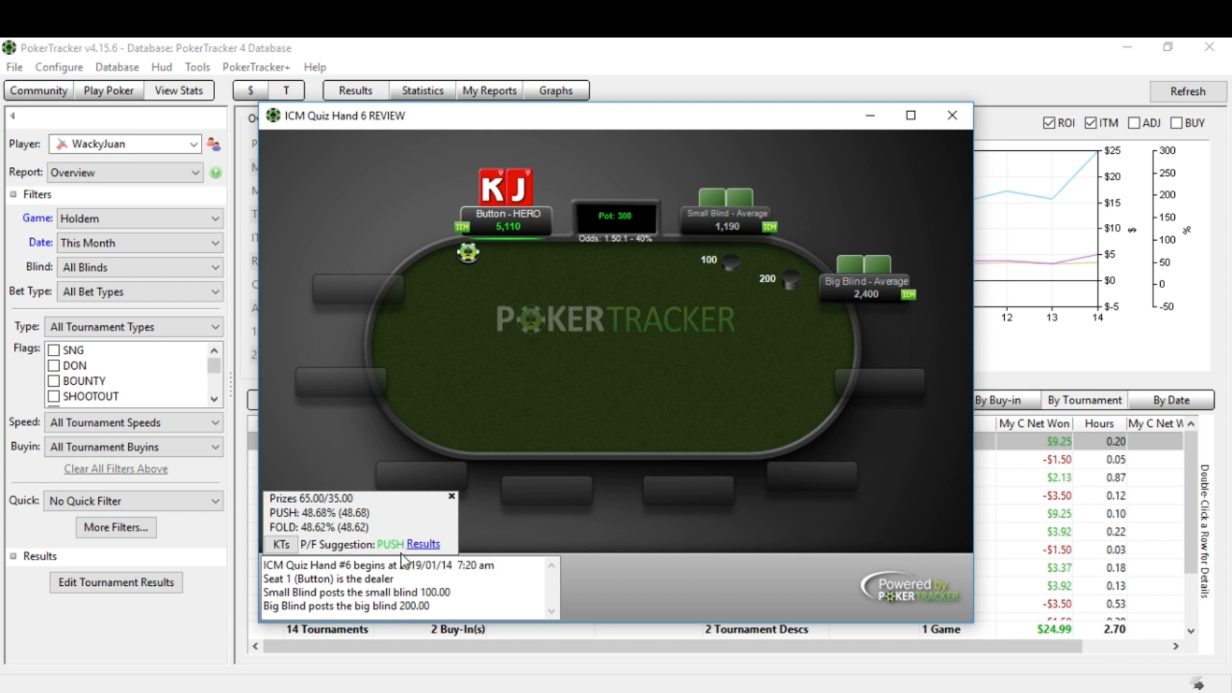
pyautogui.moveTo(539, 409)
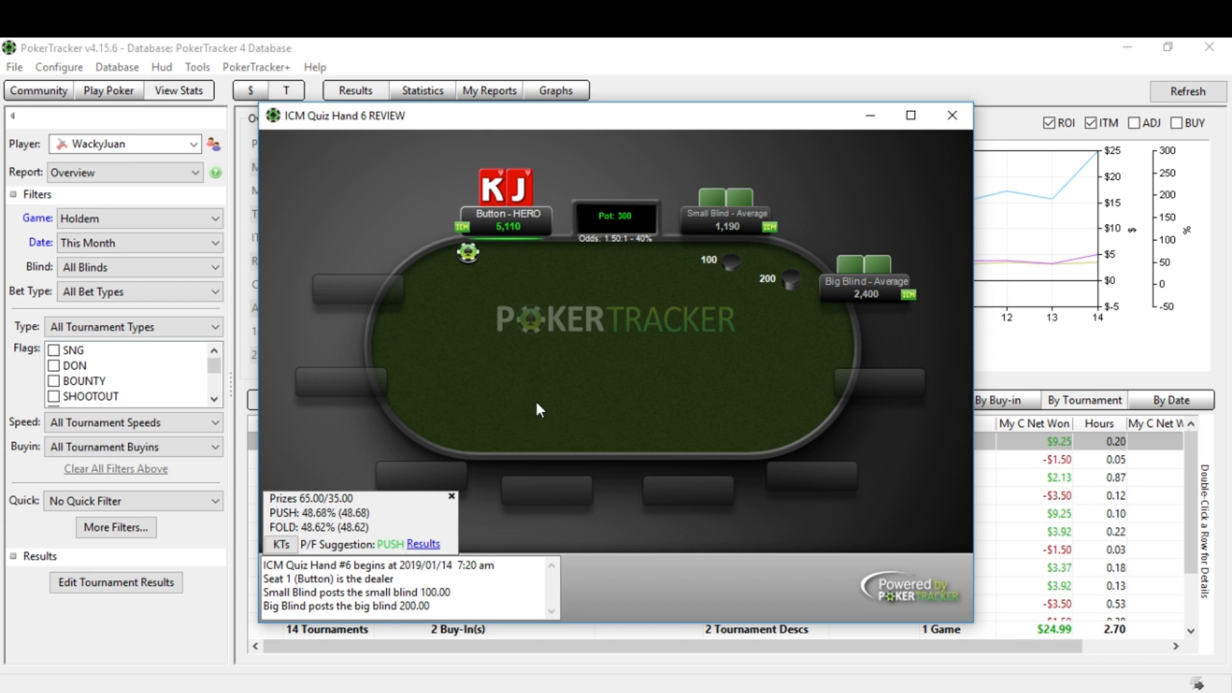
pyautogui.moveTo(526, 269)
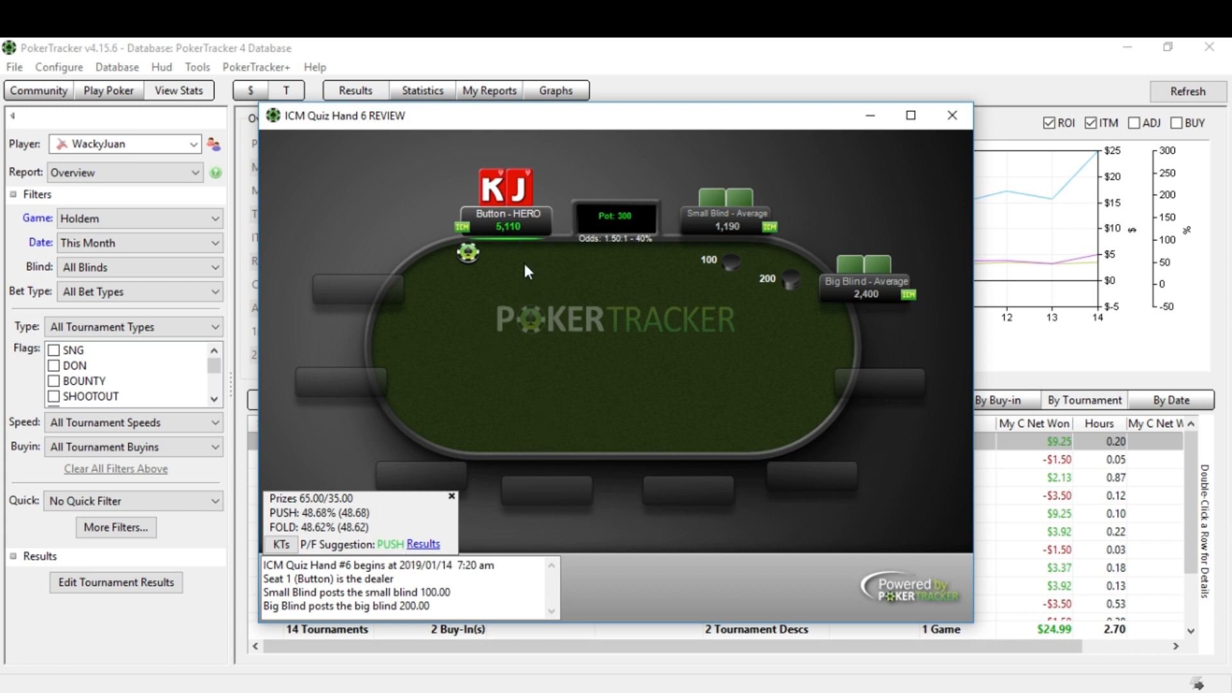
pyautogui.moveTo(501, 255)
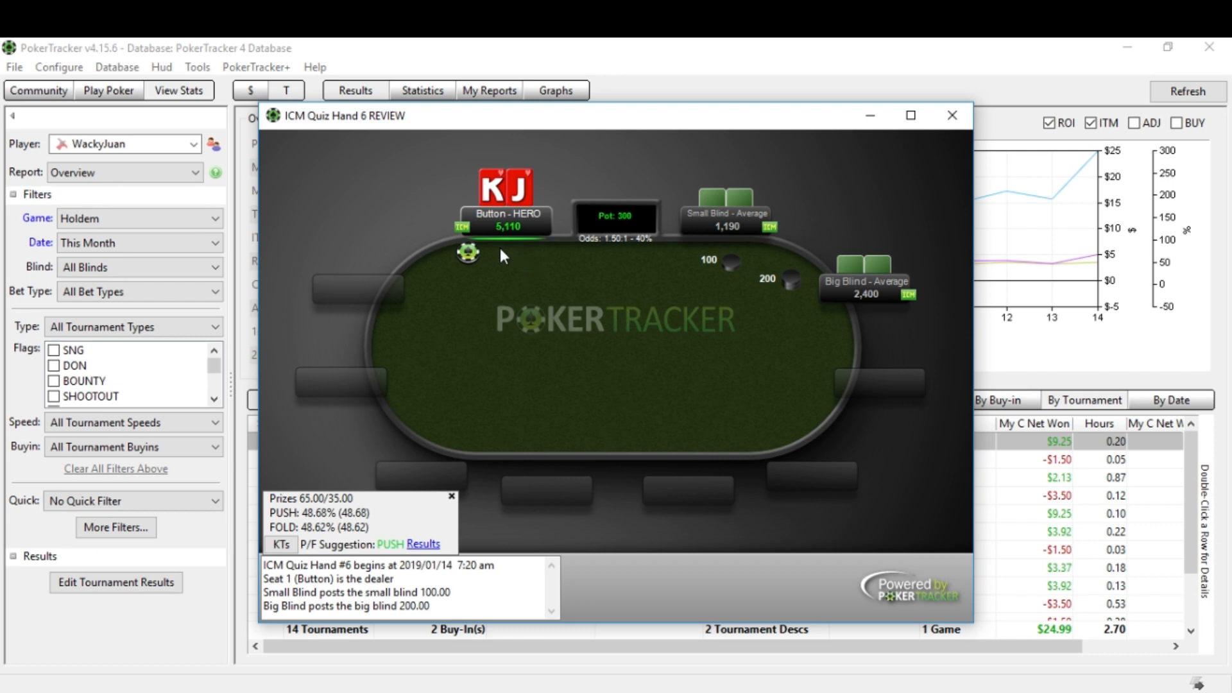
pyautogui.moveTo(505, 261)
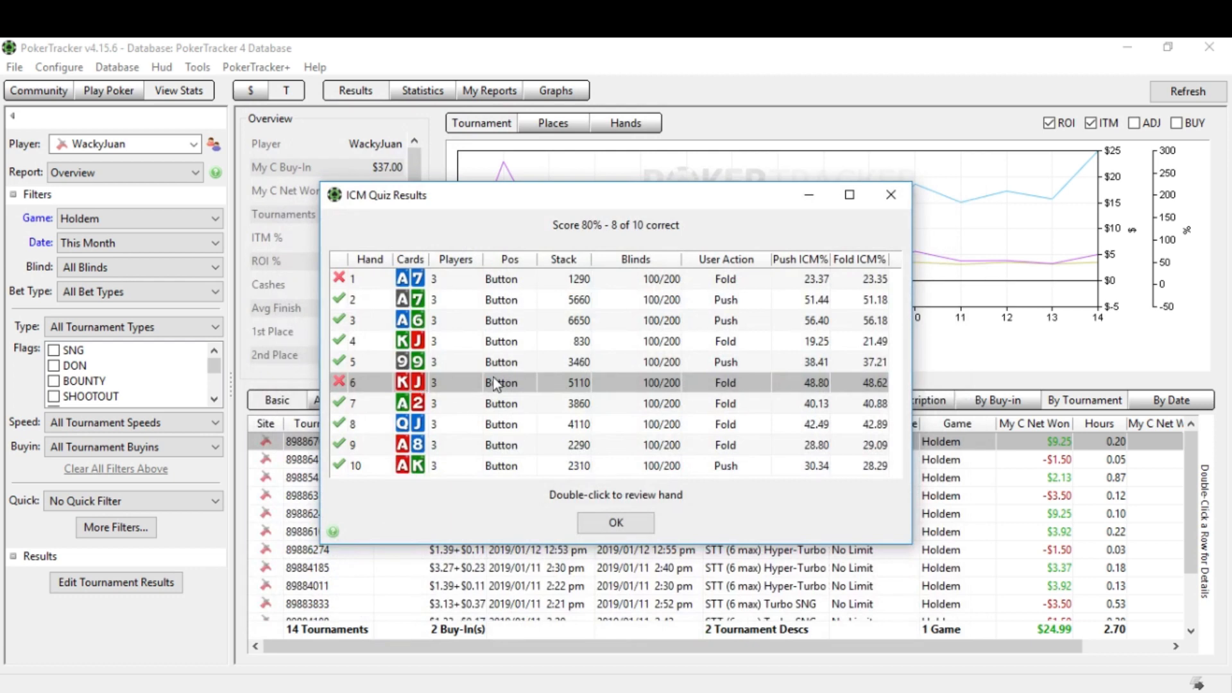
pyautogui.moveTo(578, 408)
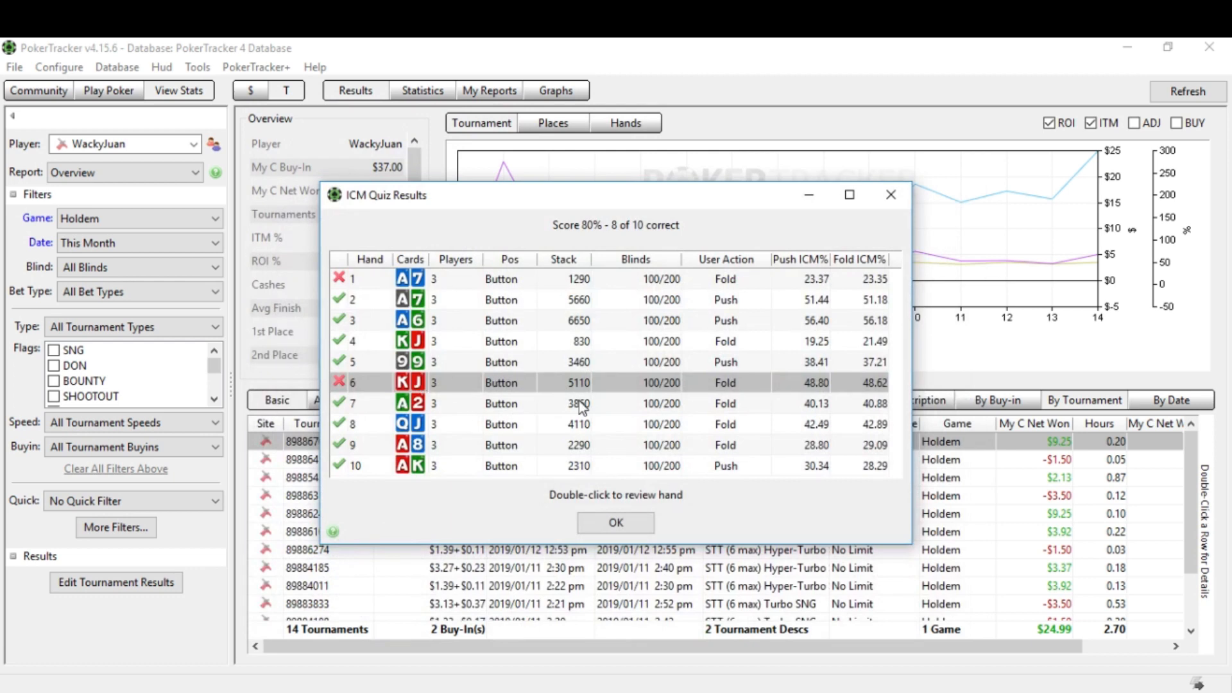